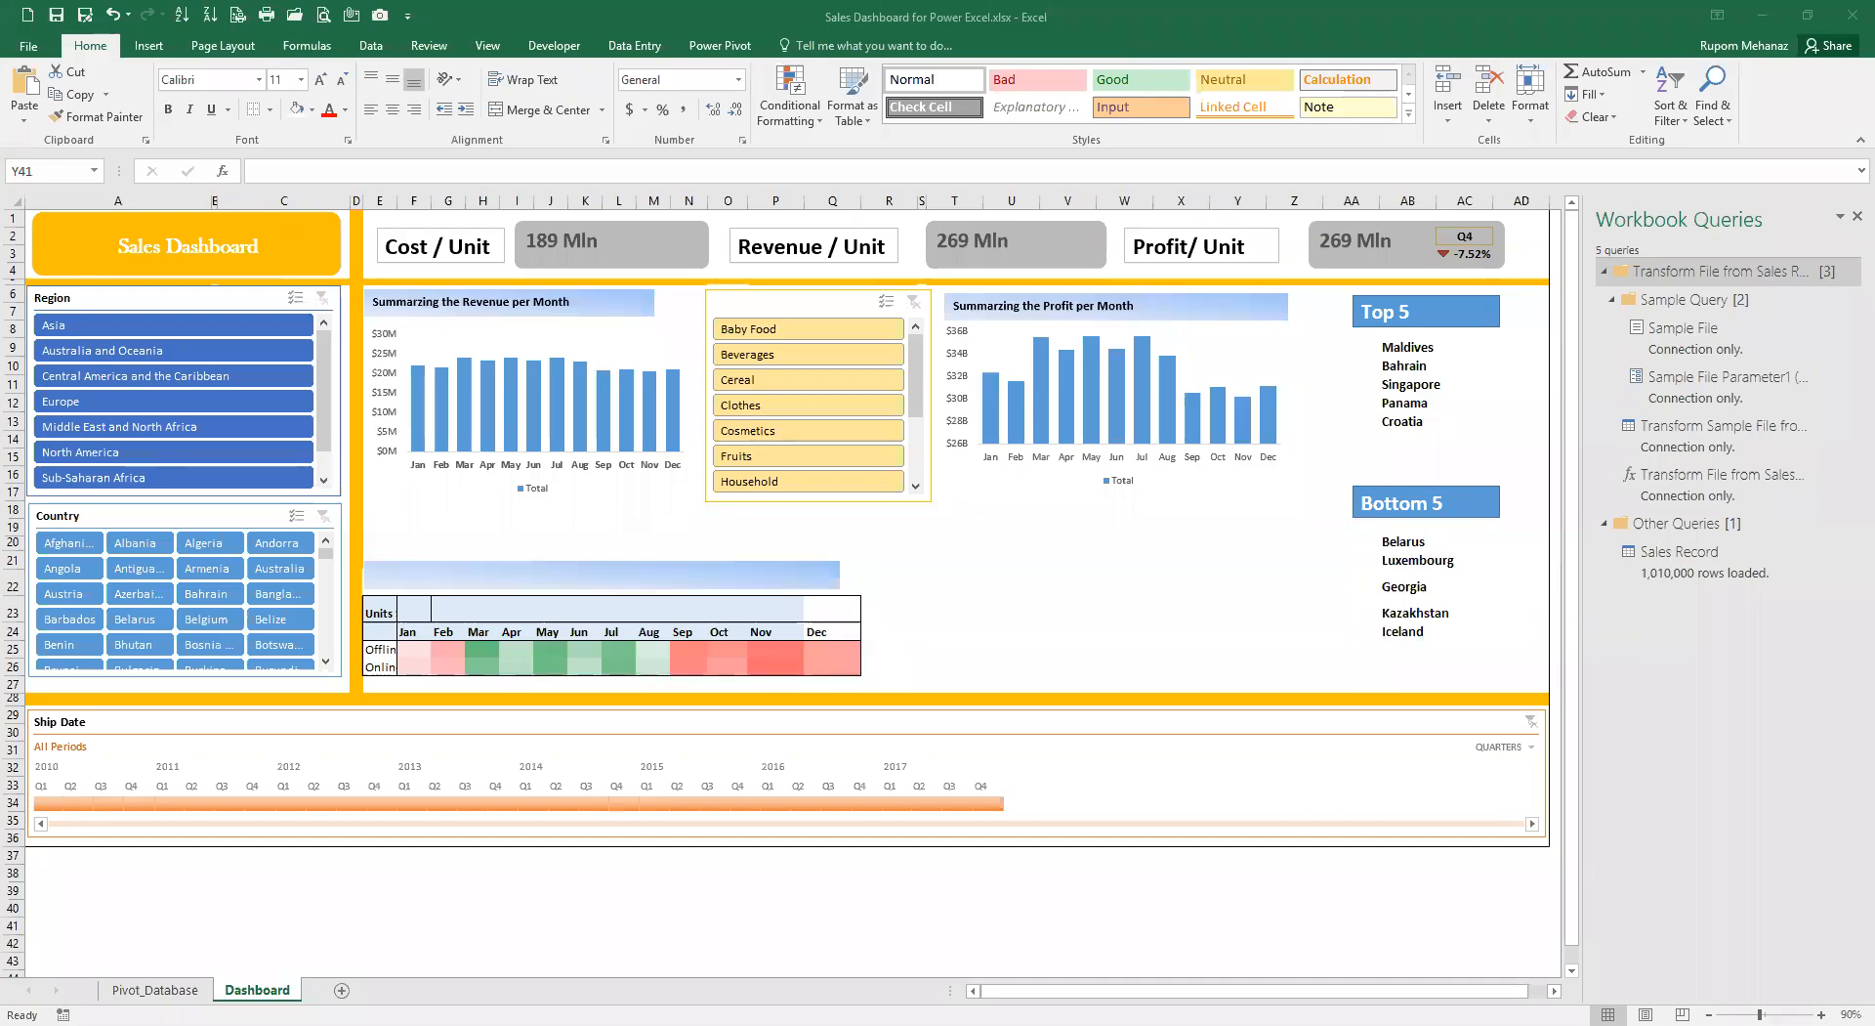
pyautogui.moveTo(1185, 931)
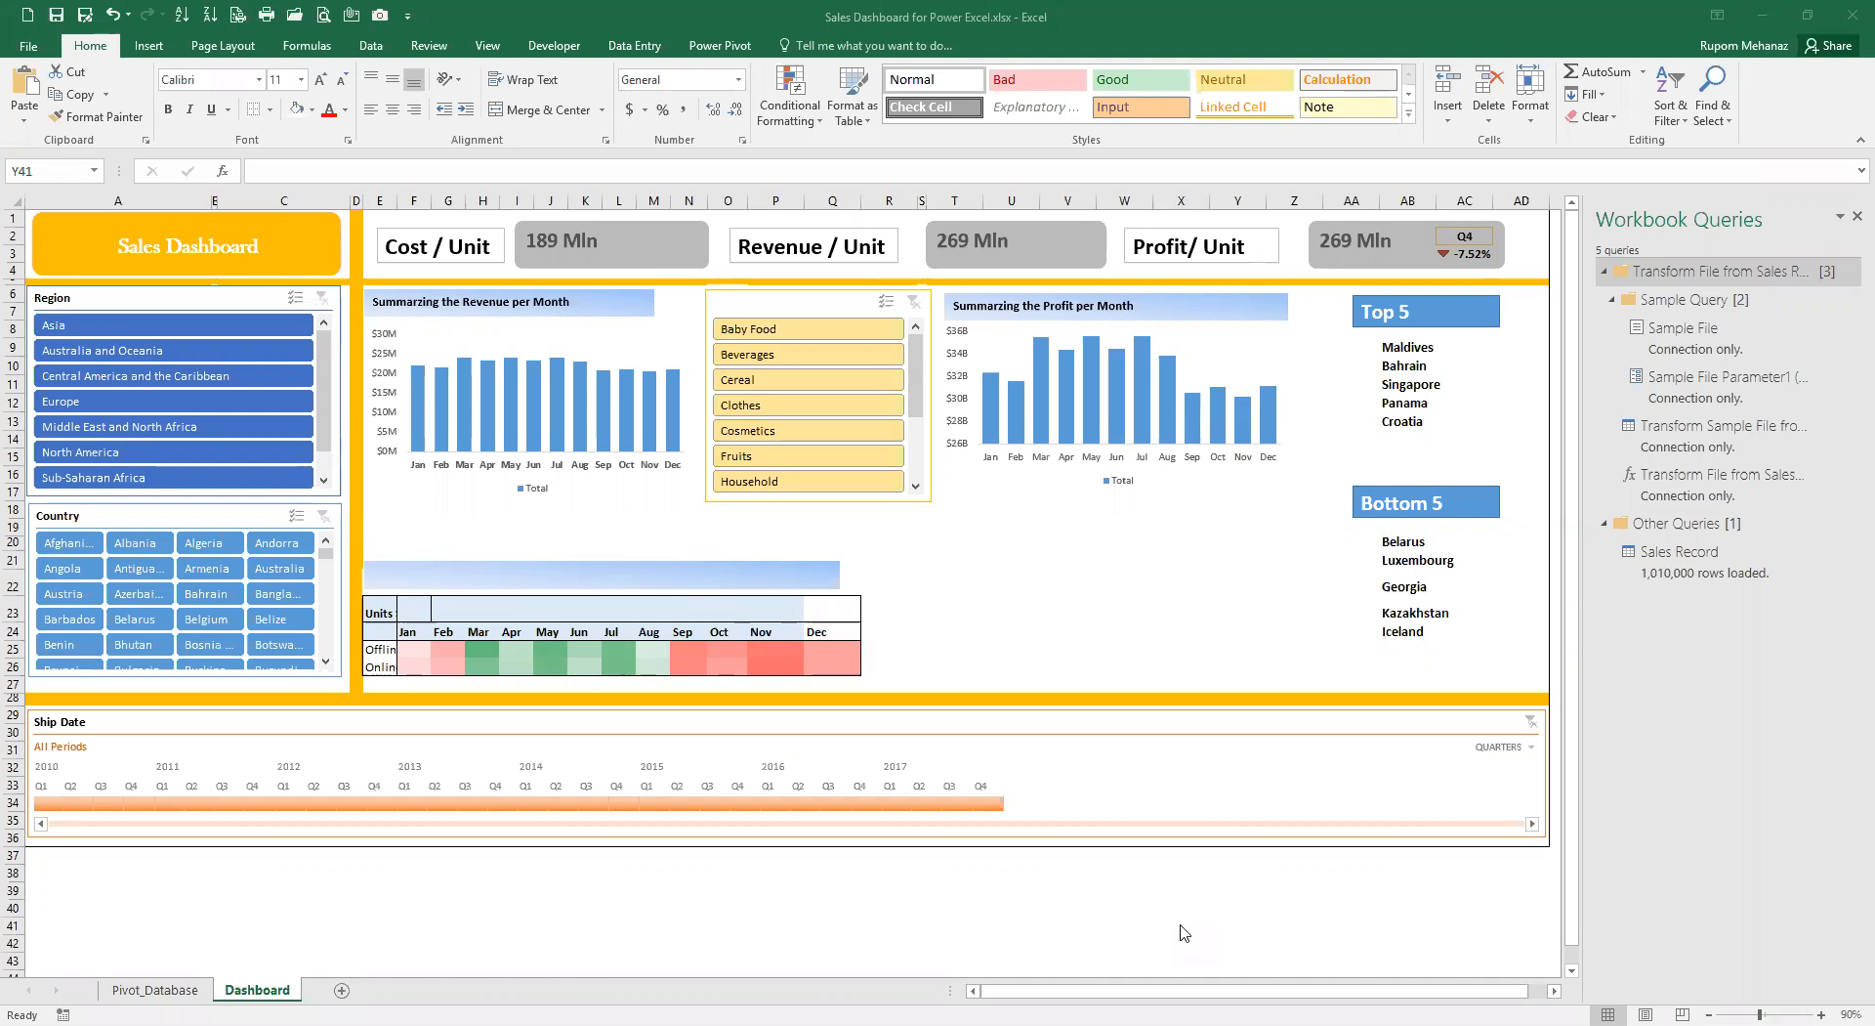
pyautogui.moveTo(1229, 896)
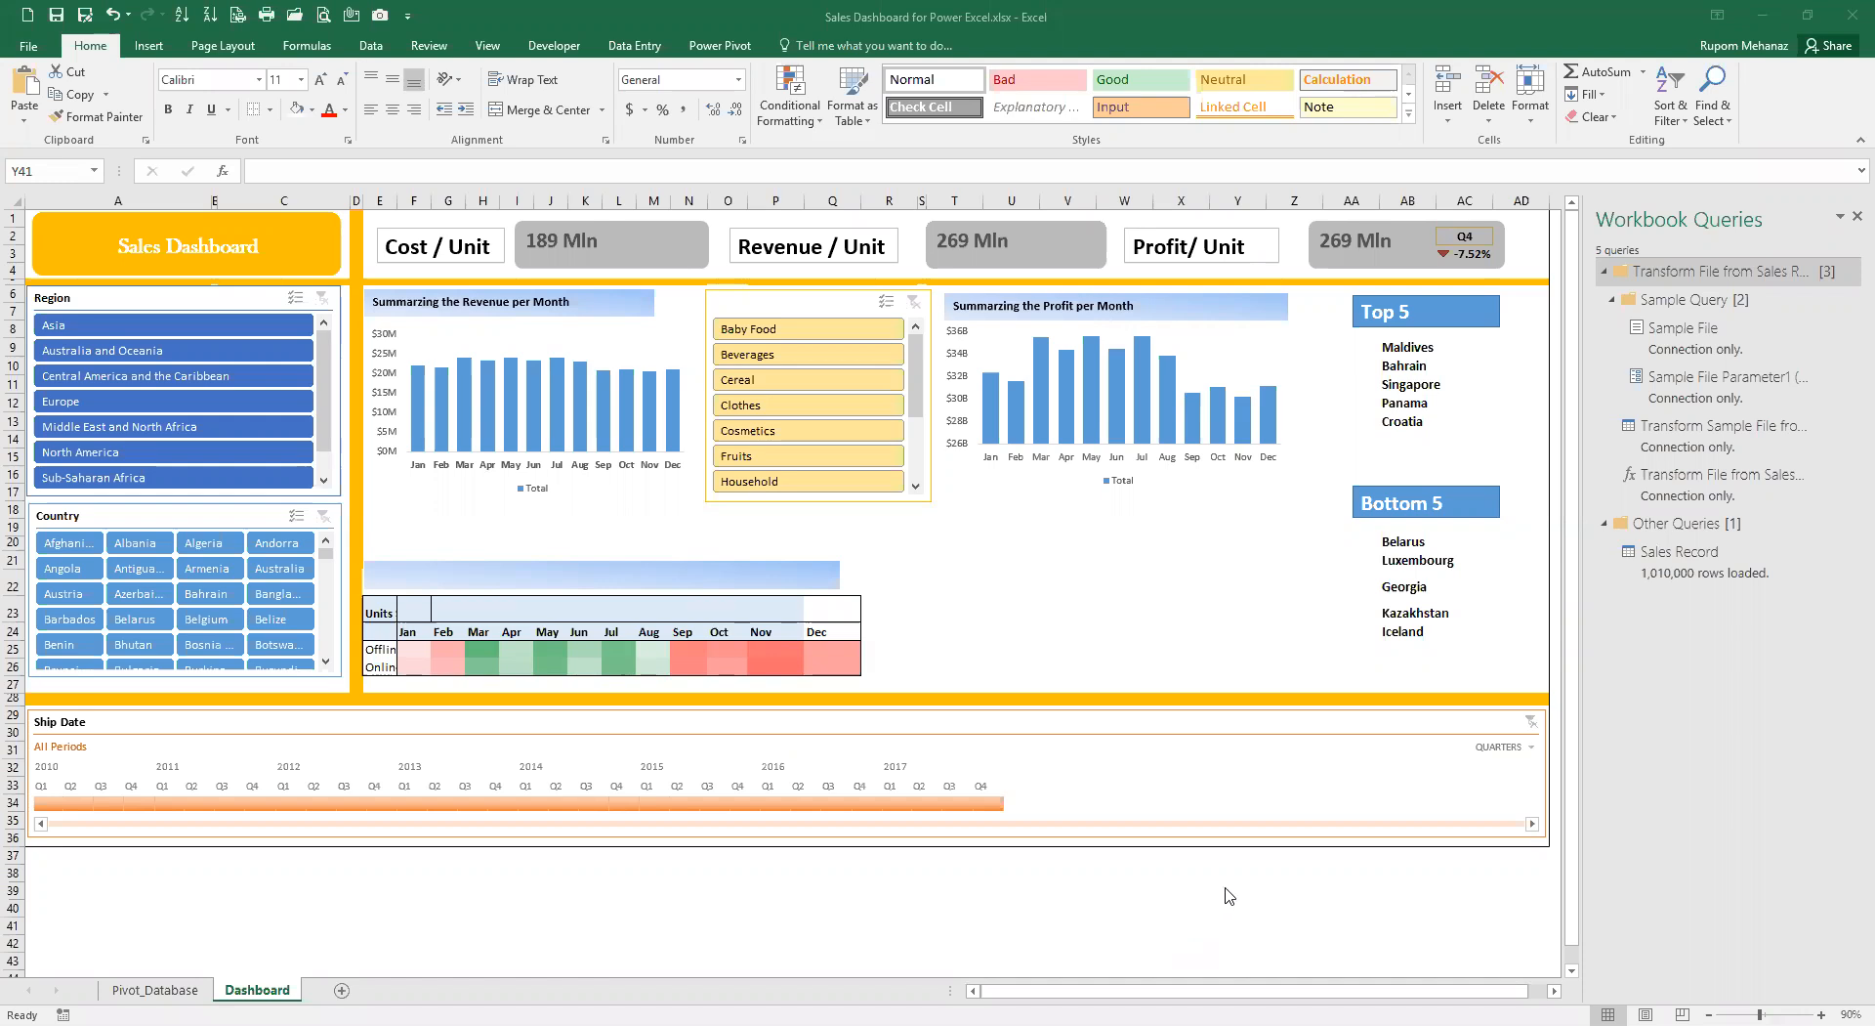
pyautogui.moveTo(1280, 892)
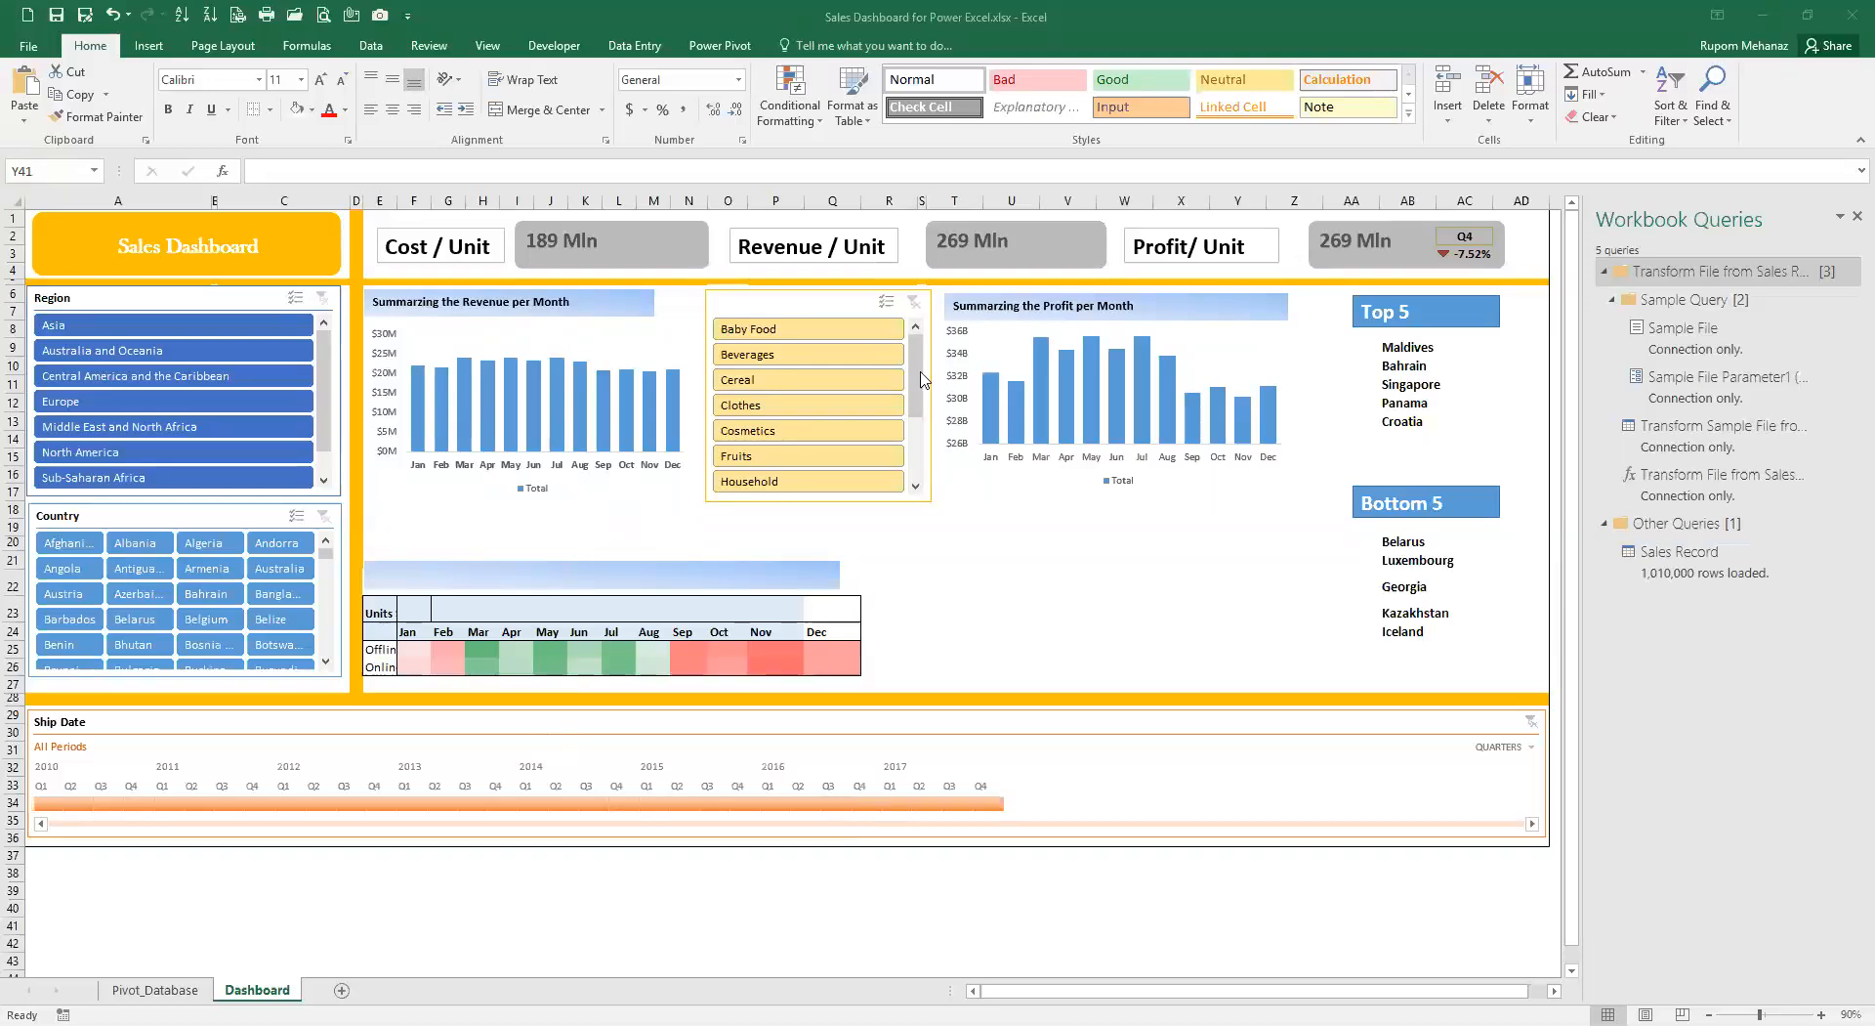
pyautogui.moveTo(1124, 541)
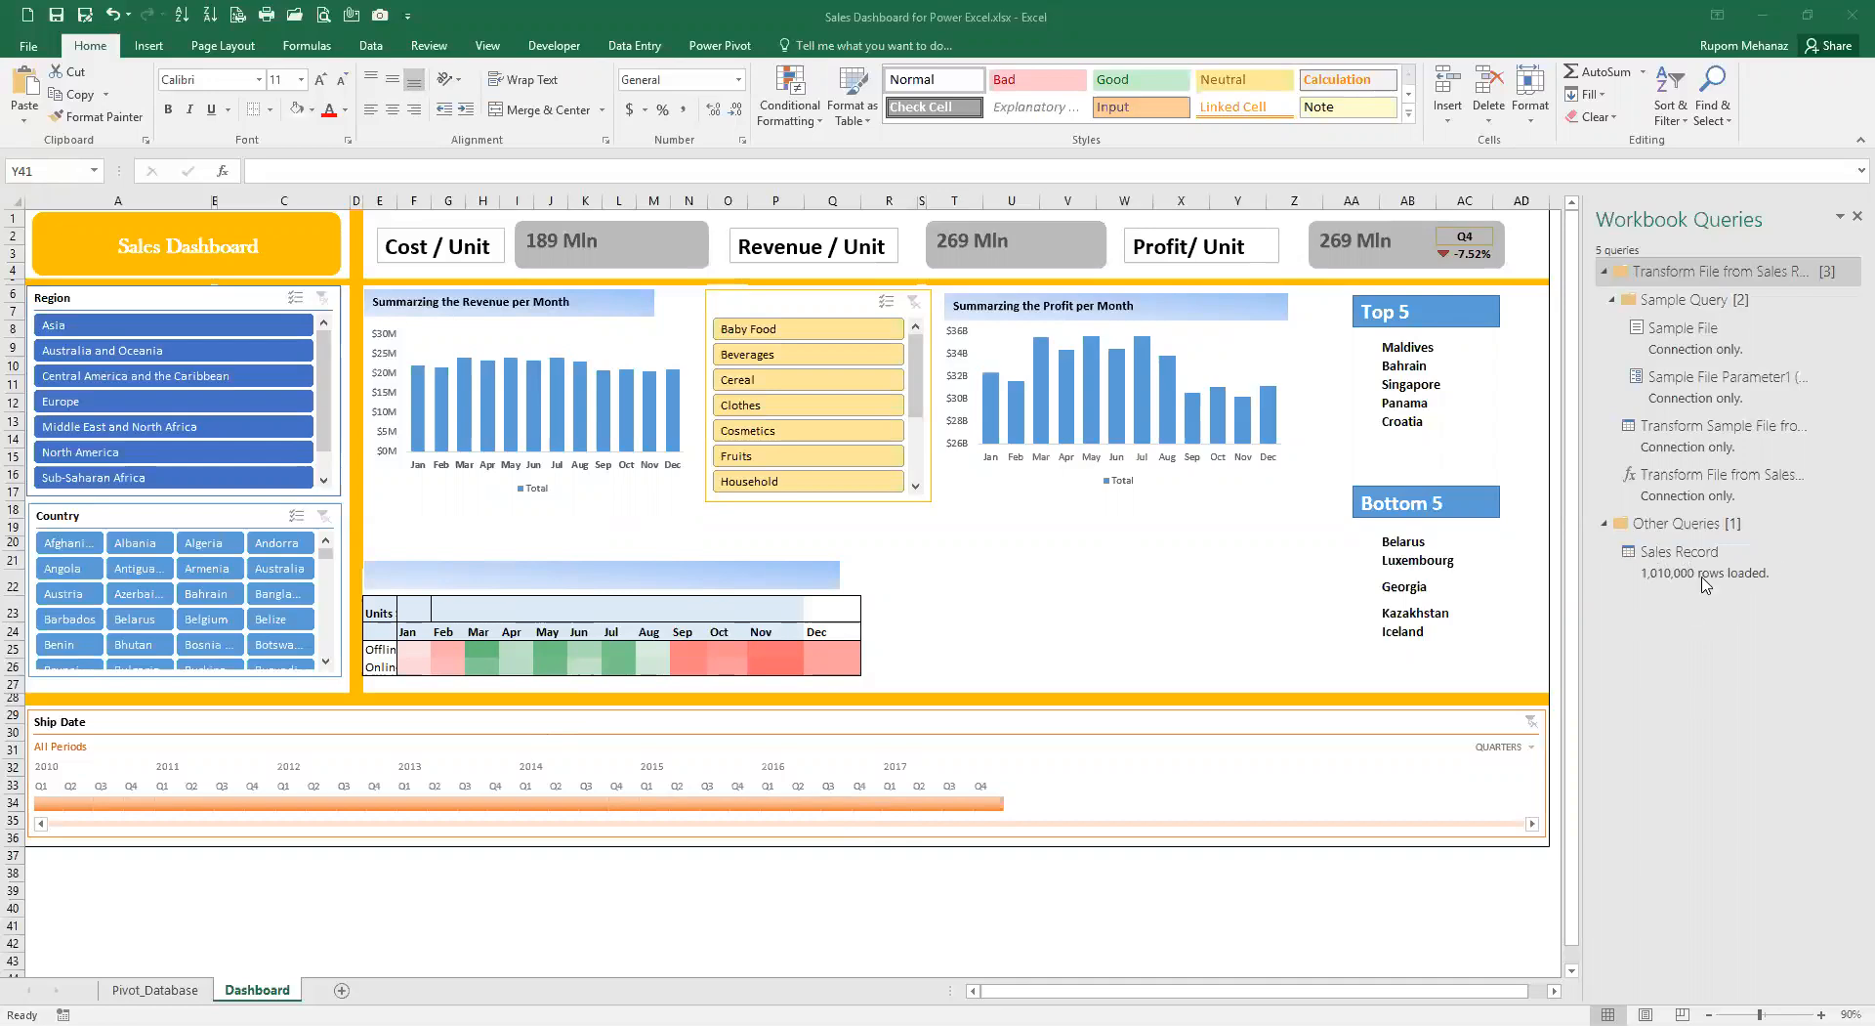
pyautogui.moveTo(1710, 640)
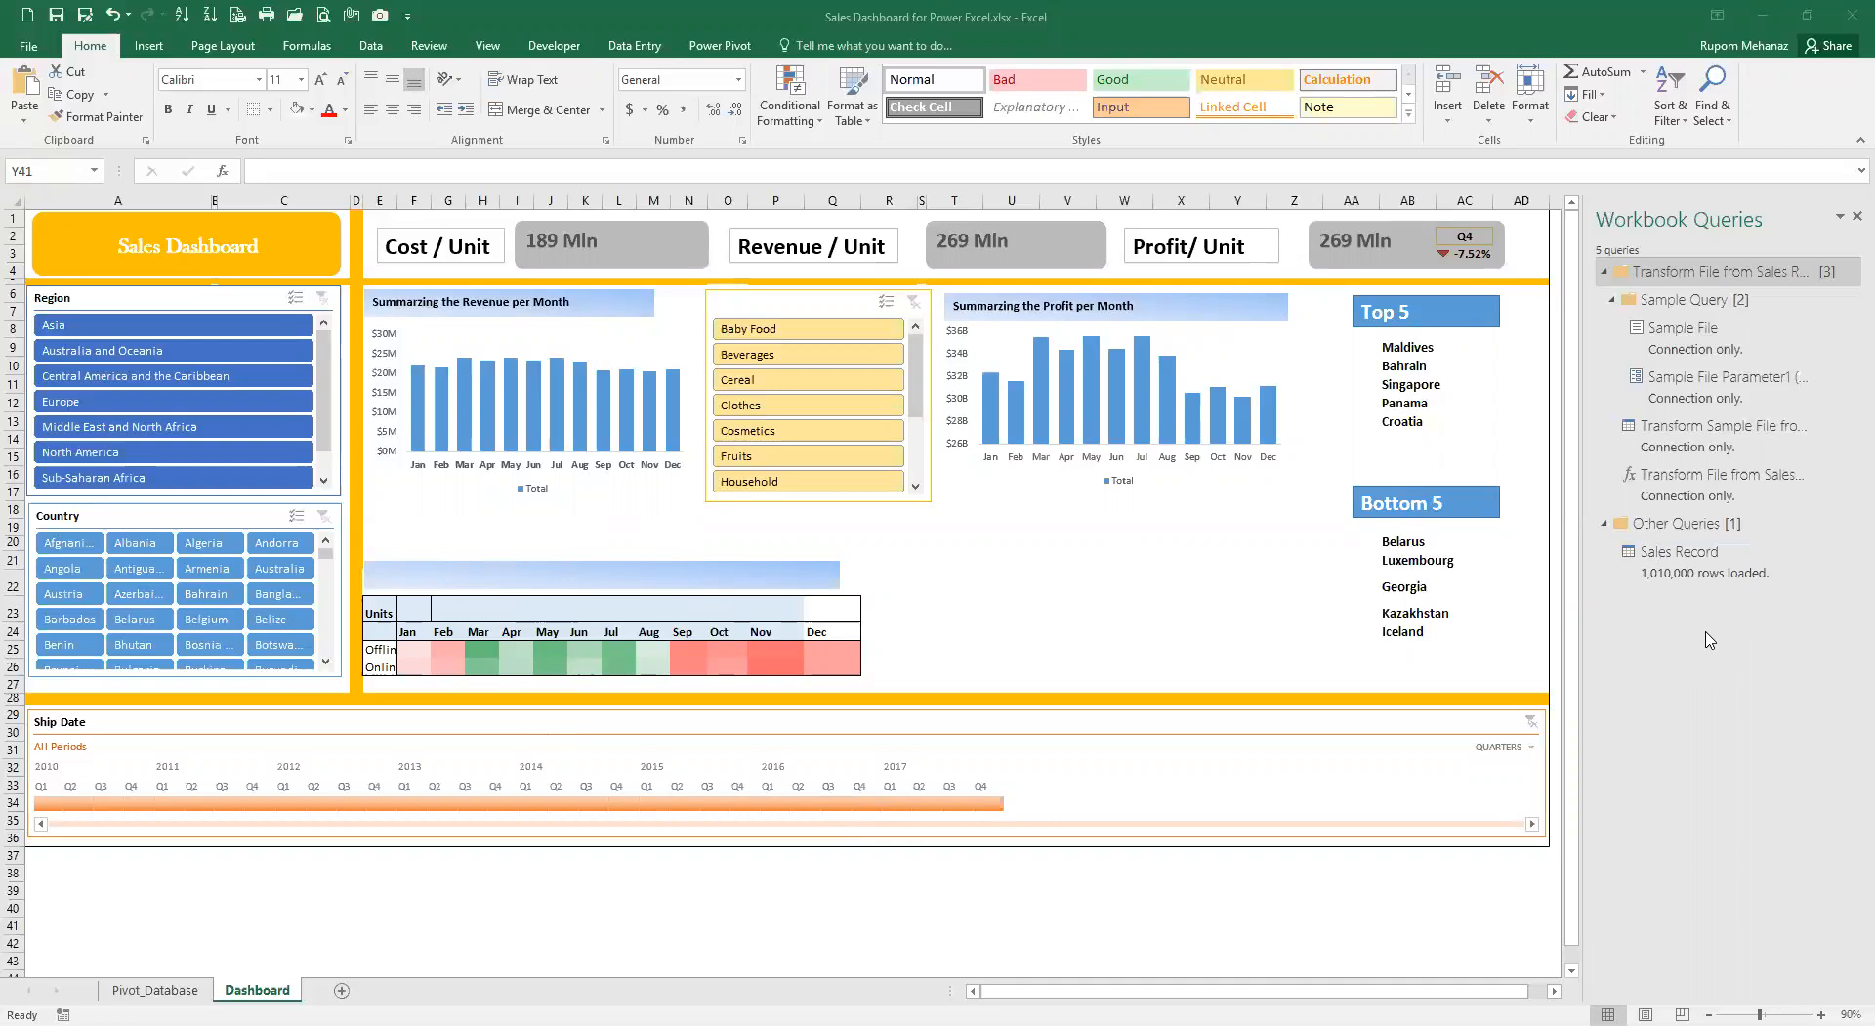
pyautogui.moveTo(545, 385)
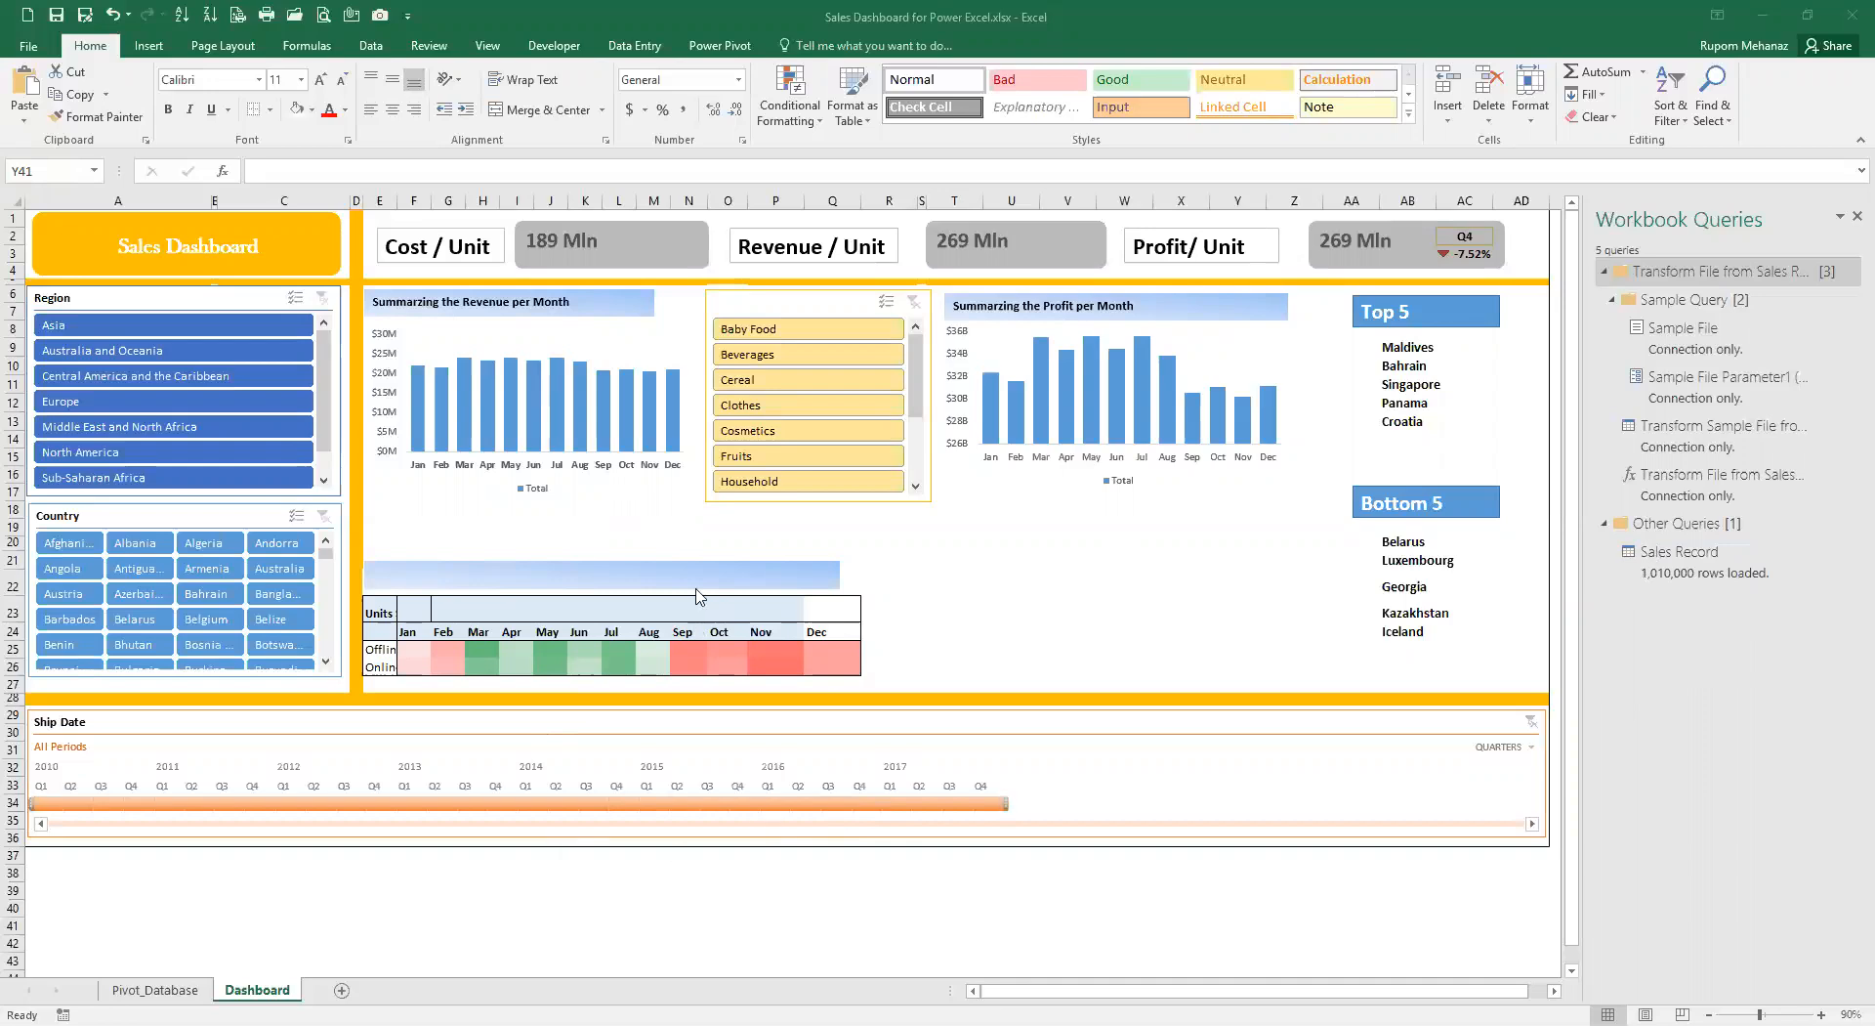
# - Open Power Pivot's data model showing the 1,010,000-record Sales Record table
pyautogui.click(719, 46)
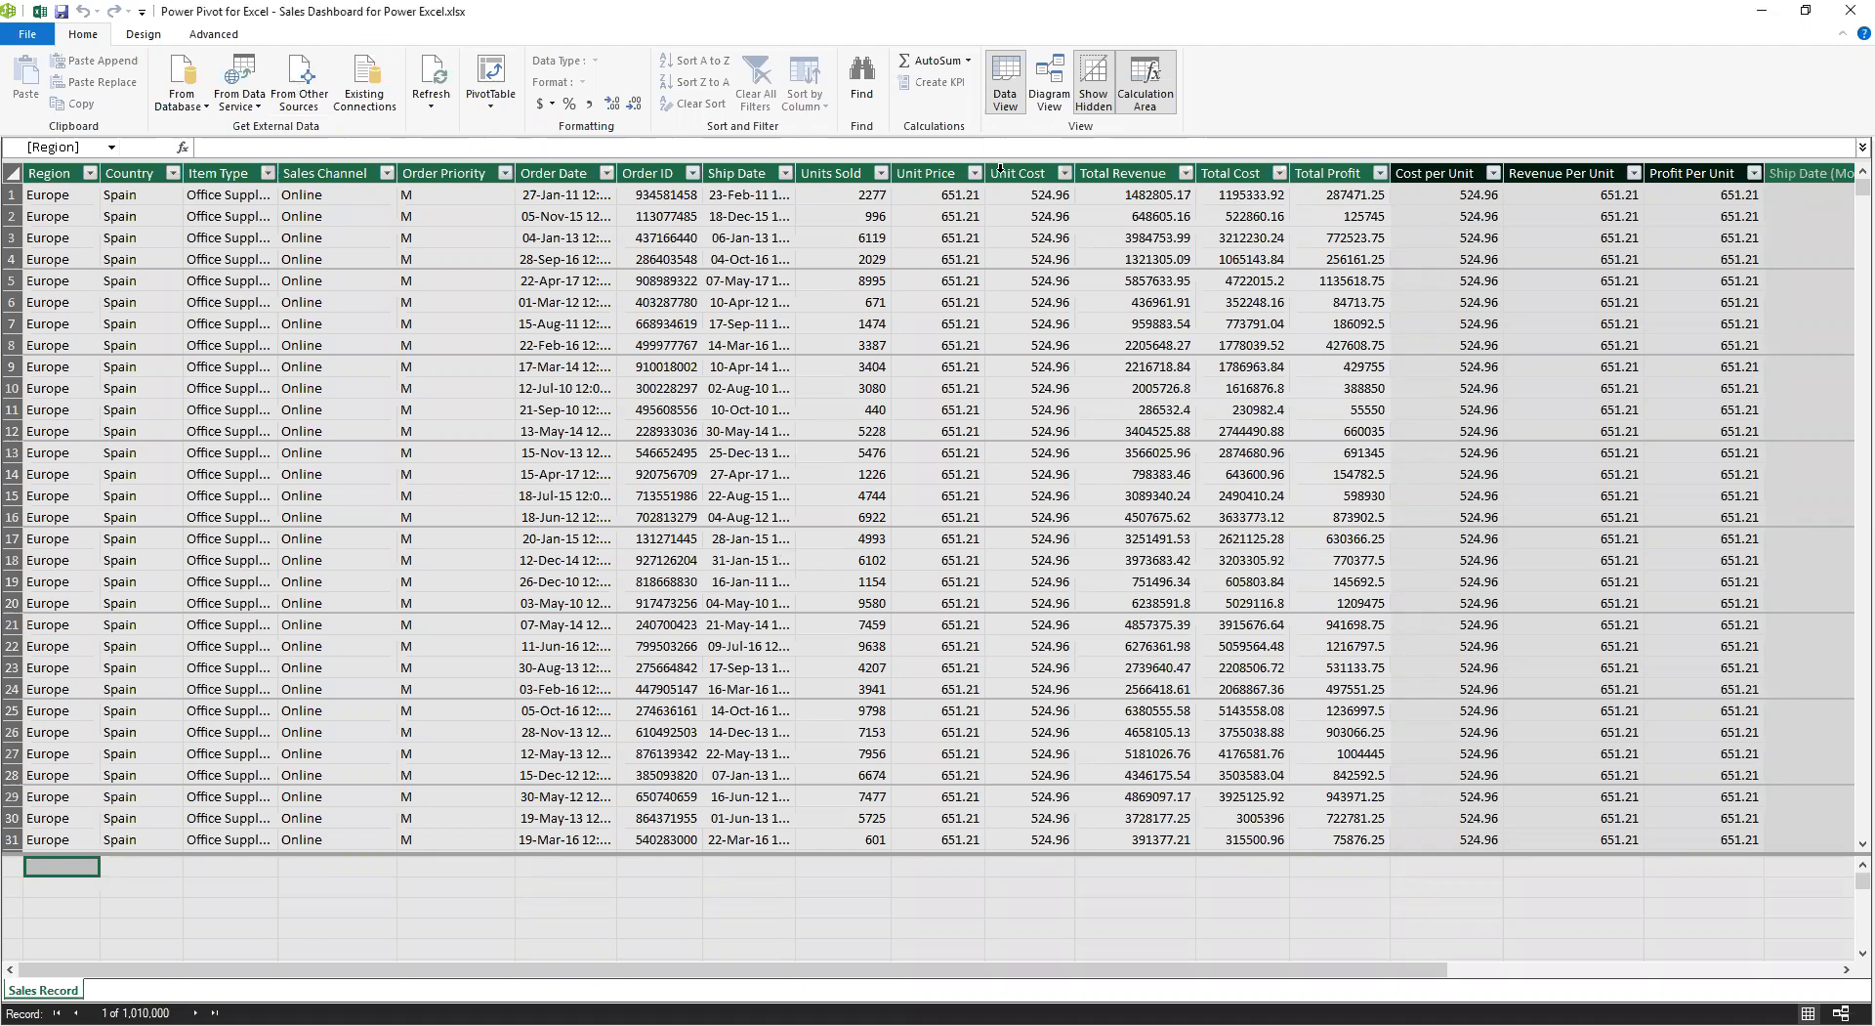
# - Switch to Diagram View and enlarge the Sales Record table to reveal all fields
pyautogui.click(1048, 81)
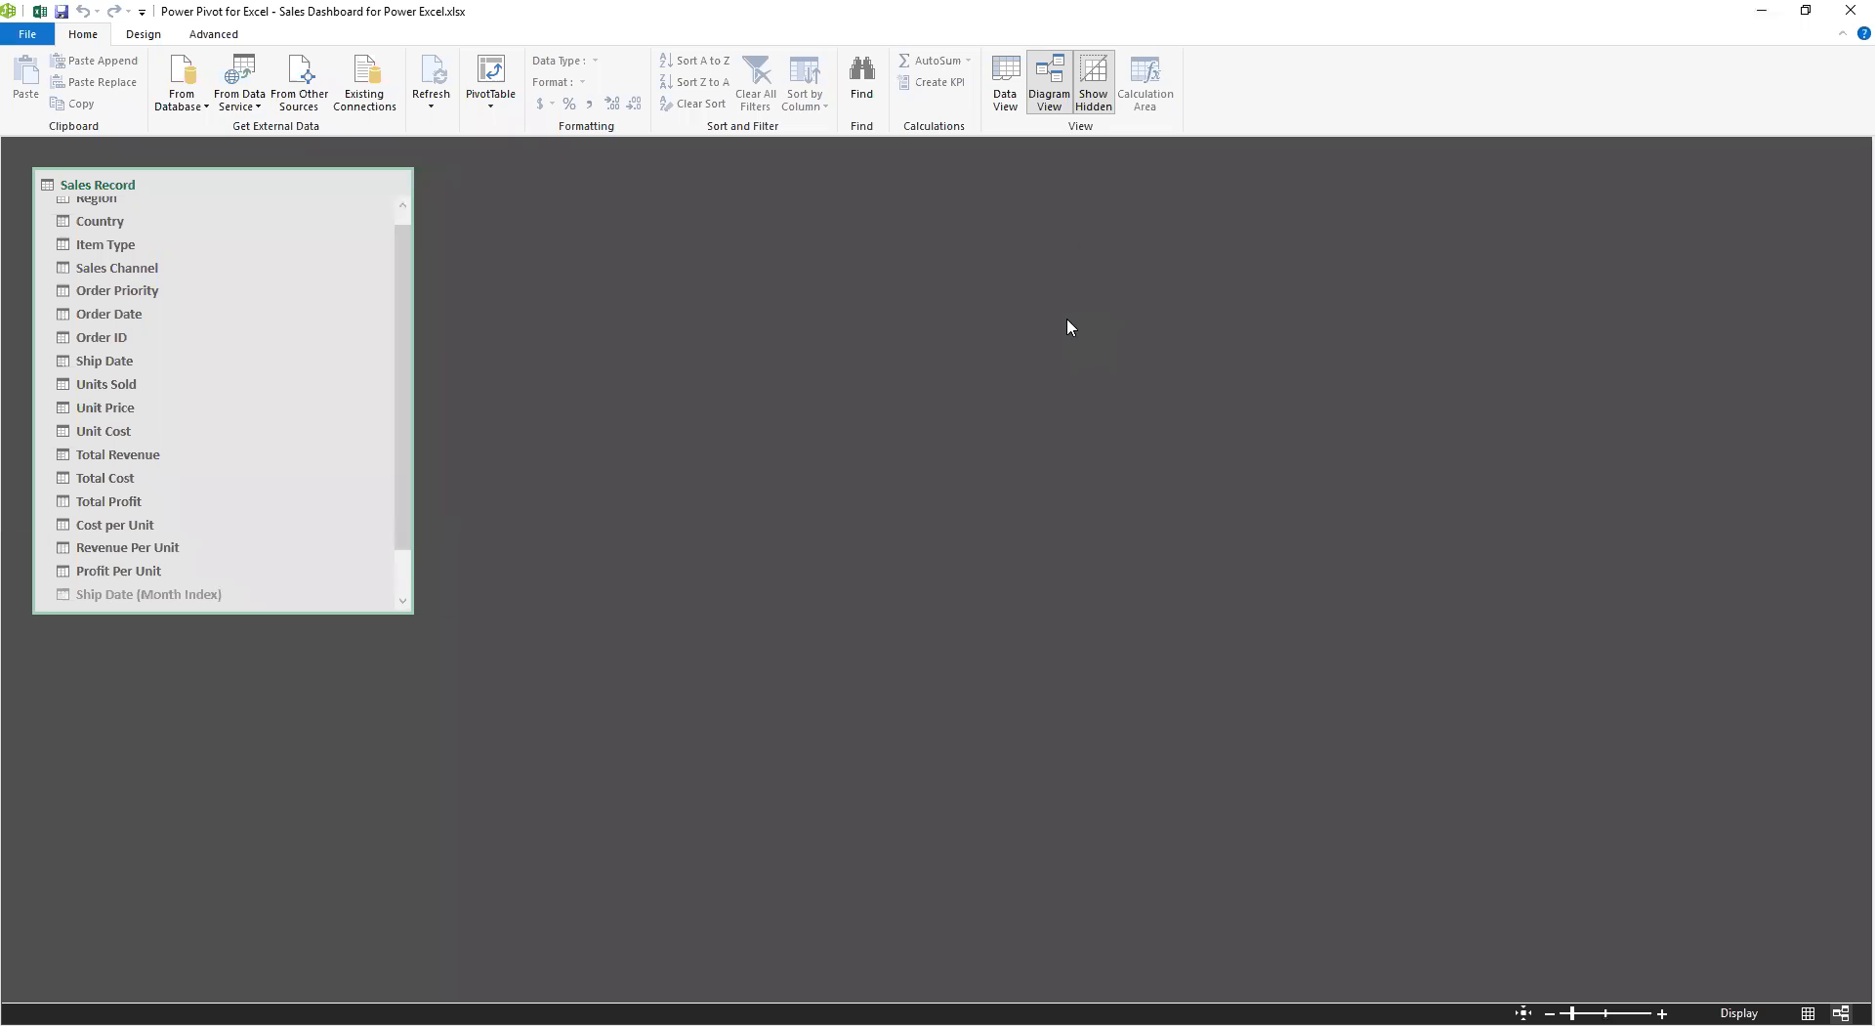
pyautogui.moveTo(406, 610)
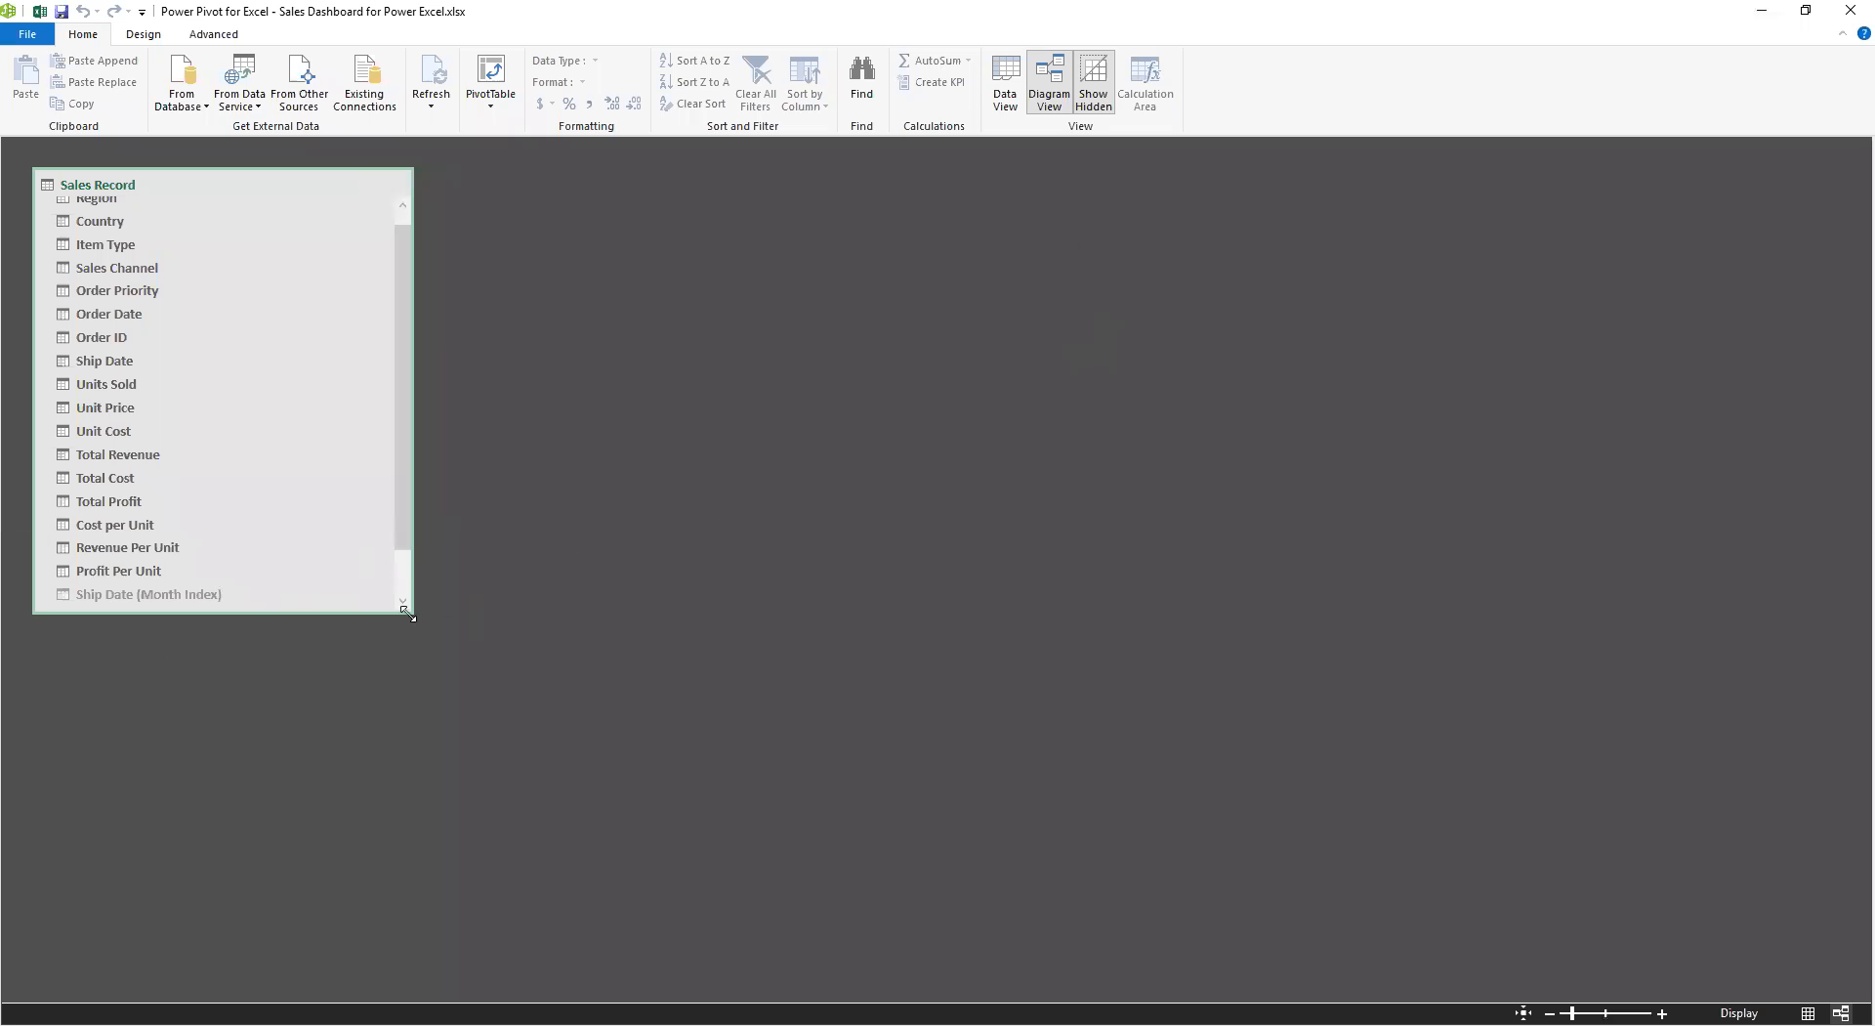
pyautogui.moveTo(410, 609); pyautogui.dragTo(488, 709)
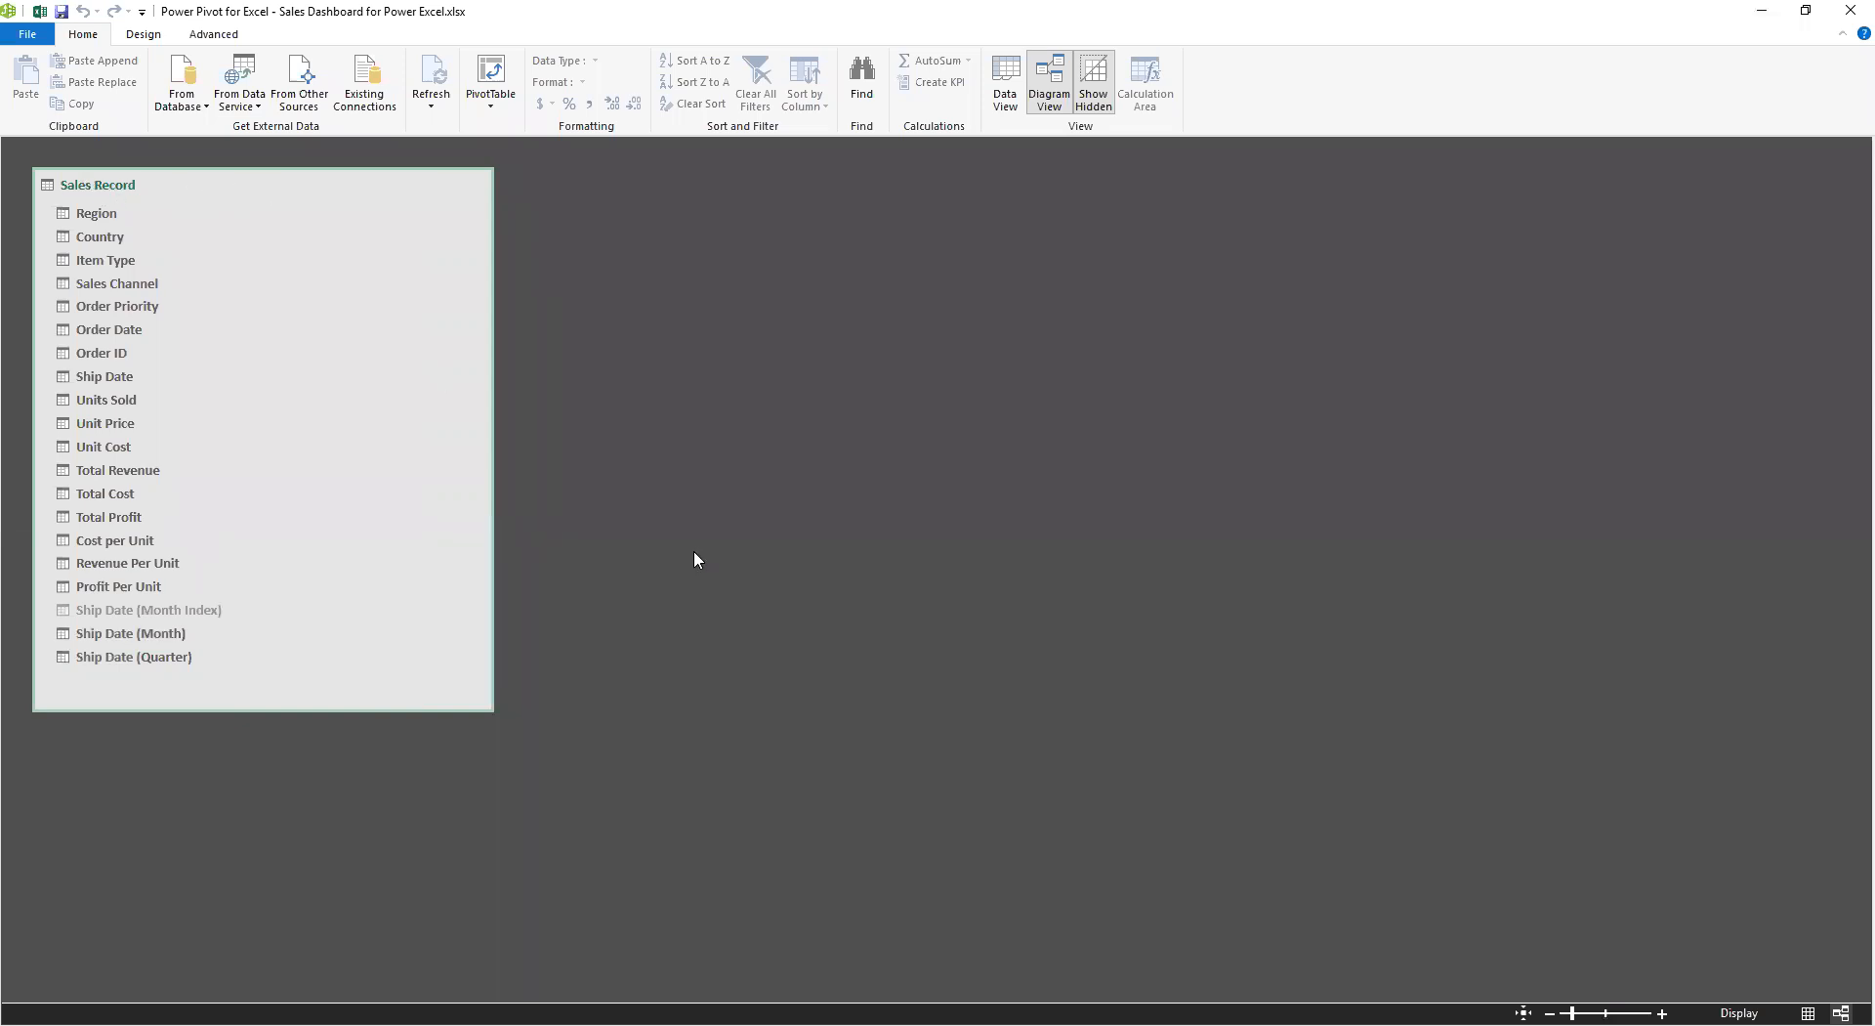
pyautogui.moveTo(289, 427)
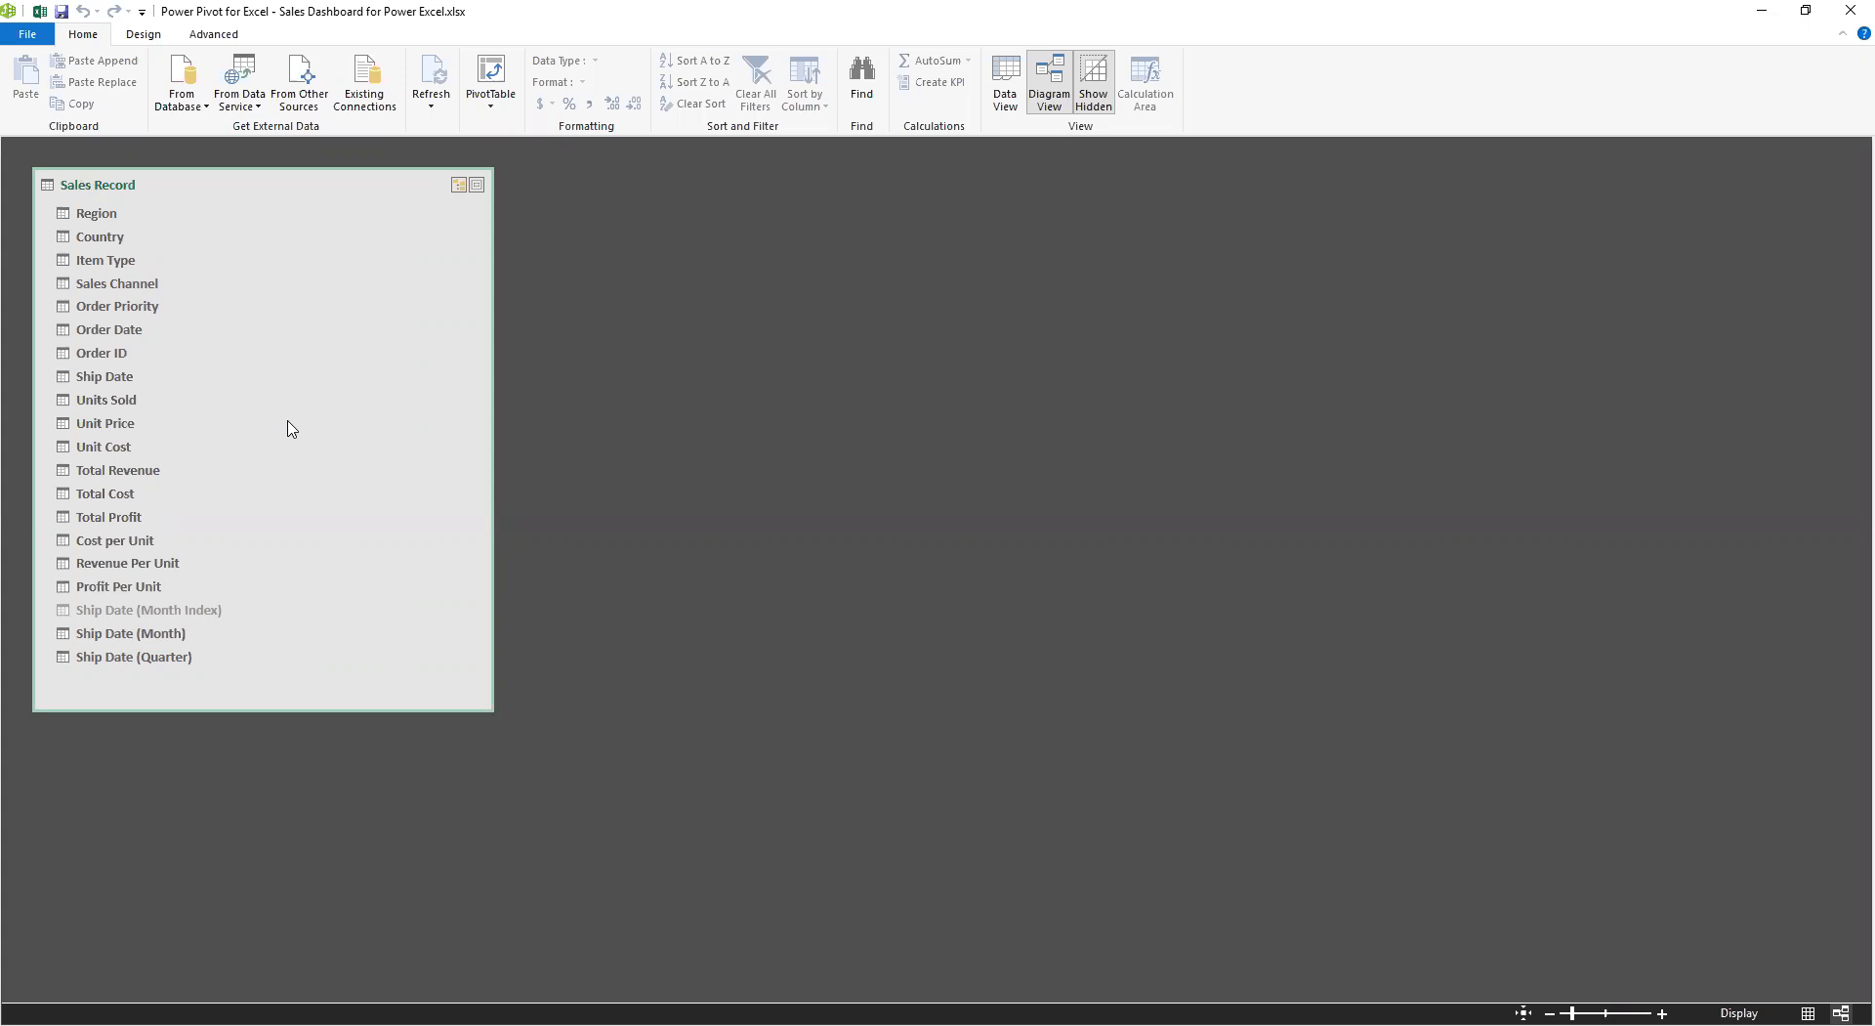
pyautogui.moveTo(1035, 561)
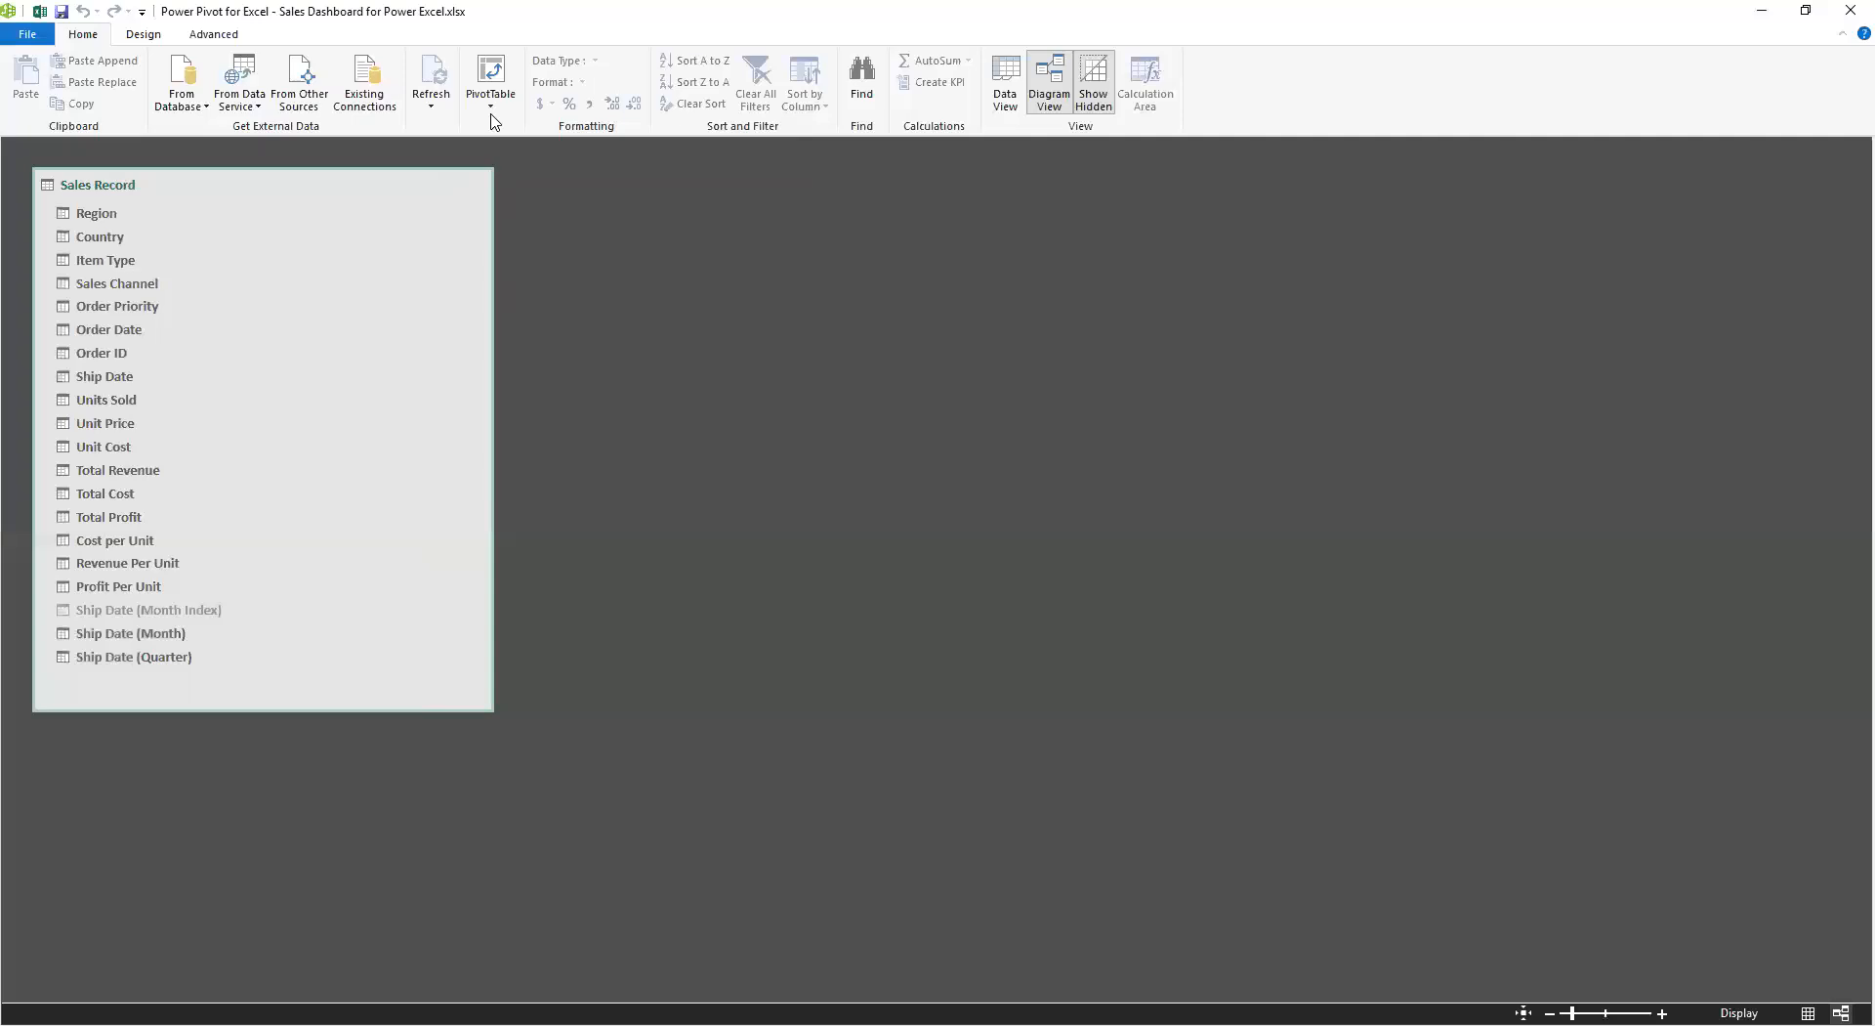
pyautogui.moveTo(895, 271)
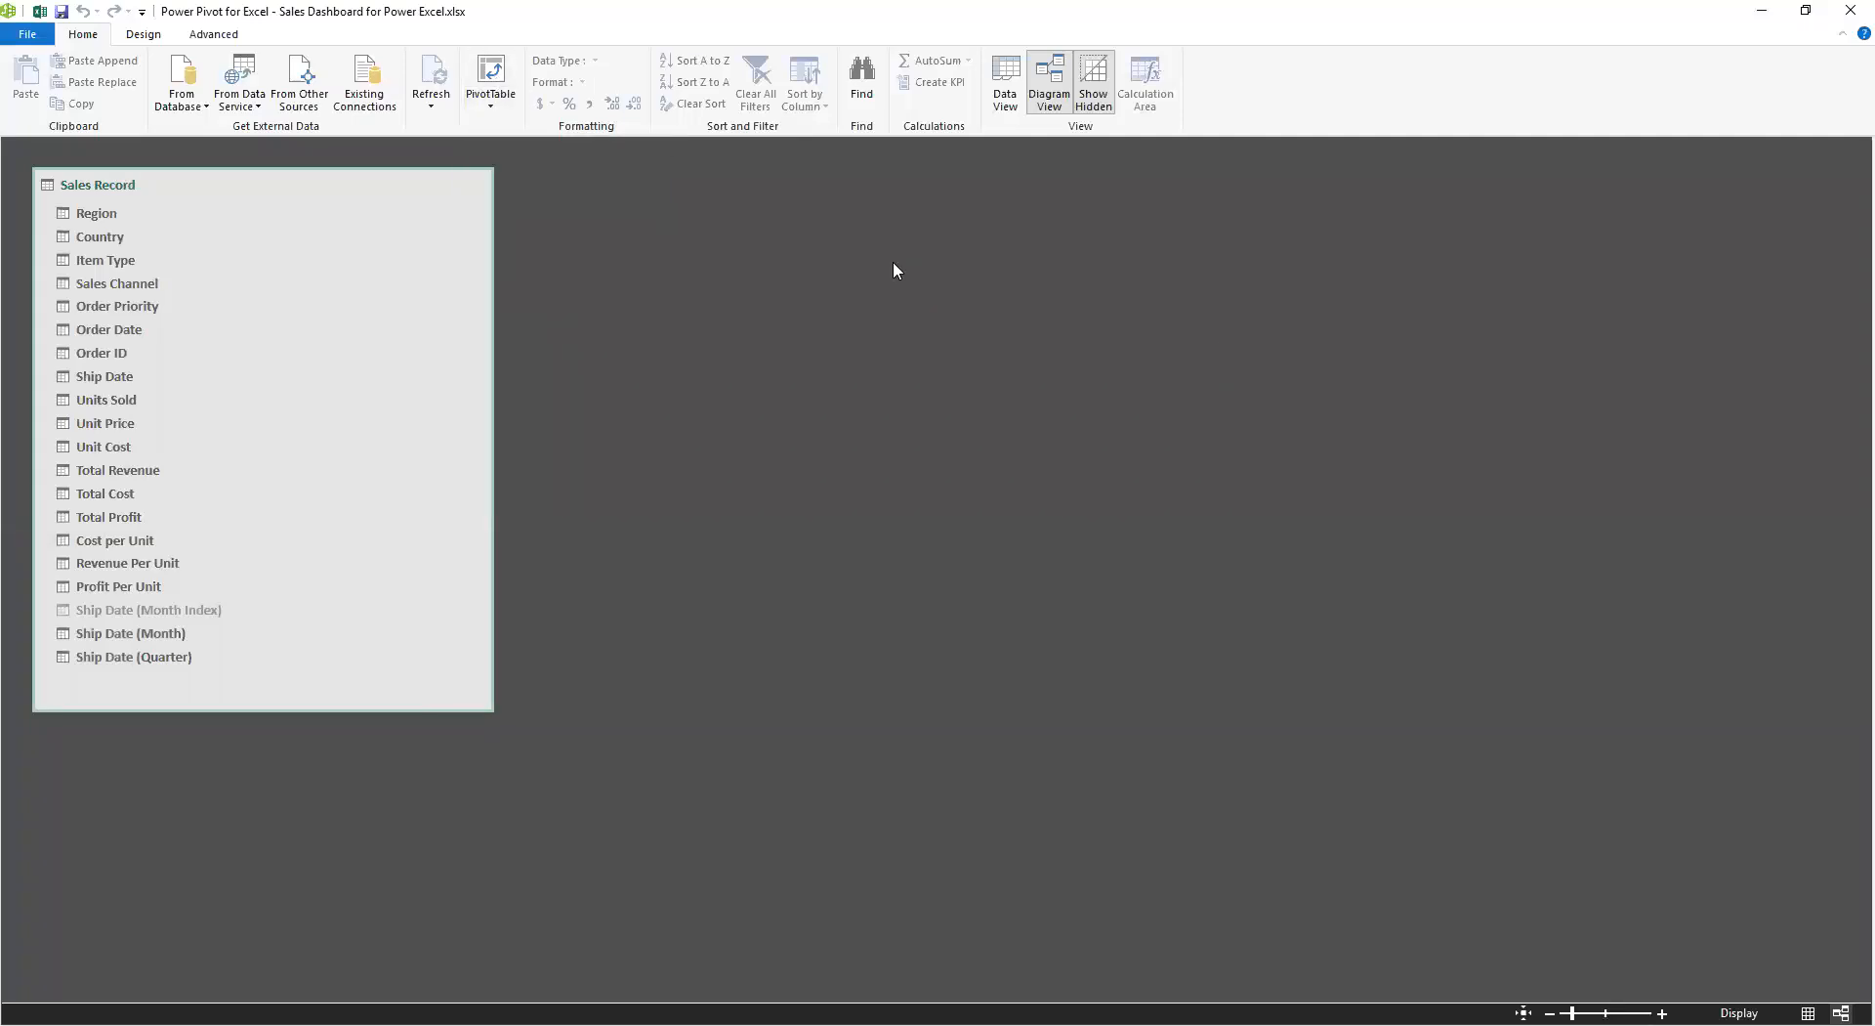
pyautogui.moveTo(1109, 293)
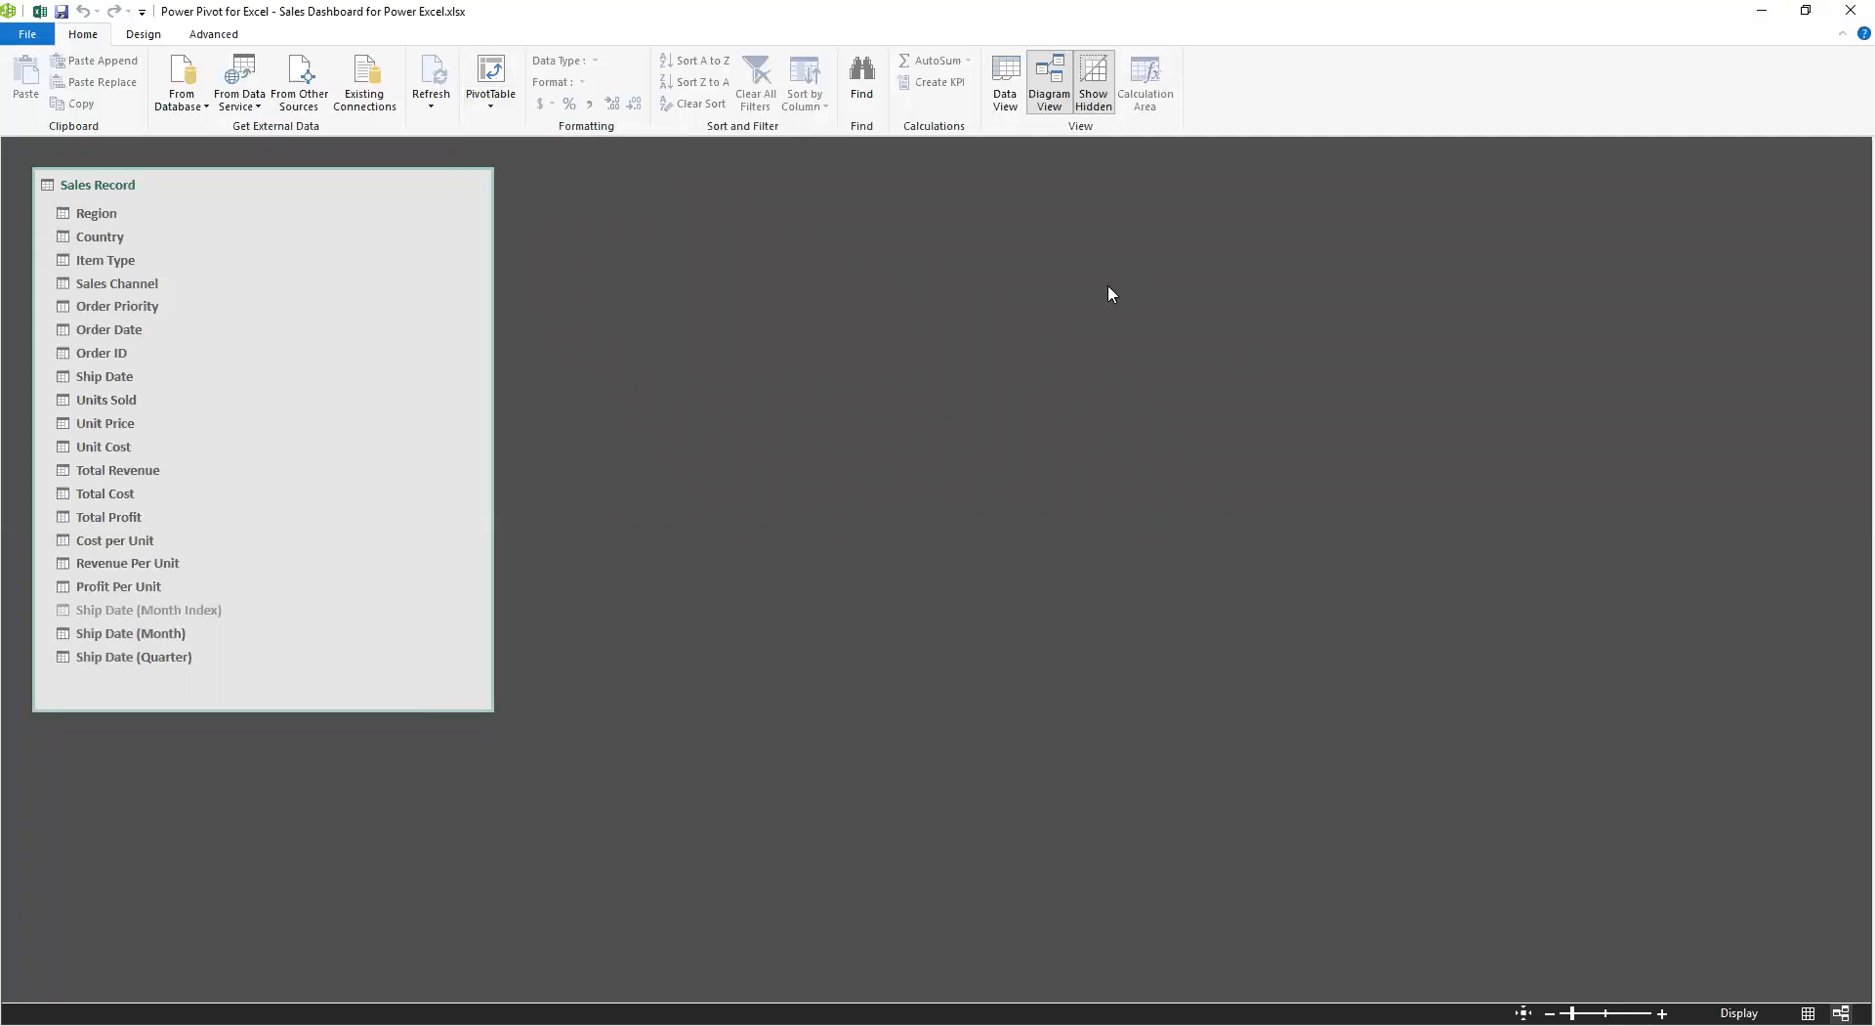
pyautogui.moveTo(932, 407)
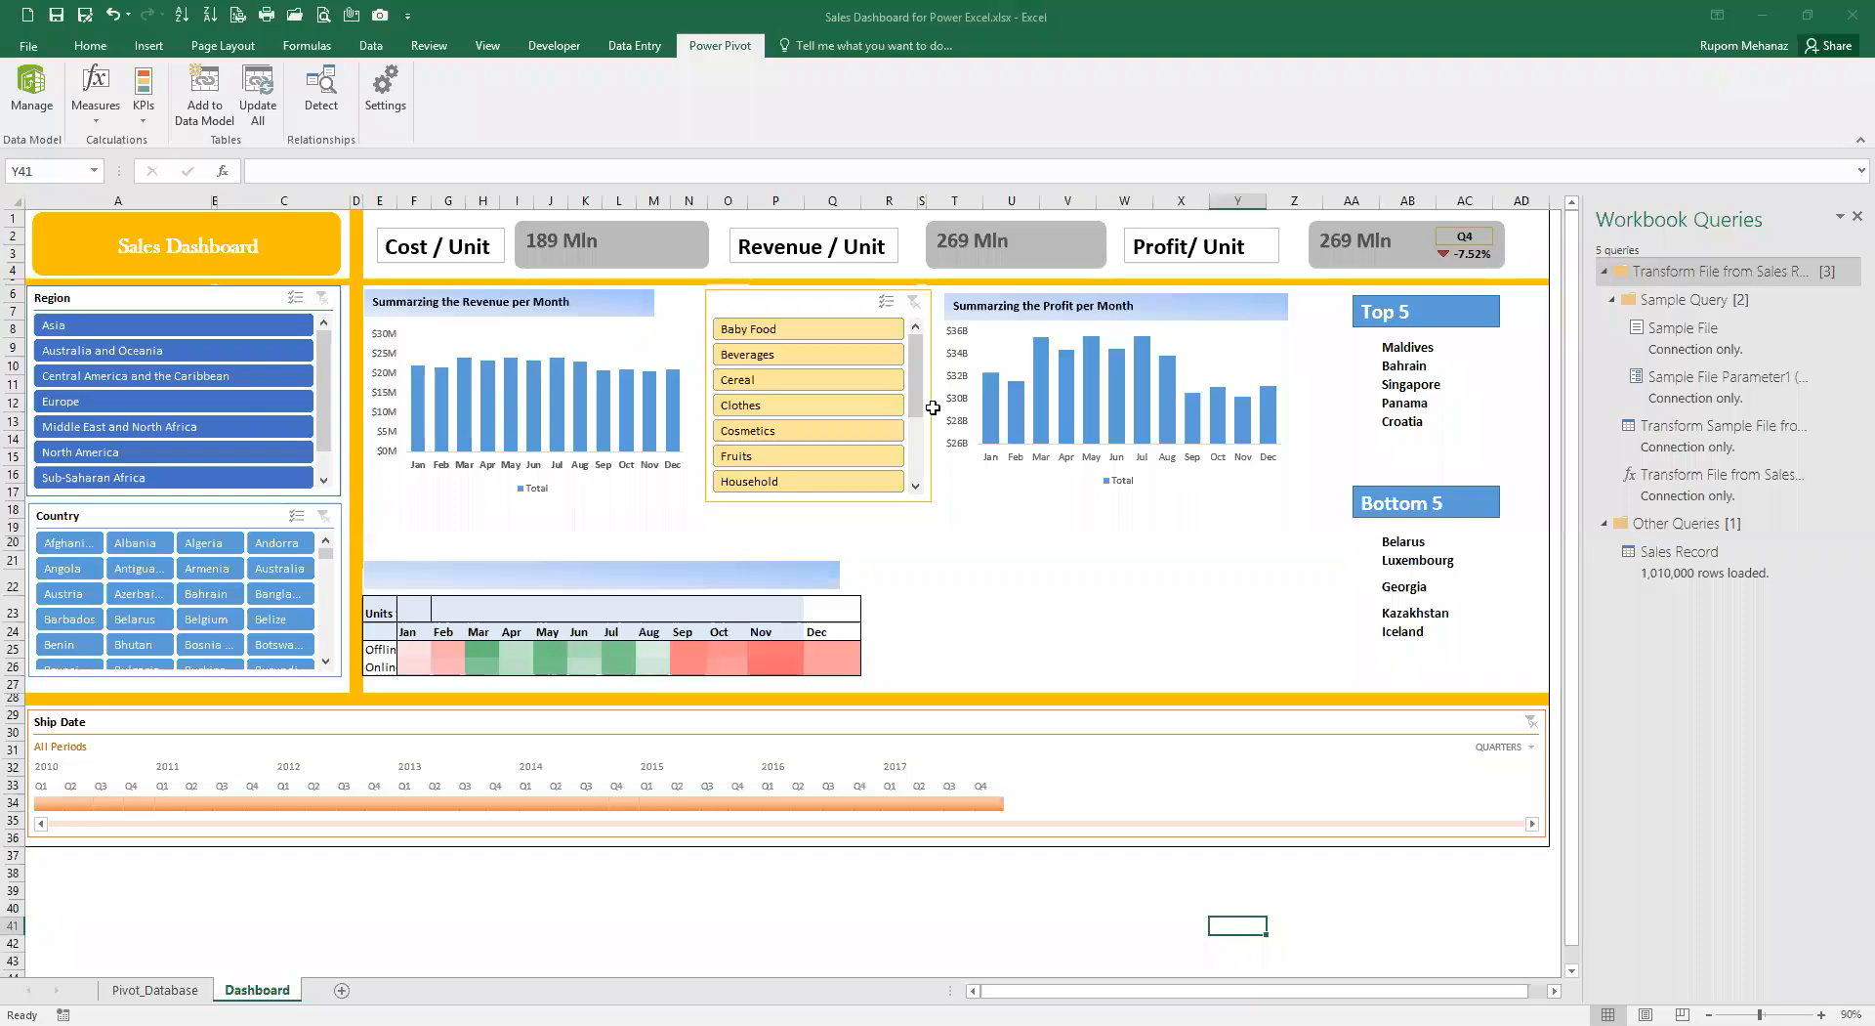
pyautogui.moveTo(837, 465)
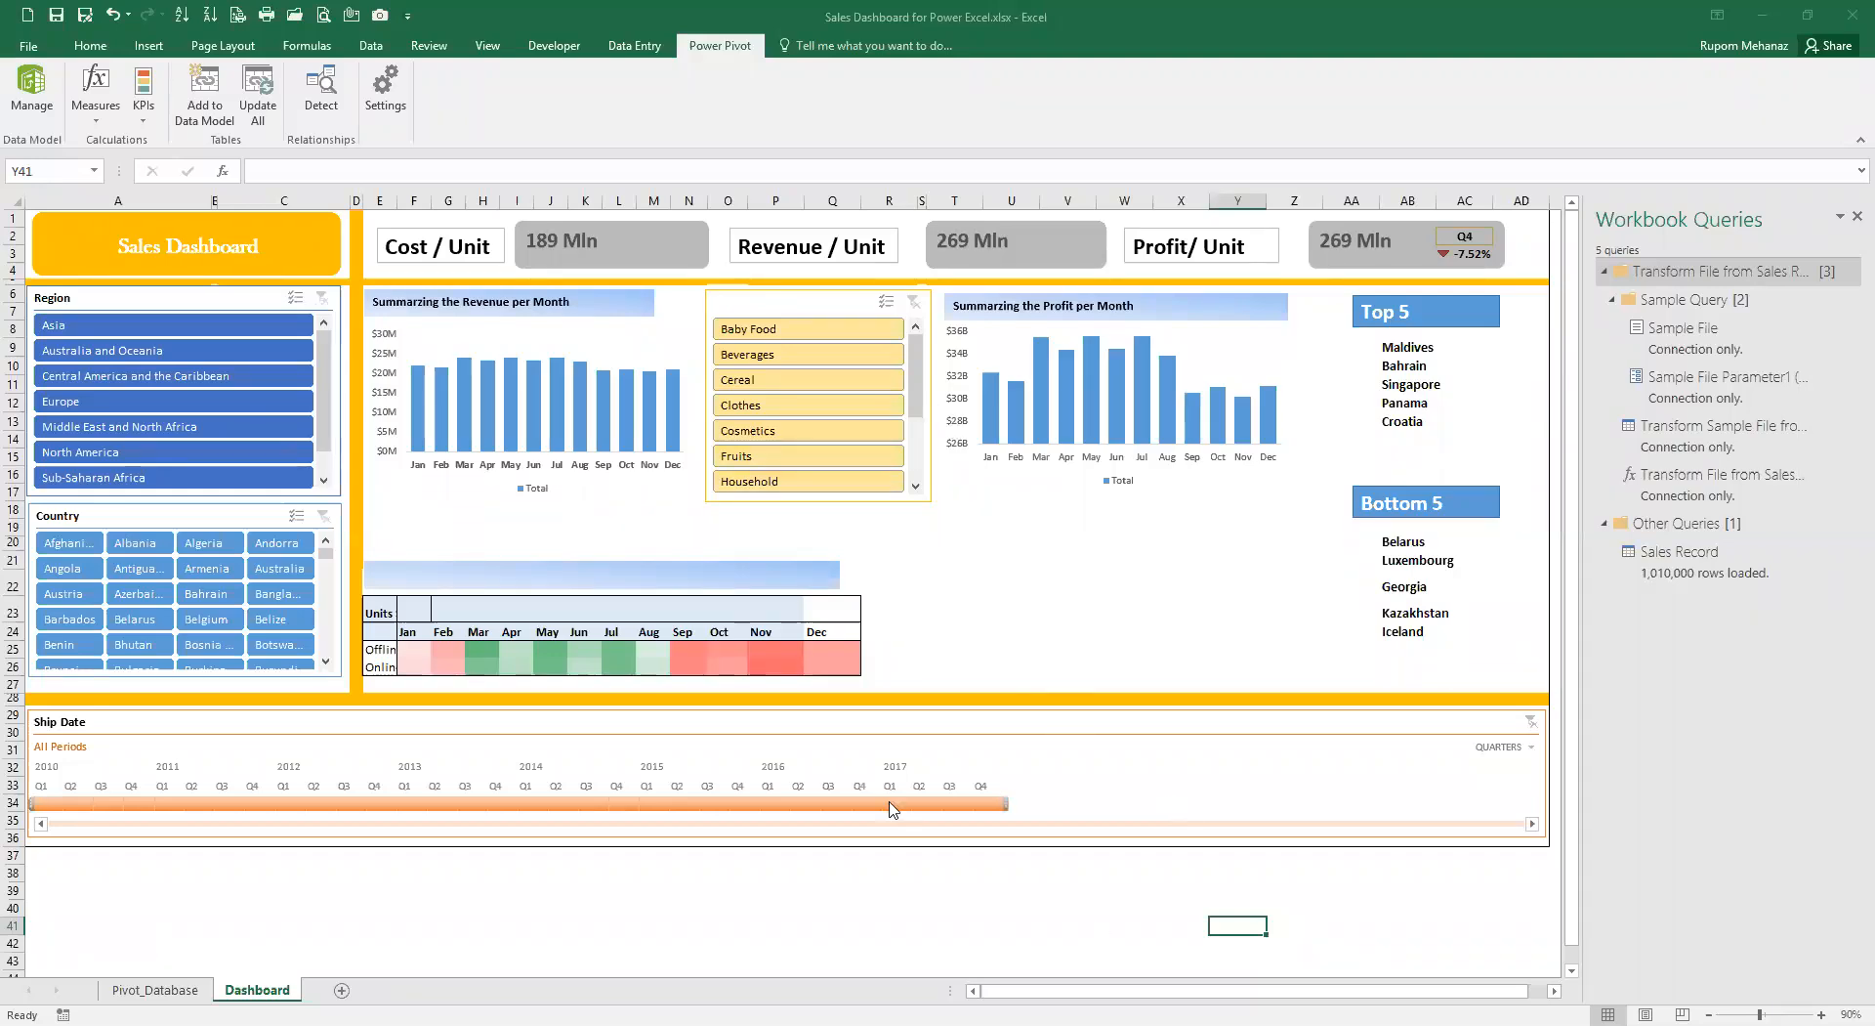
pyautogui.moveTo(1142, 871)
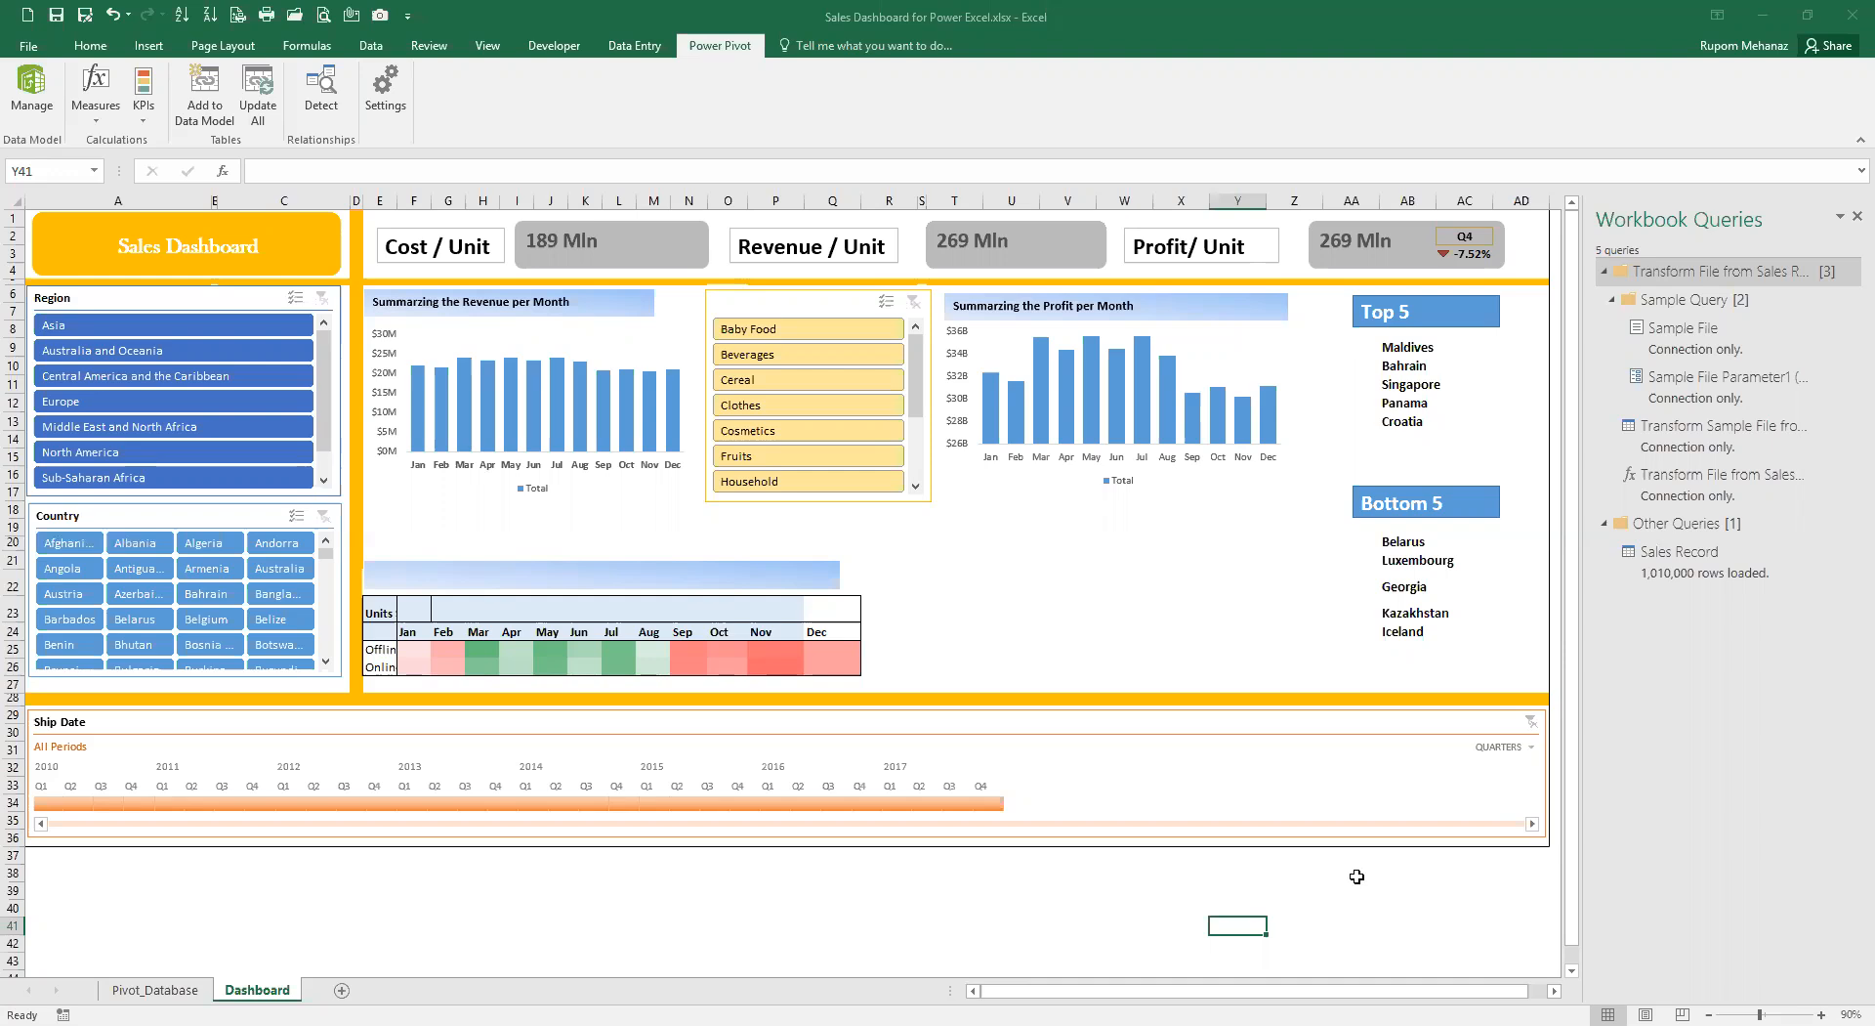
pyautogui.moveTo(984, 877)
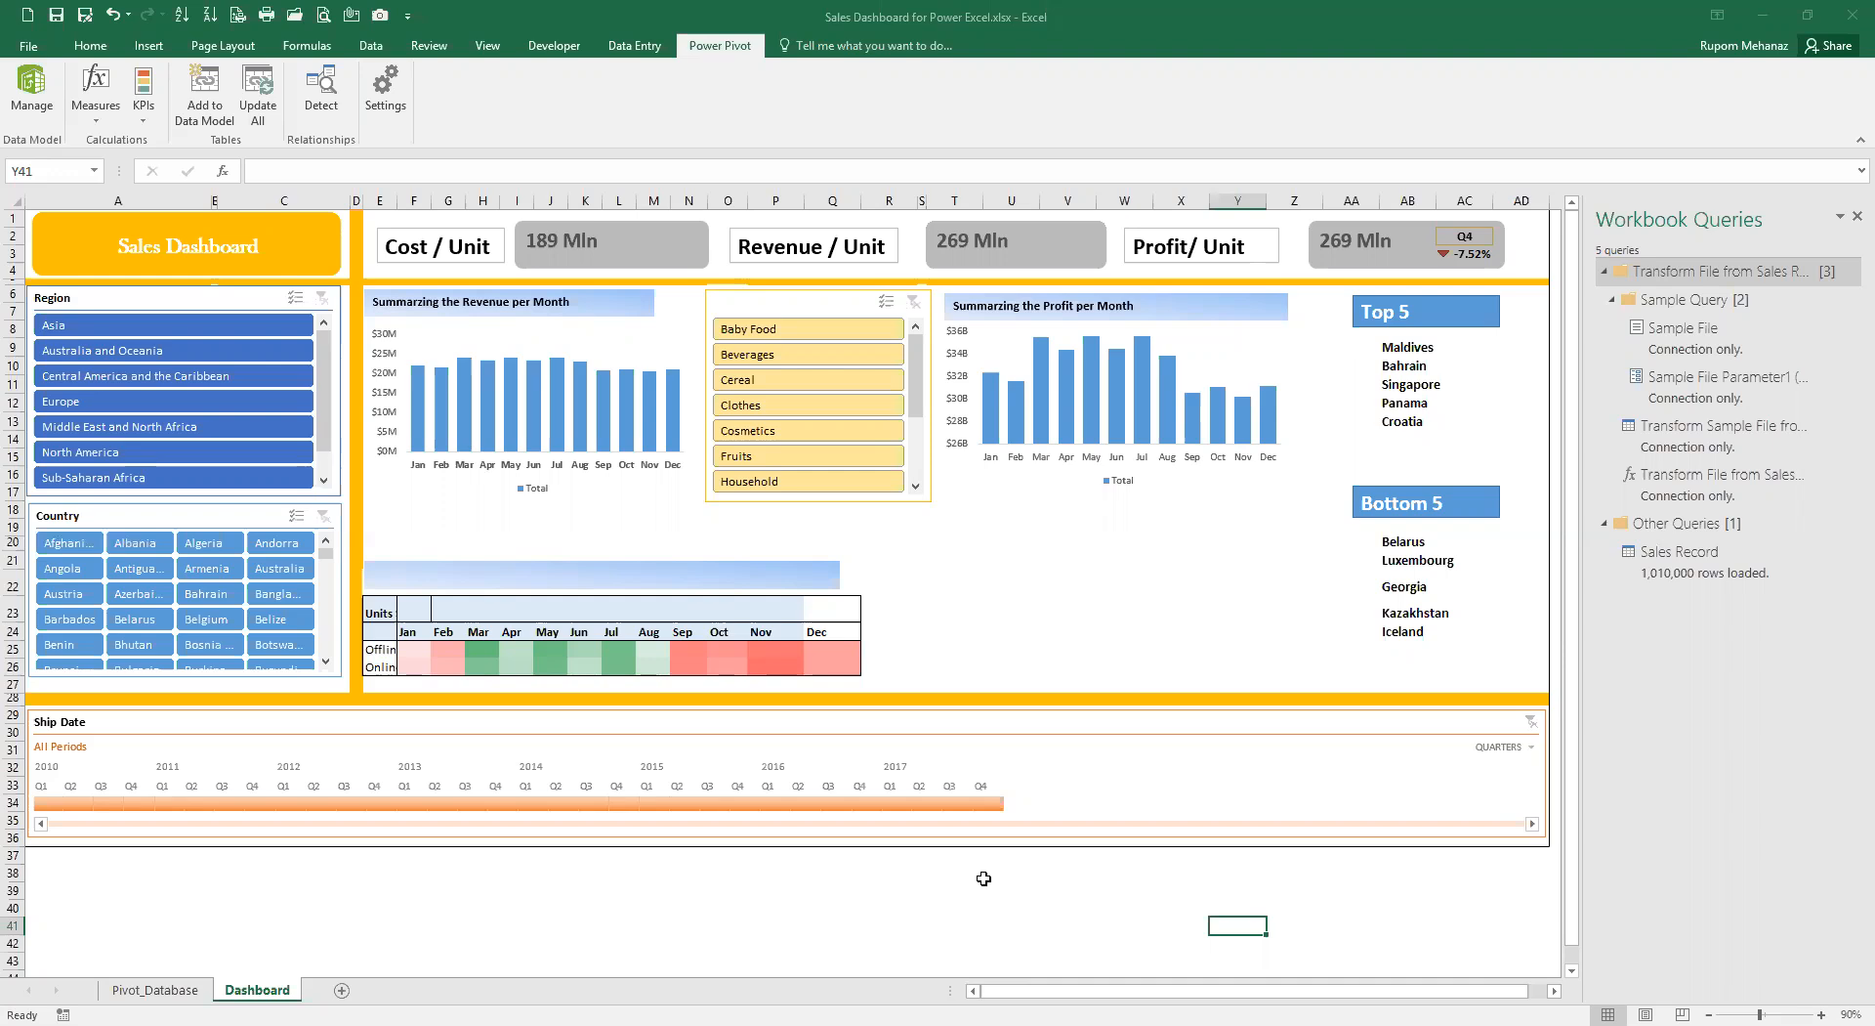
pyautogui.moveTo(1118, 471)
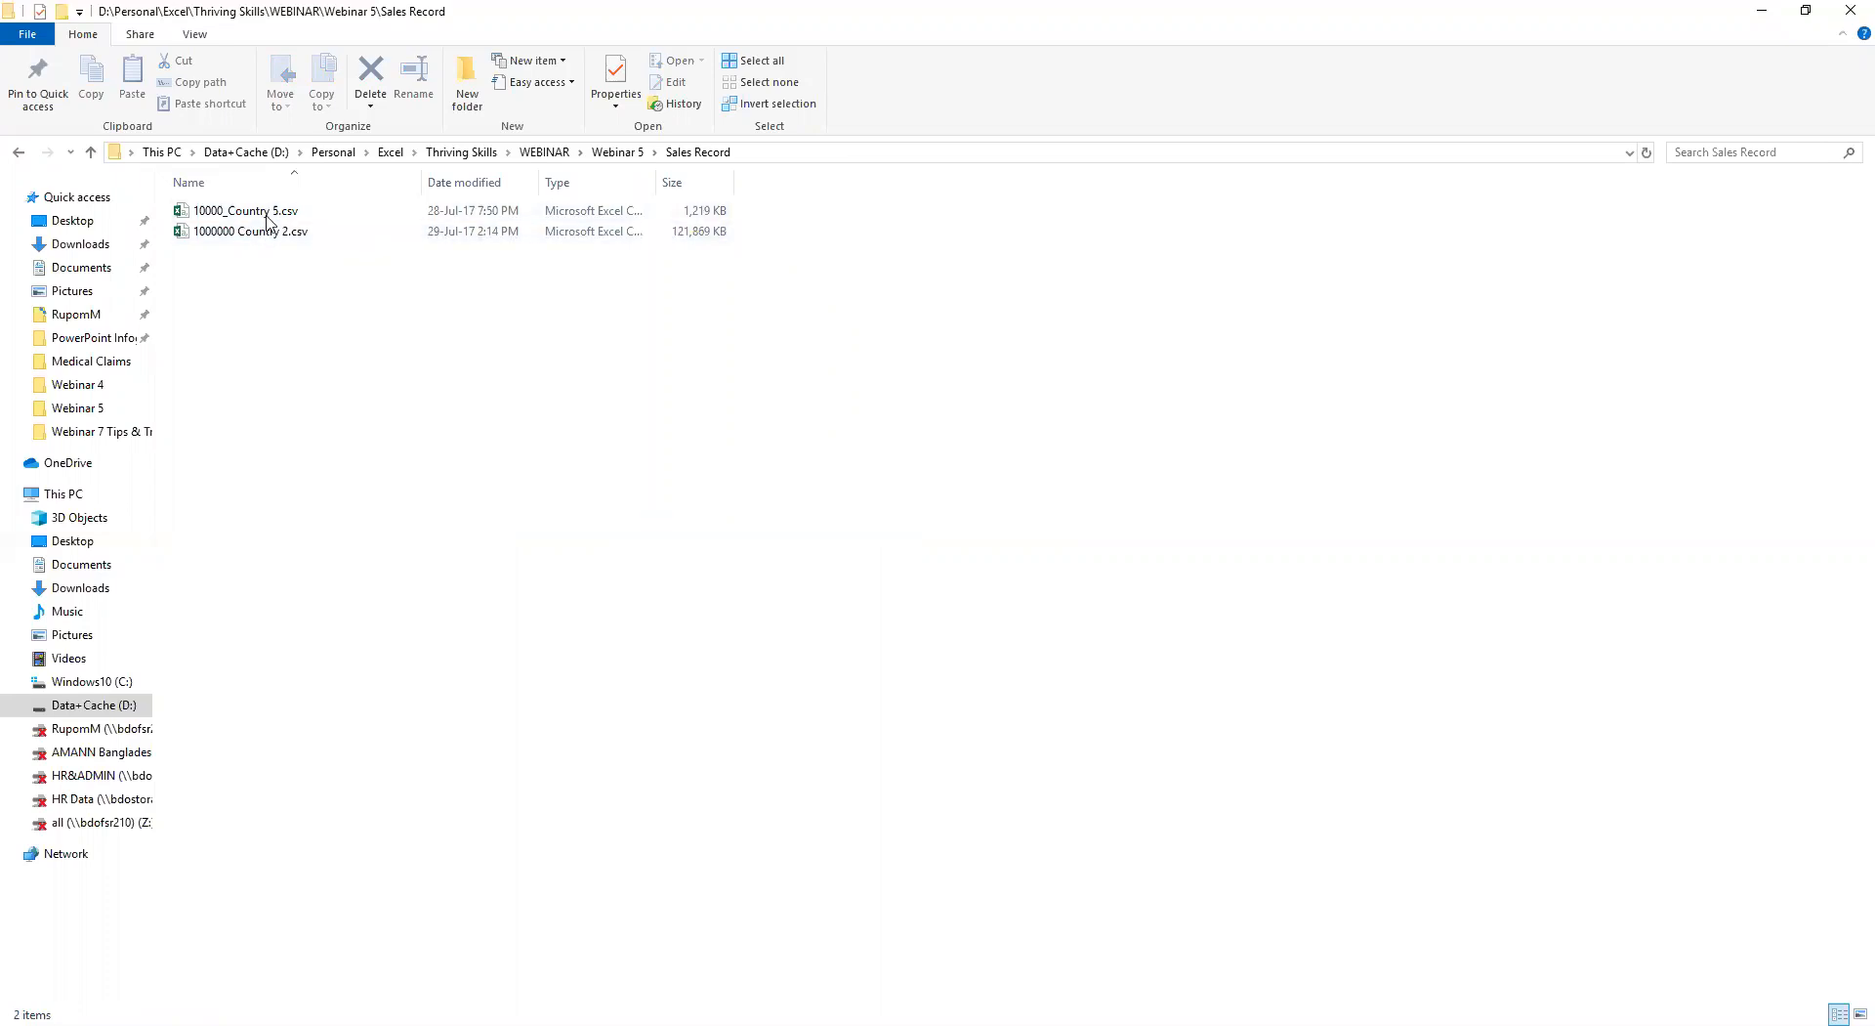
pyautogui.moveTo(257, 267)
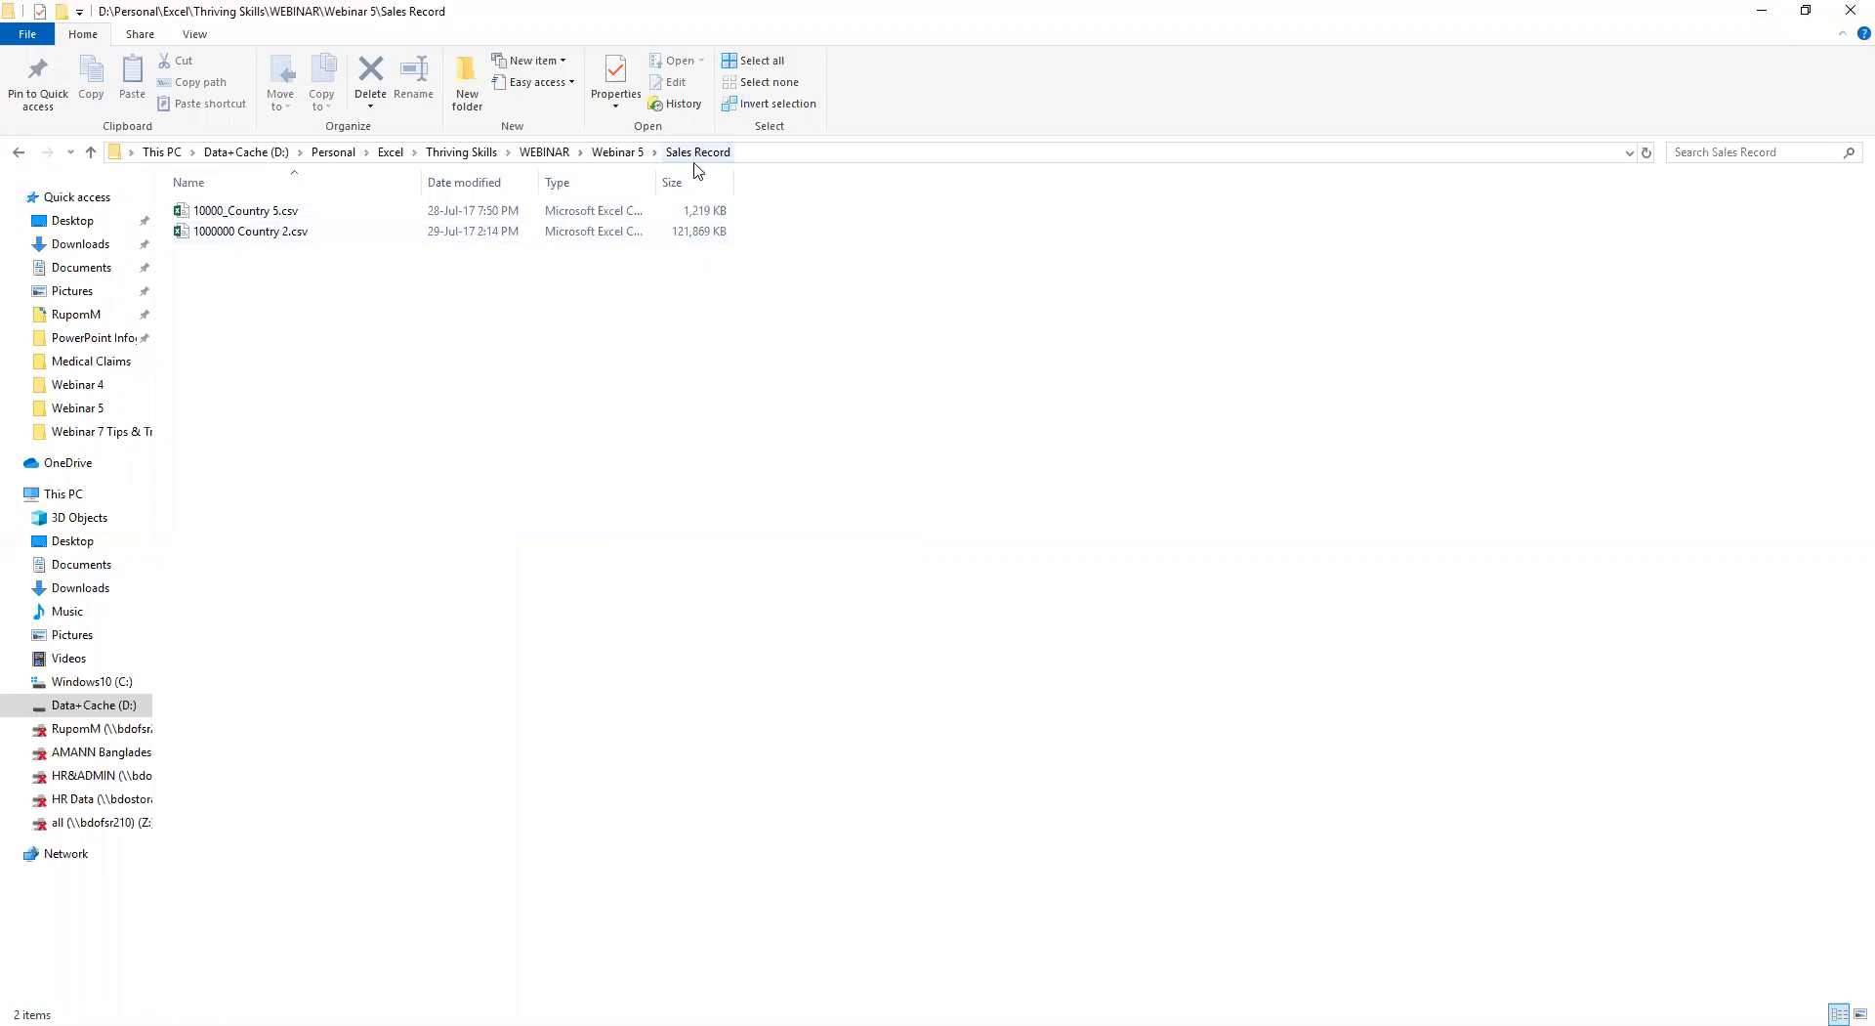
pyautogui.moveTo(704, 170)
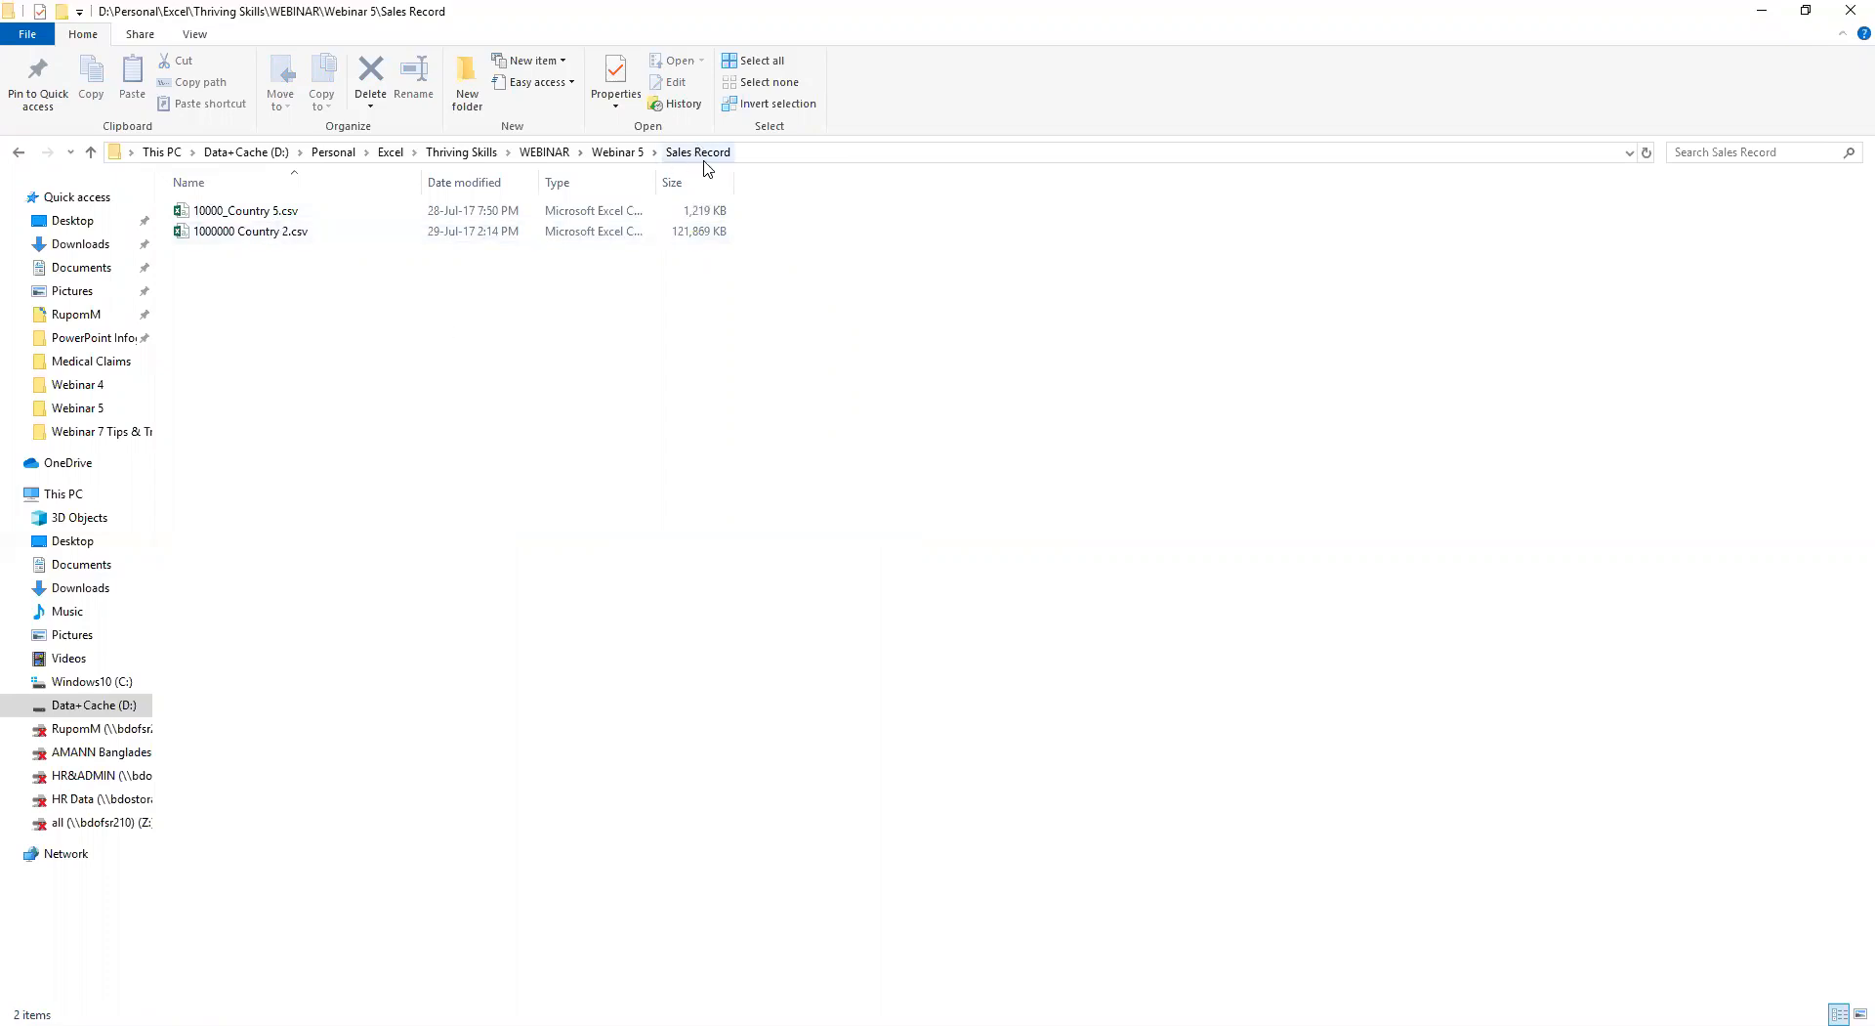
pyautogui.moveTo(751, 167)
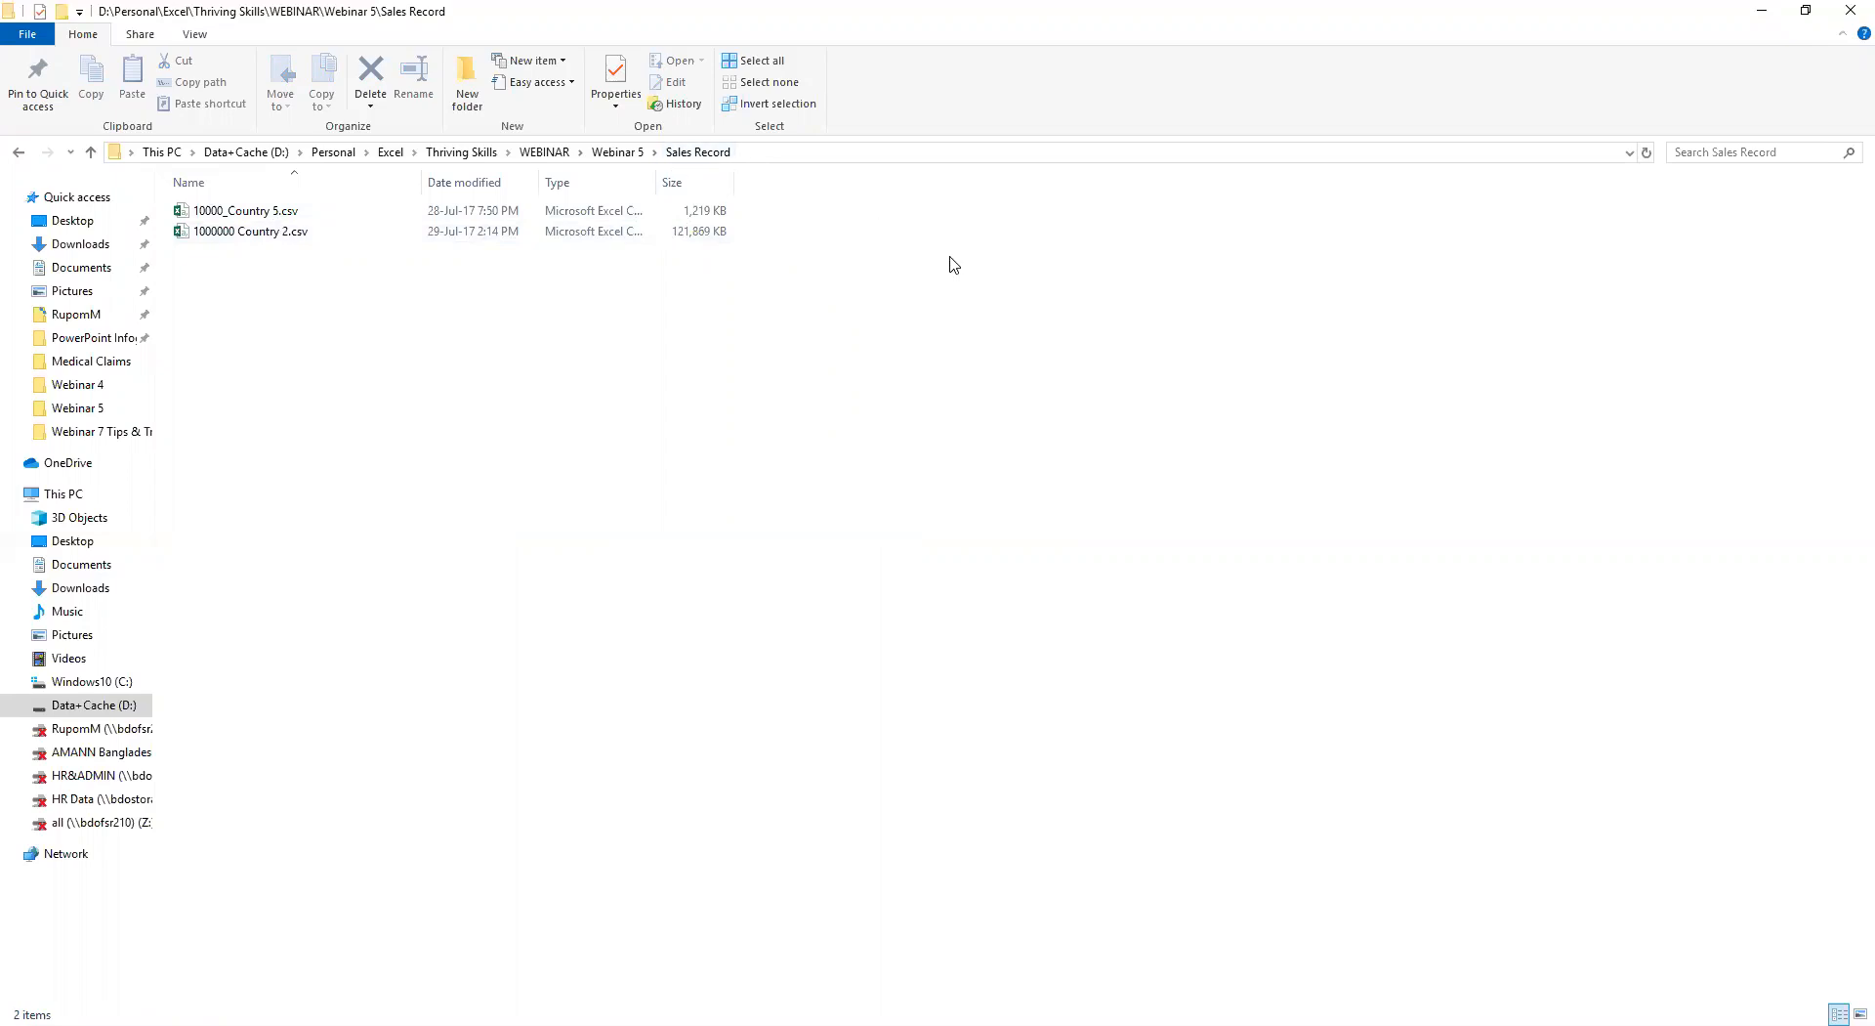
# - Browse to the Sales Record folder holding the two sales CSV files
pyautogui.click(250, 230)
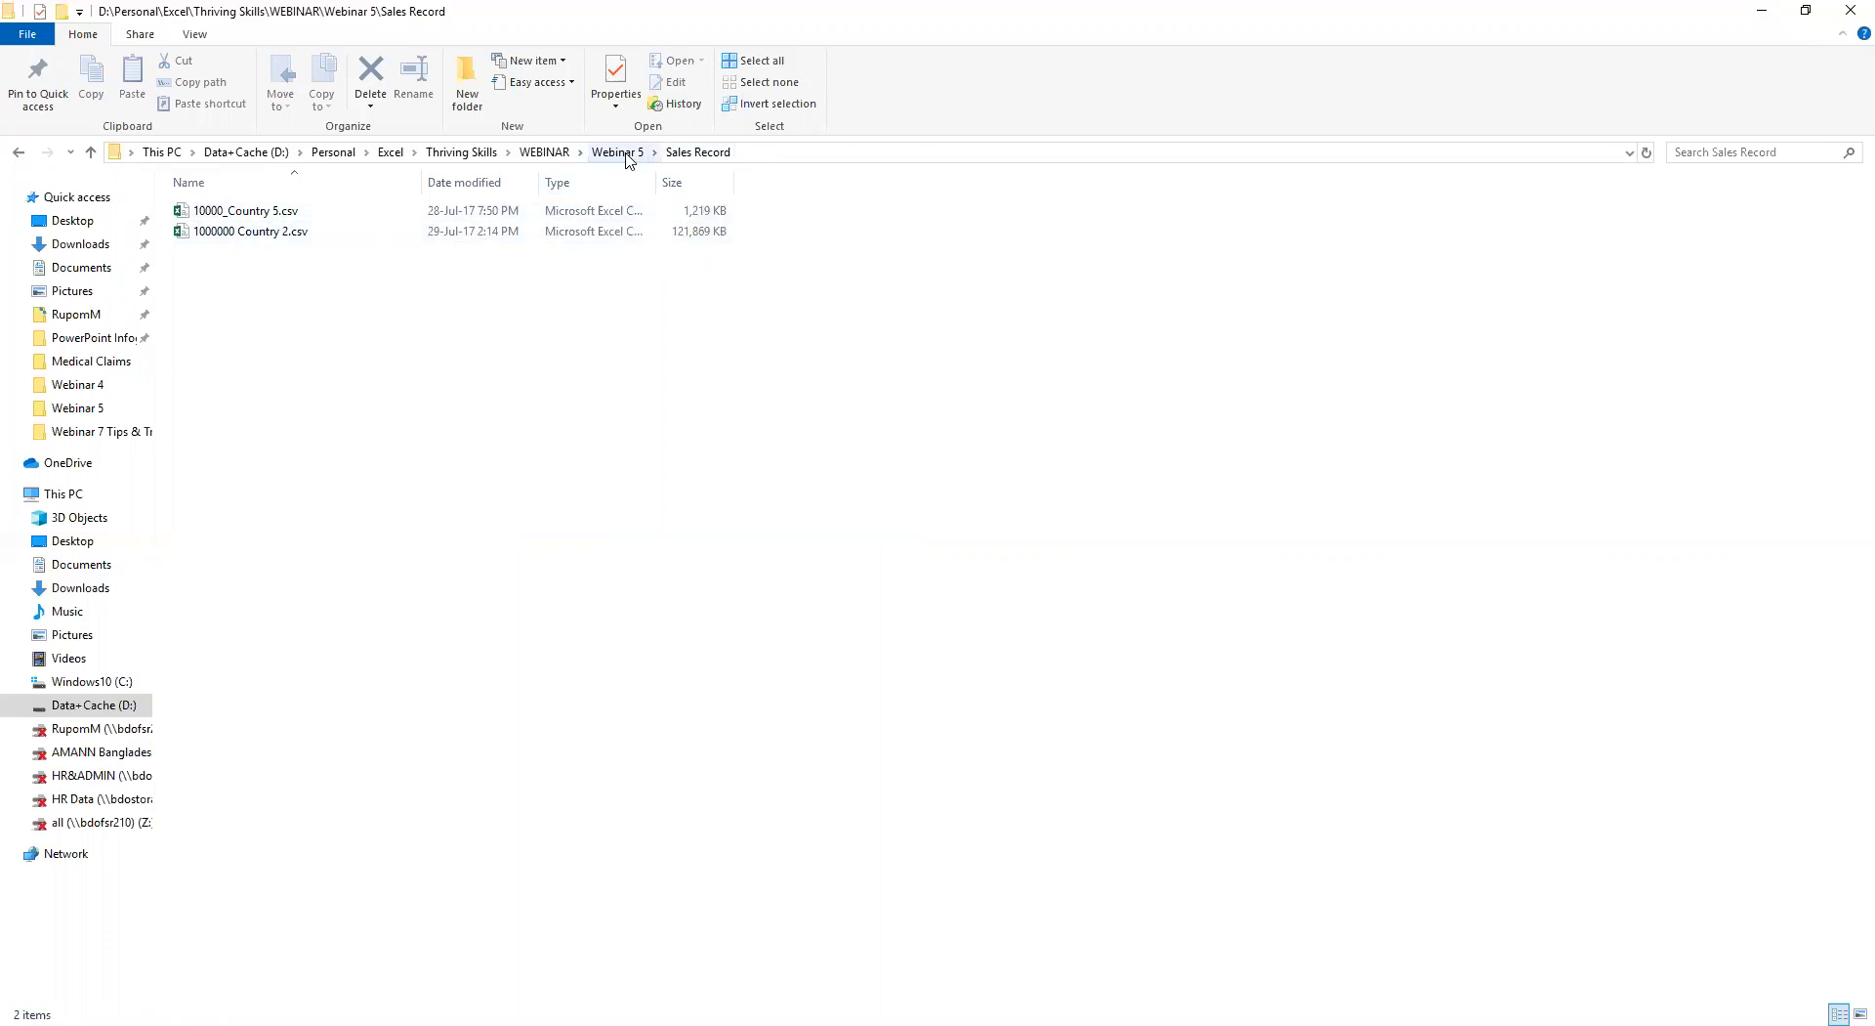
# - Select 10000_Country 5, 100000_Country 4 and 500000_Country 3 CSV files together
pyautogui.click(618, 151)
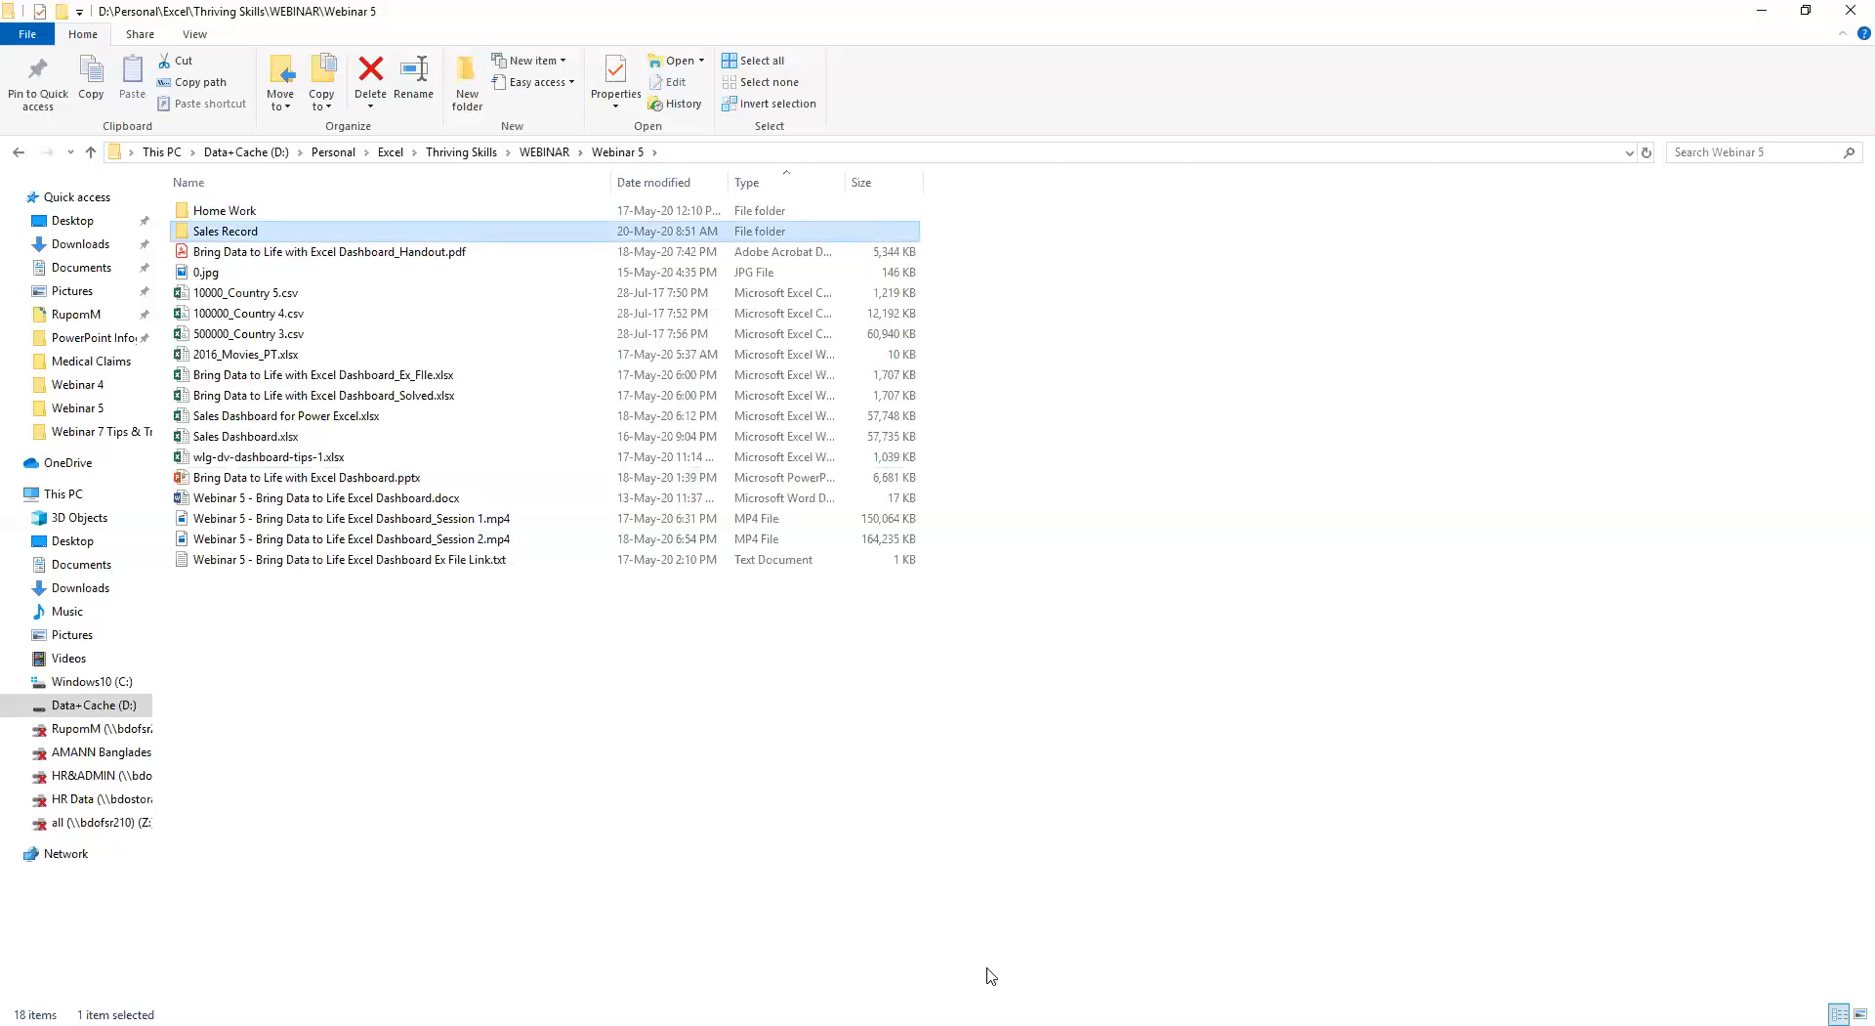
pyautogui.moveTo(245, 293)
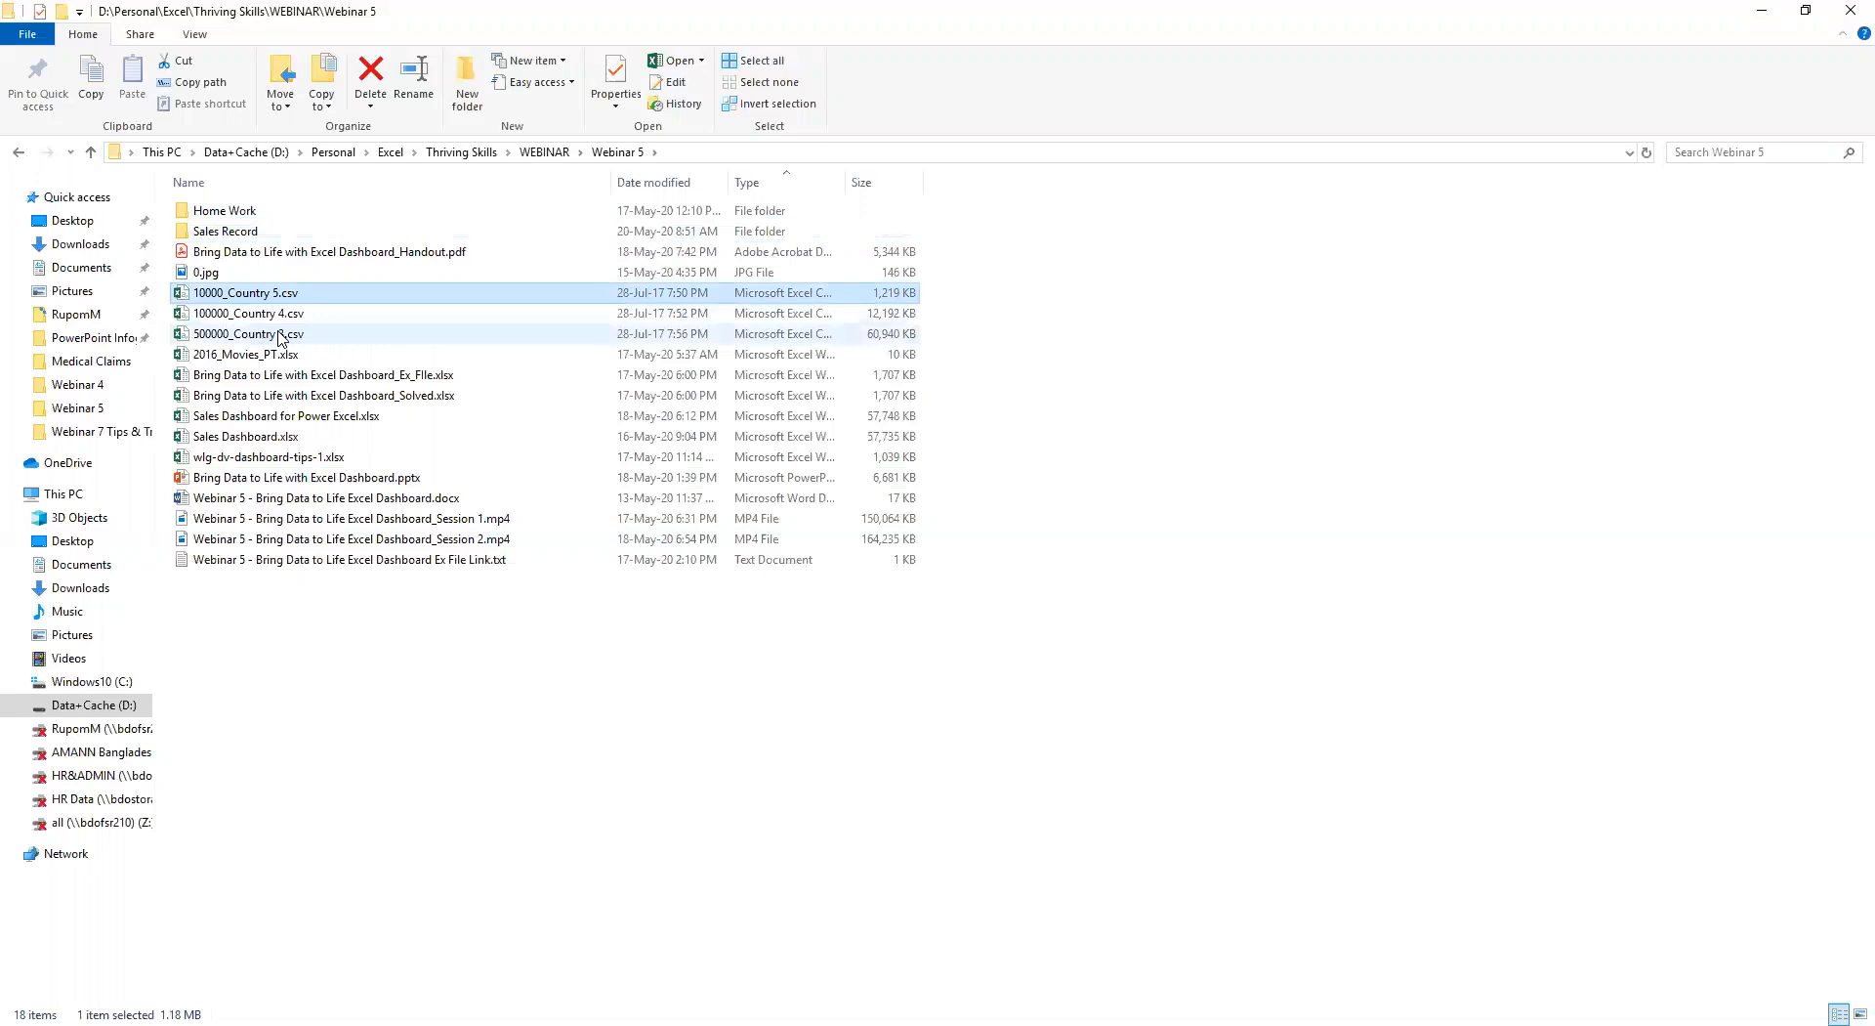
pyautogui.click(247, 334)
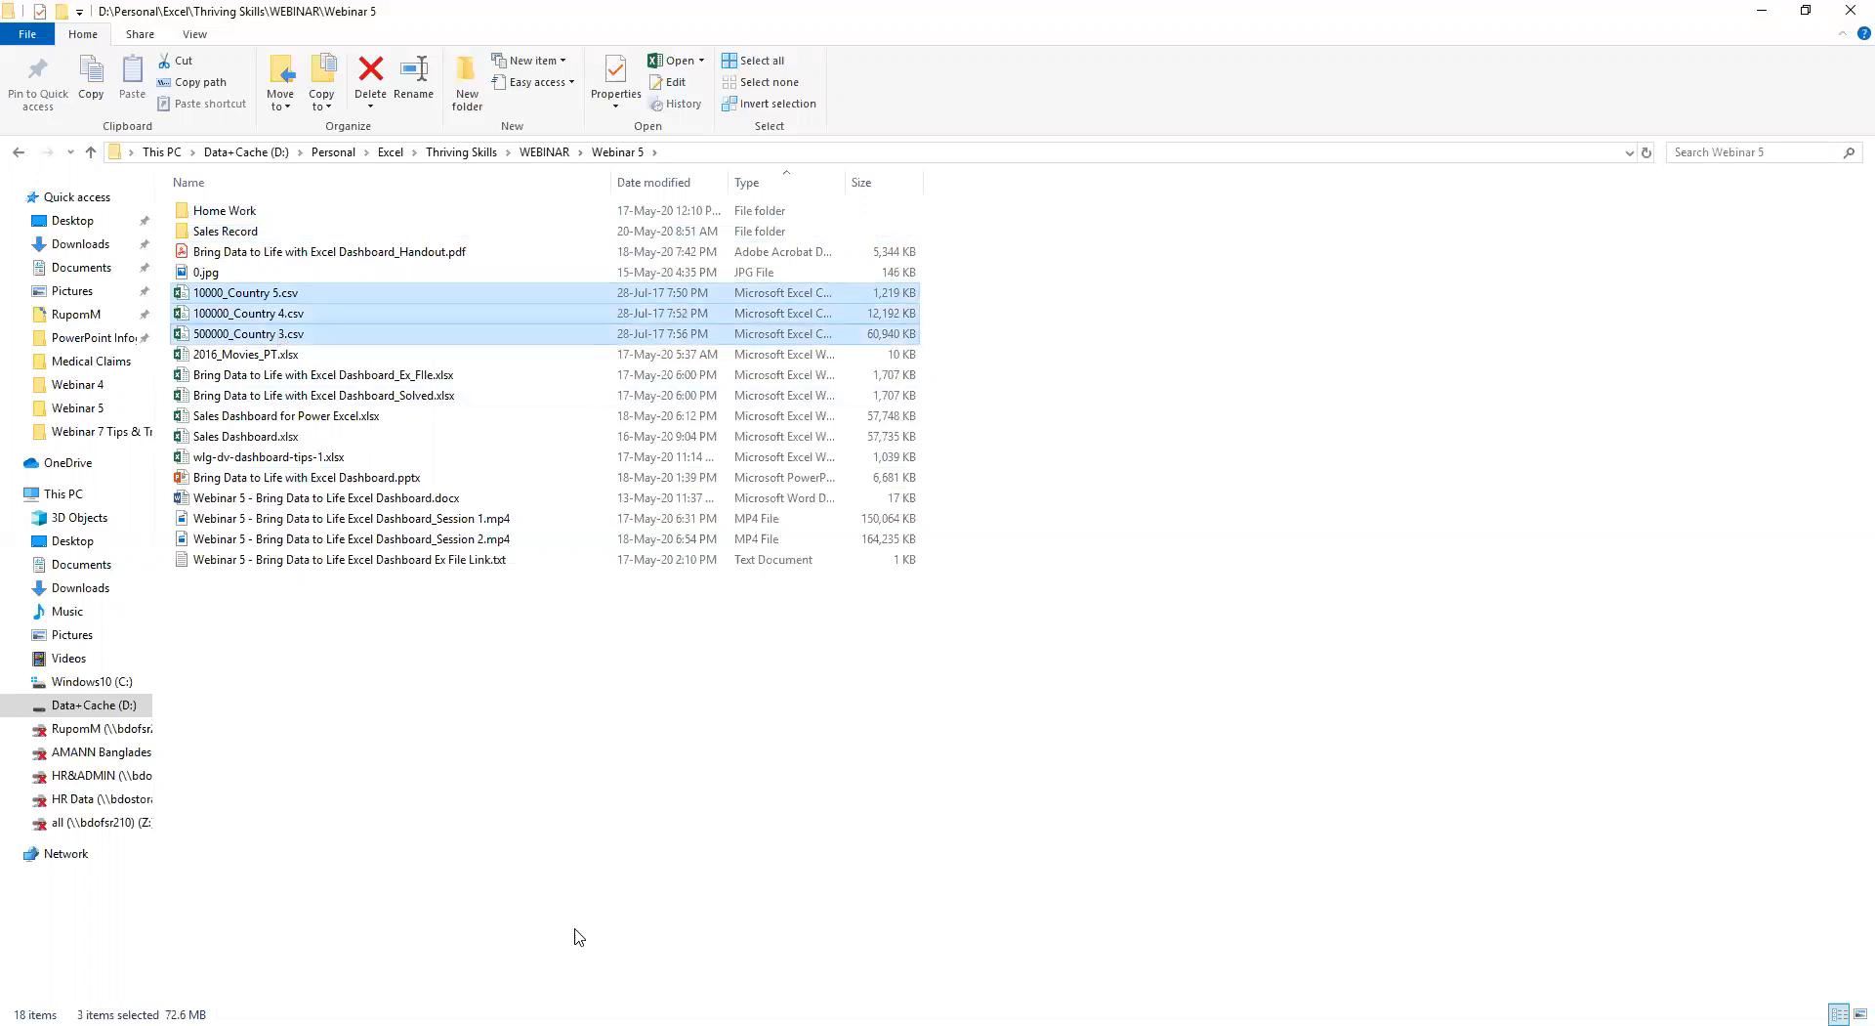
pyautogui.moveTo(1154, 914)
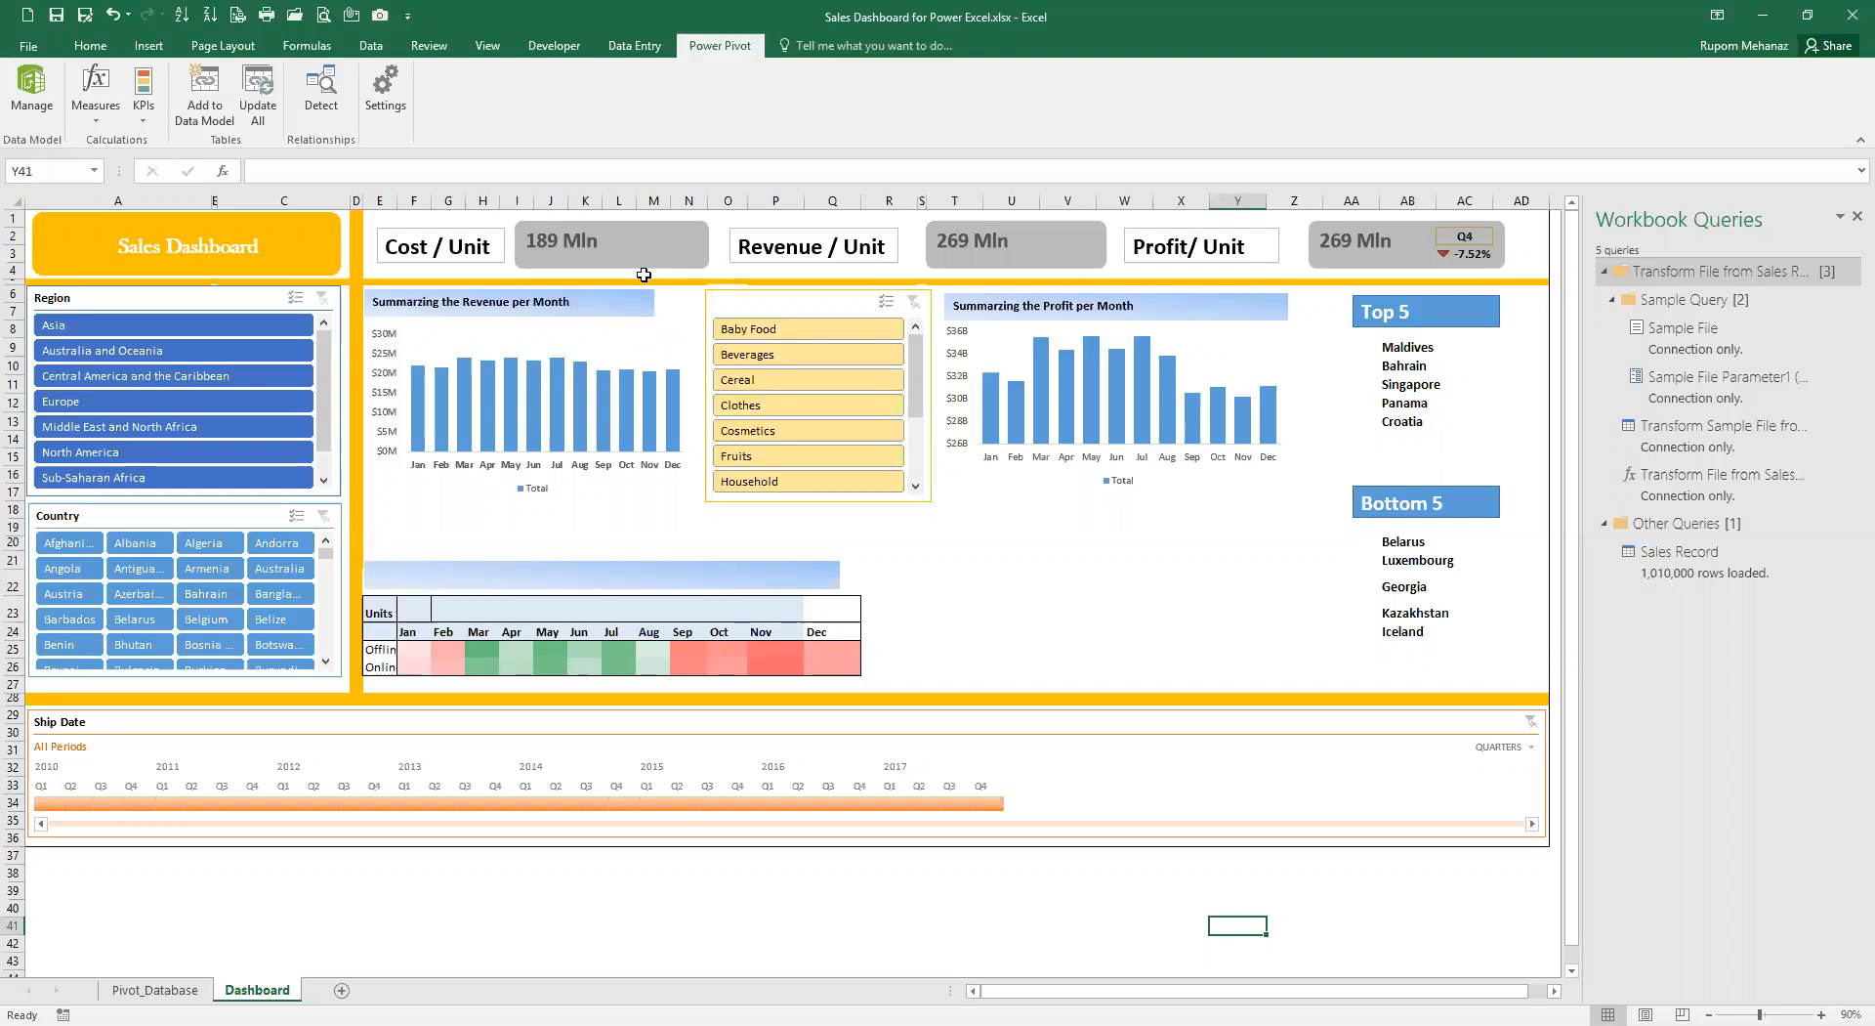
pyautogui.moveTo(638, 266)
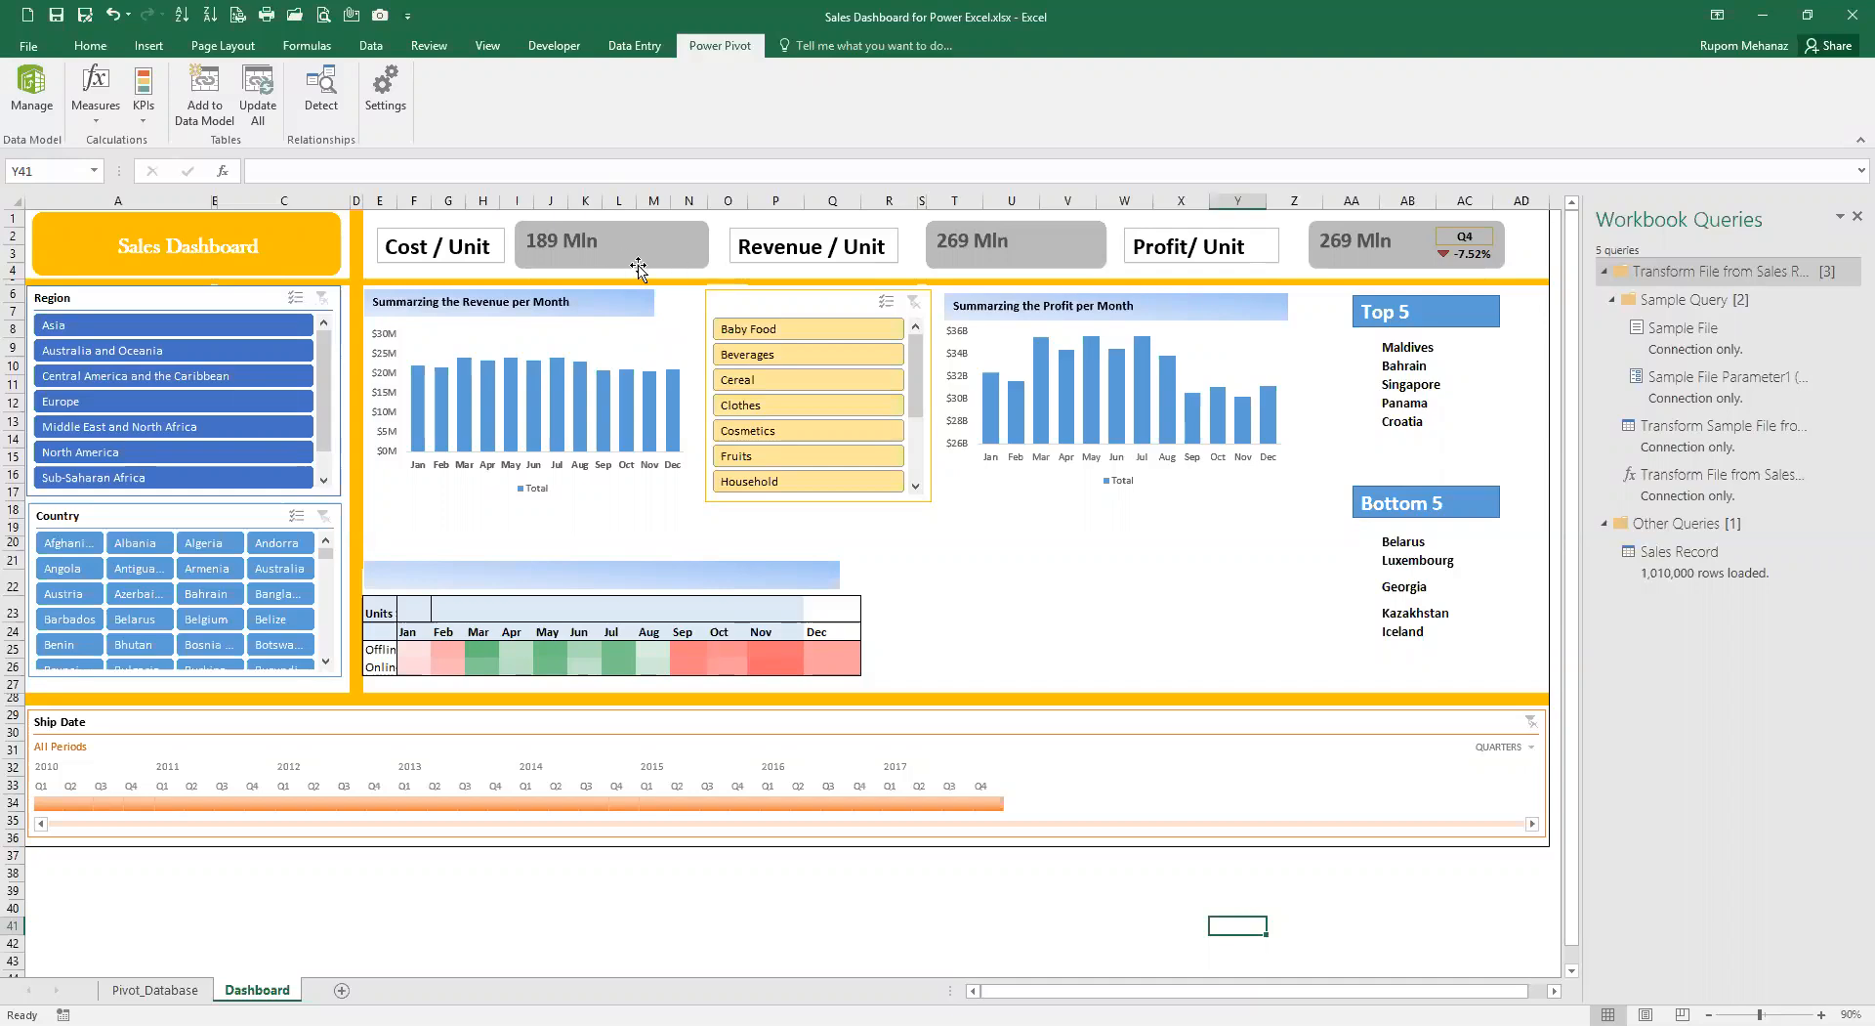
pyautogui.moveTo(630, 277)
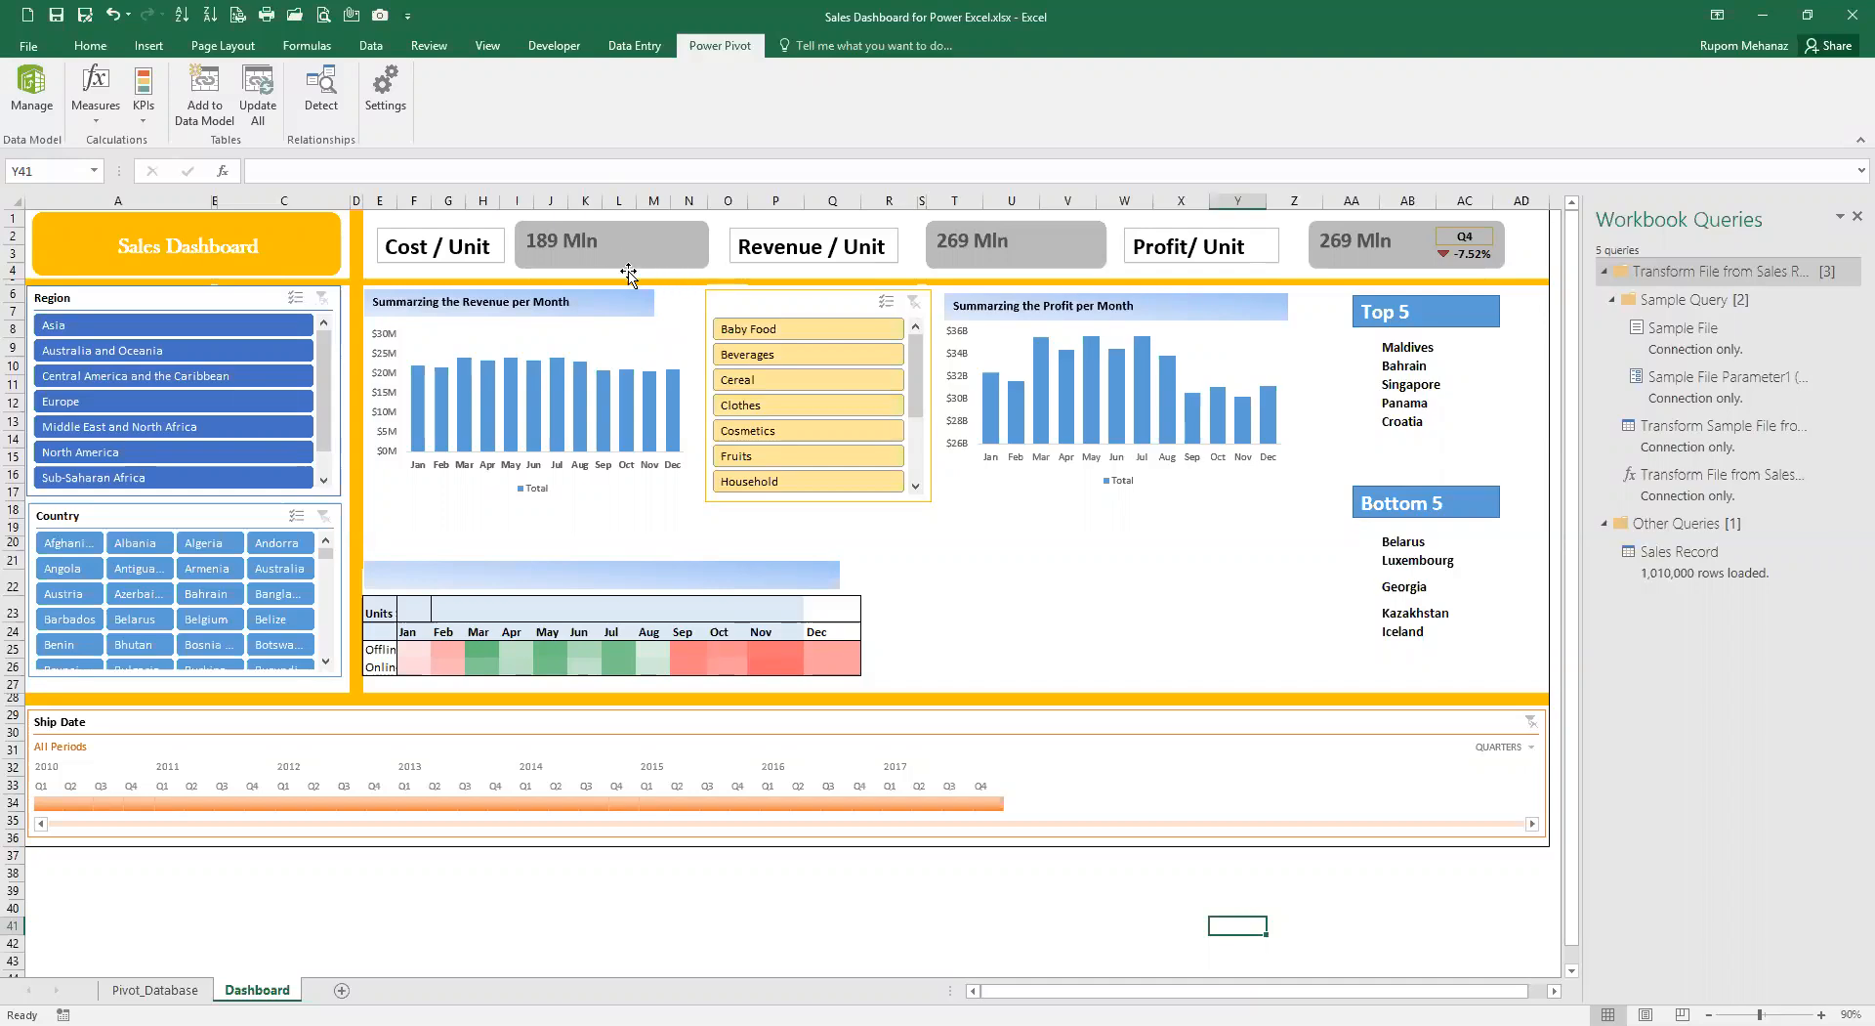
pyautogui.moveTo(639, 271)
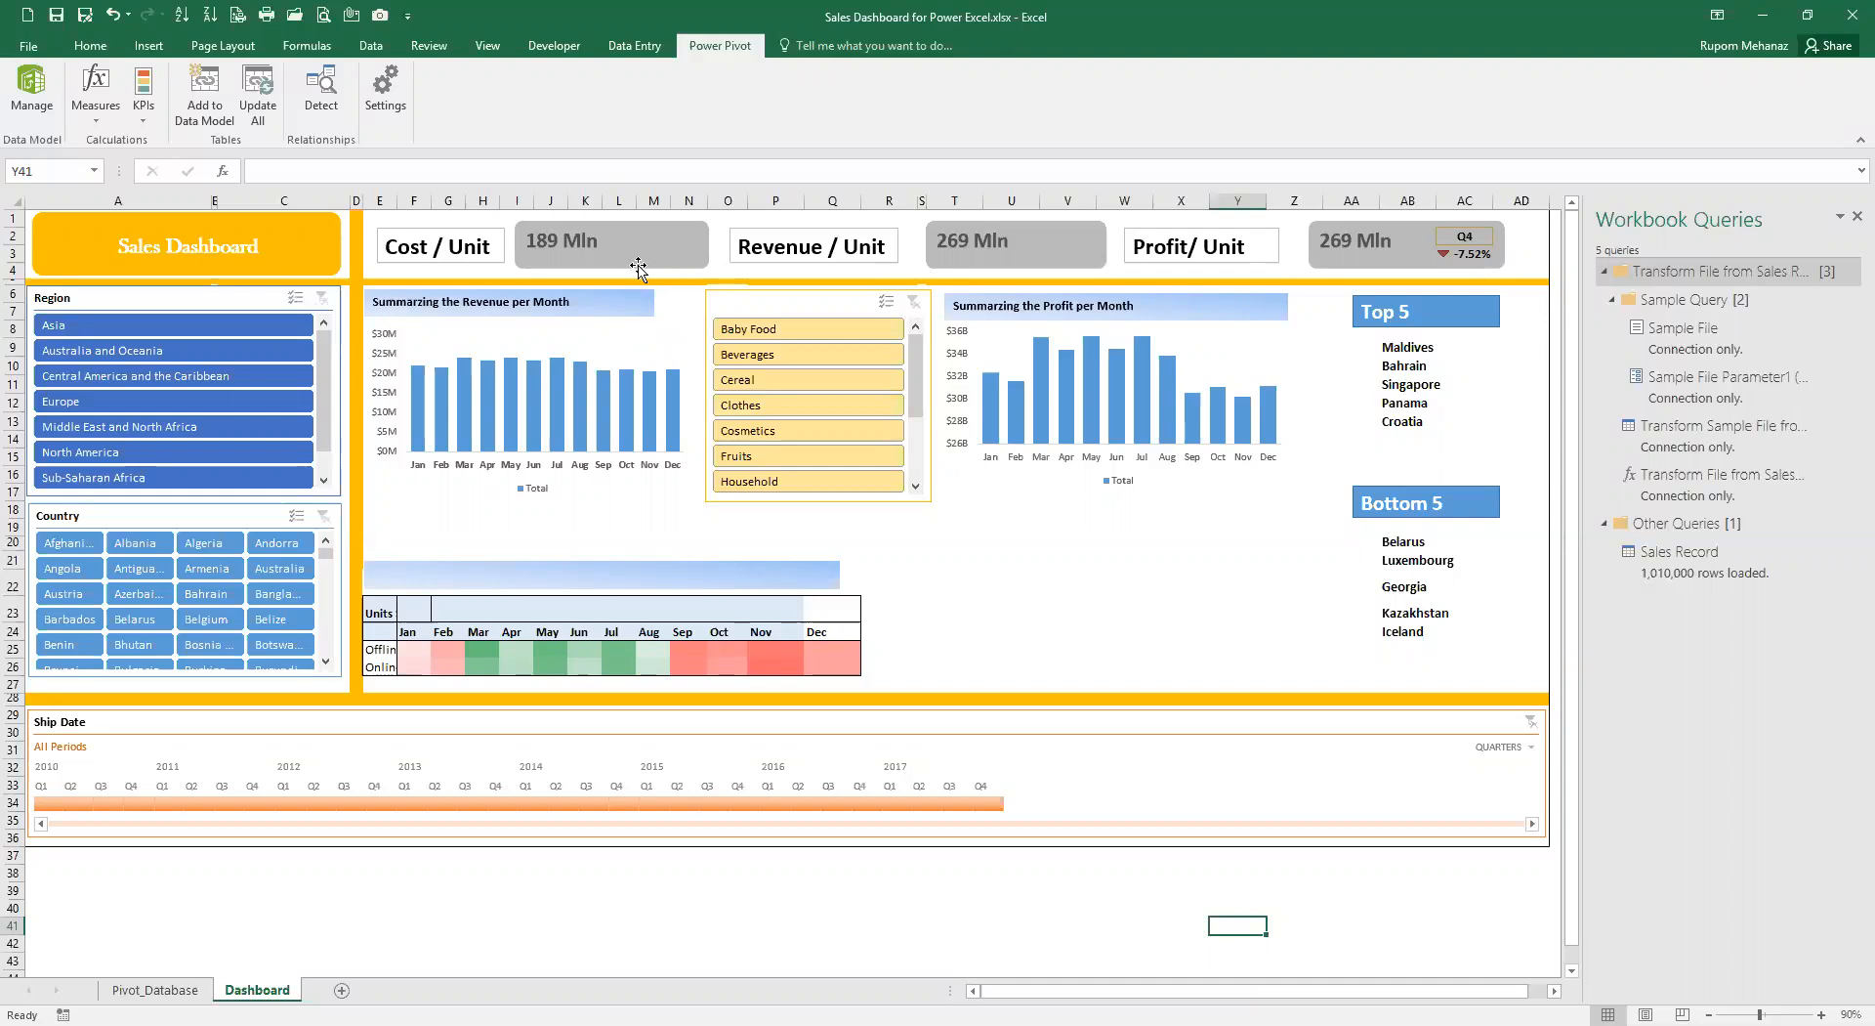
pyautogui.moveTo(1065, 270)
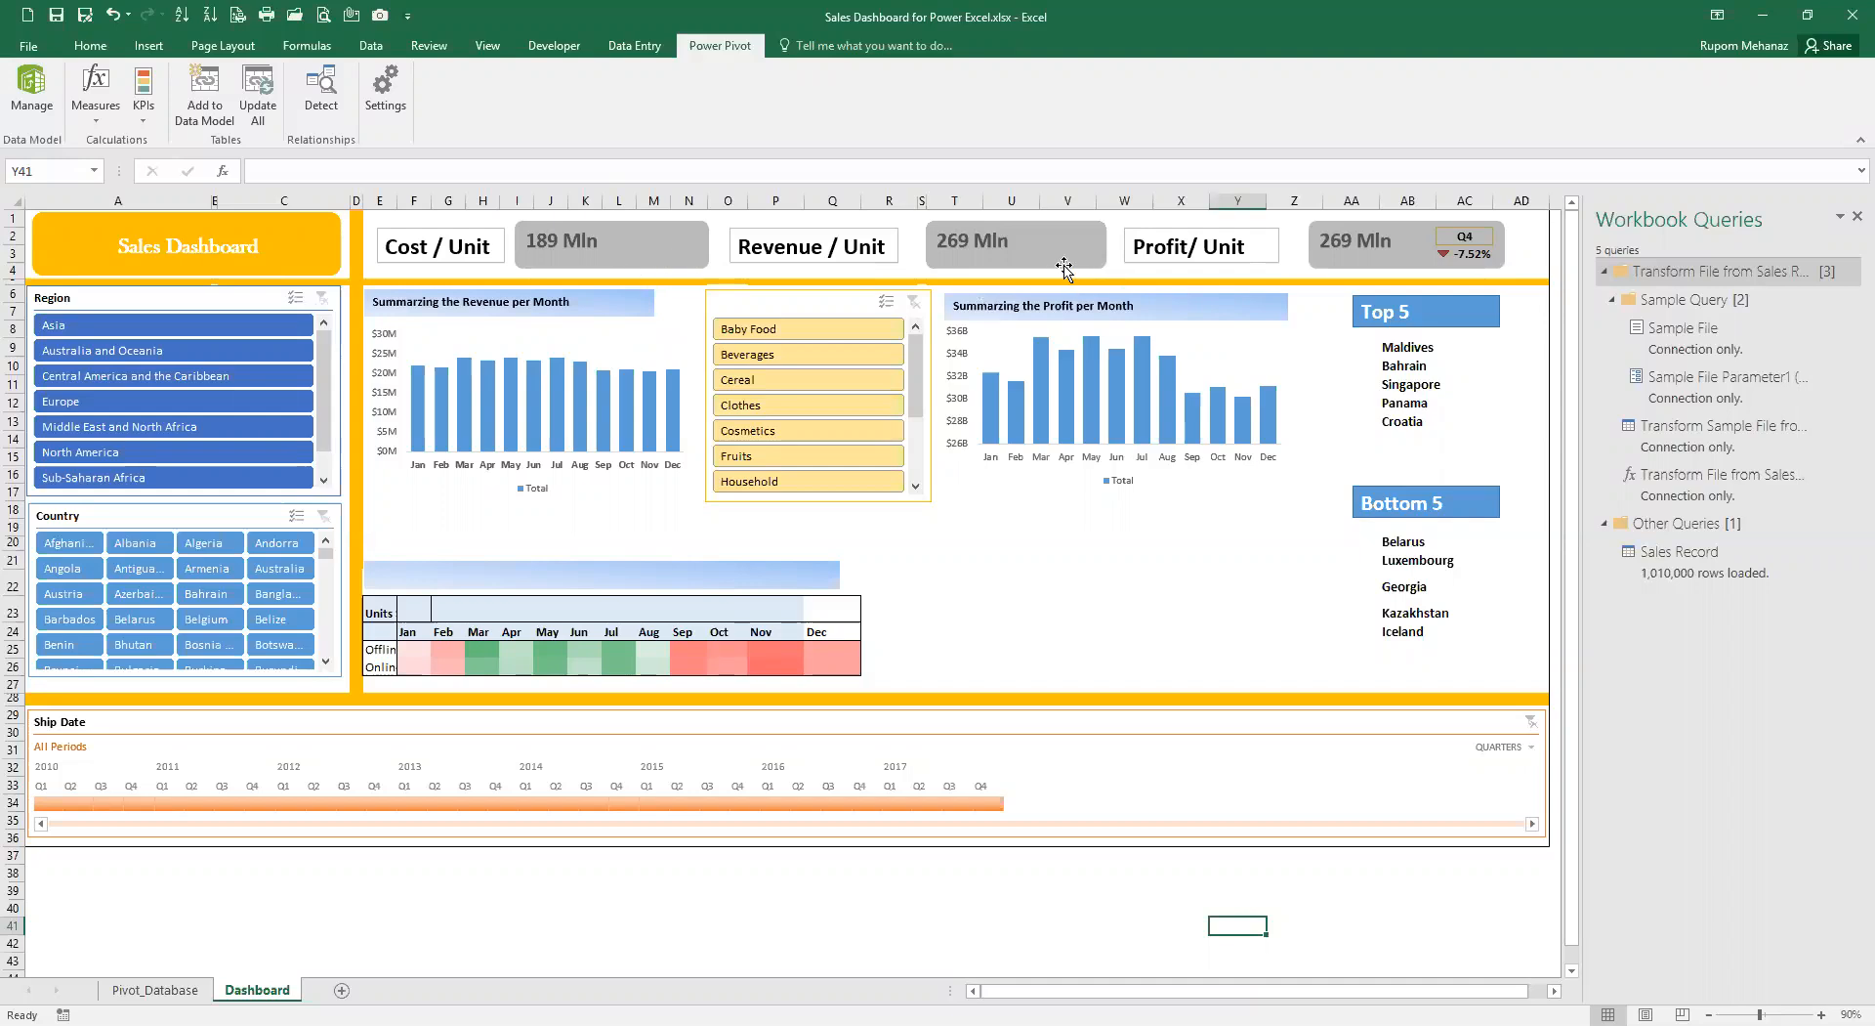
pyautogui.moveTo(1394, 263)
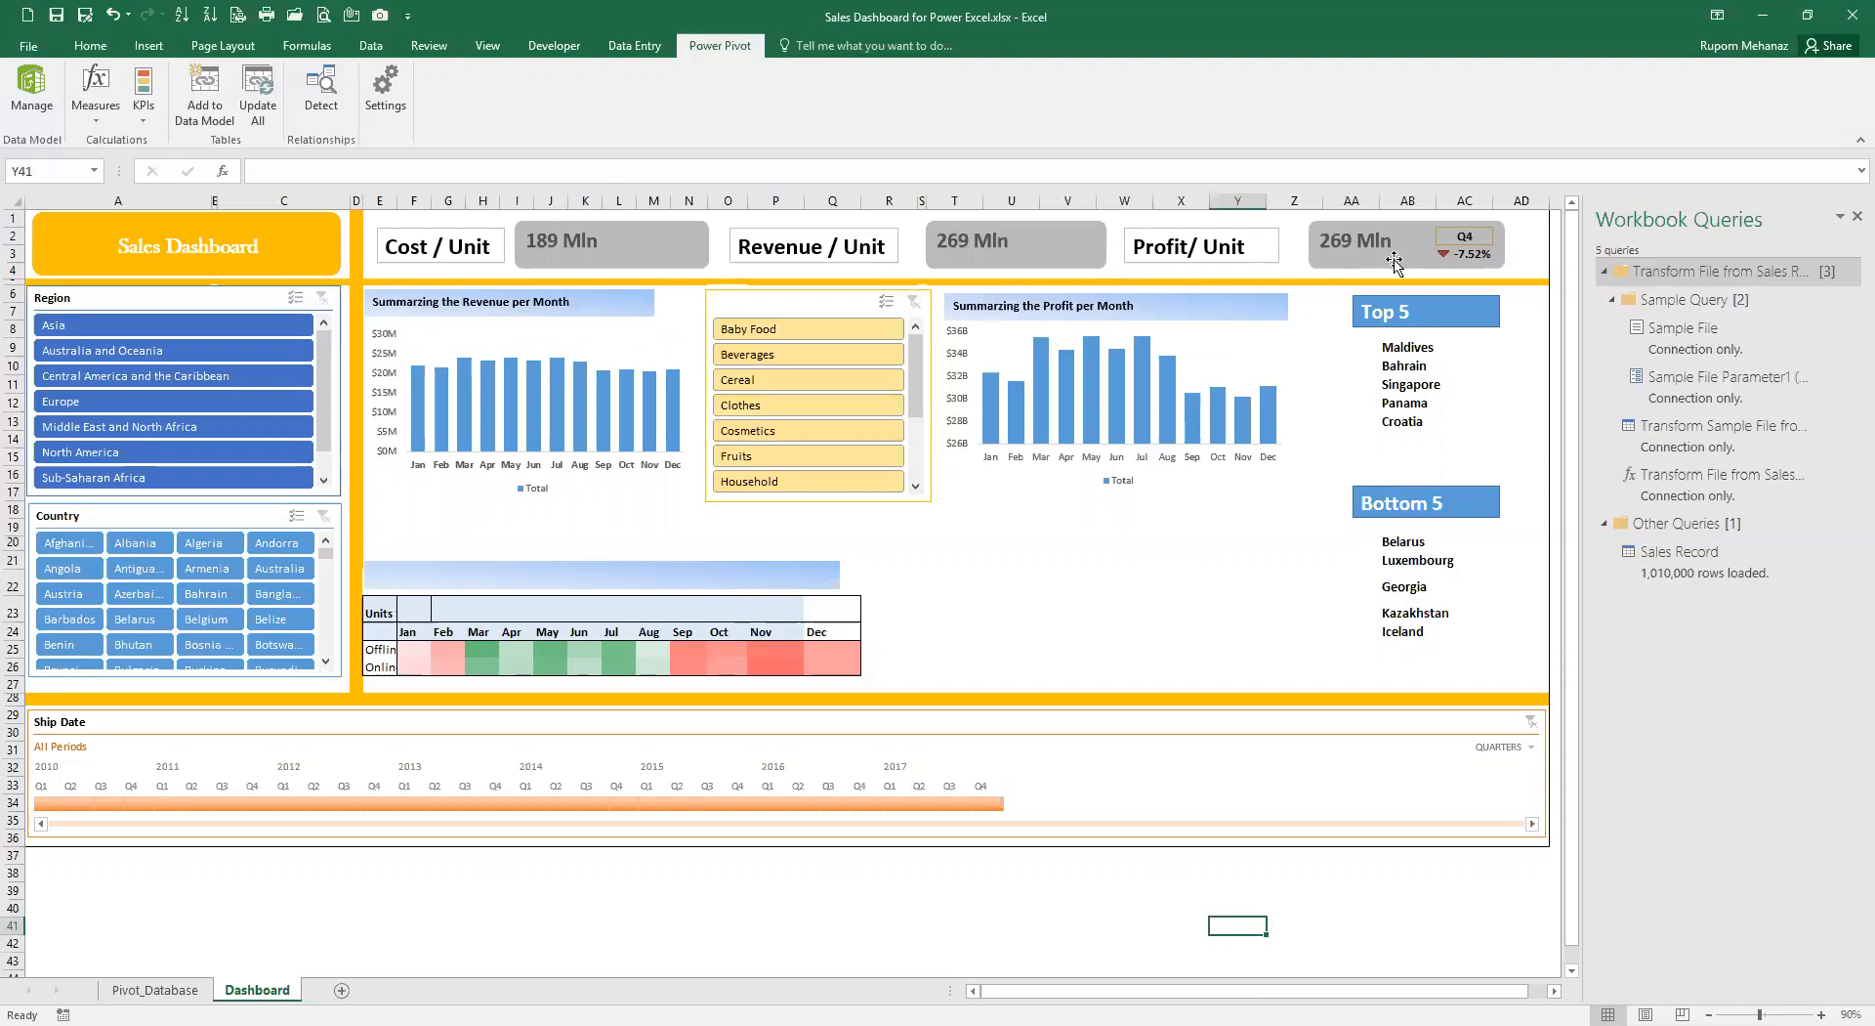
pyautogui.moveTo(1355, 263)
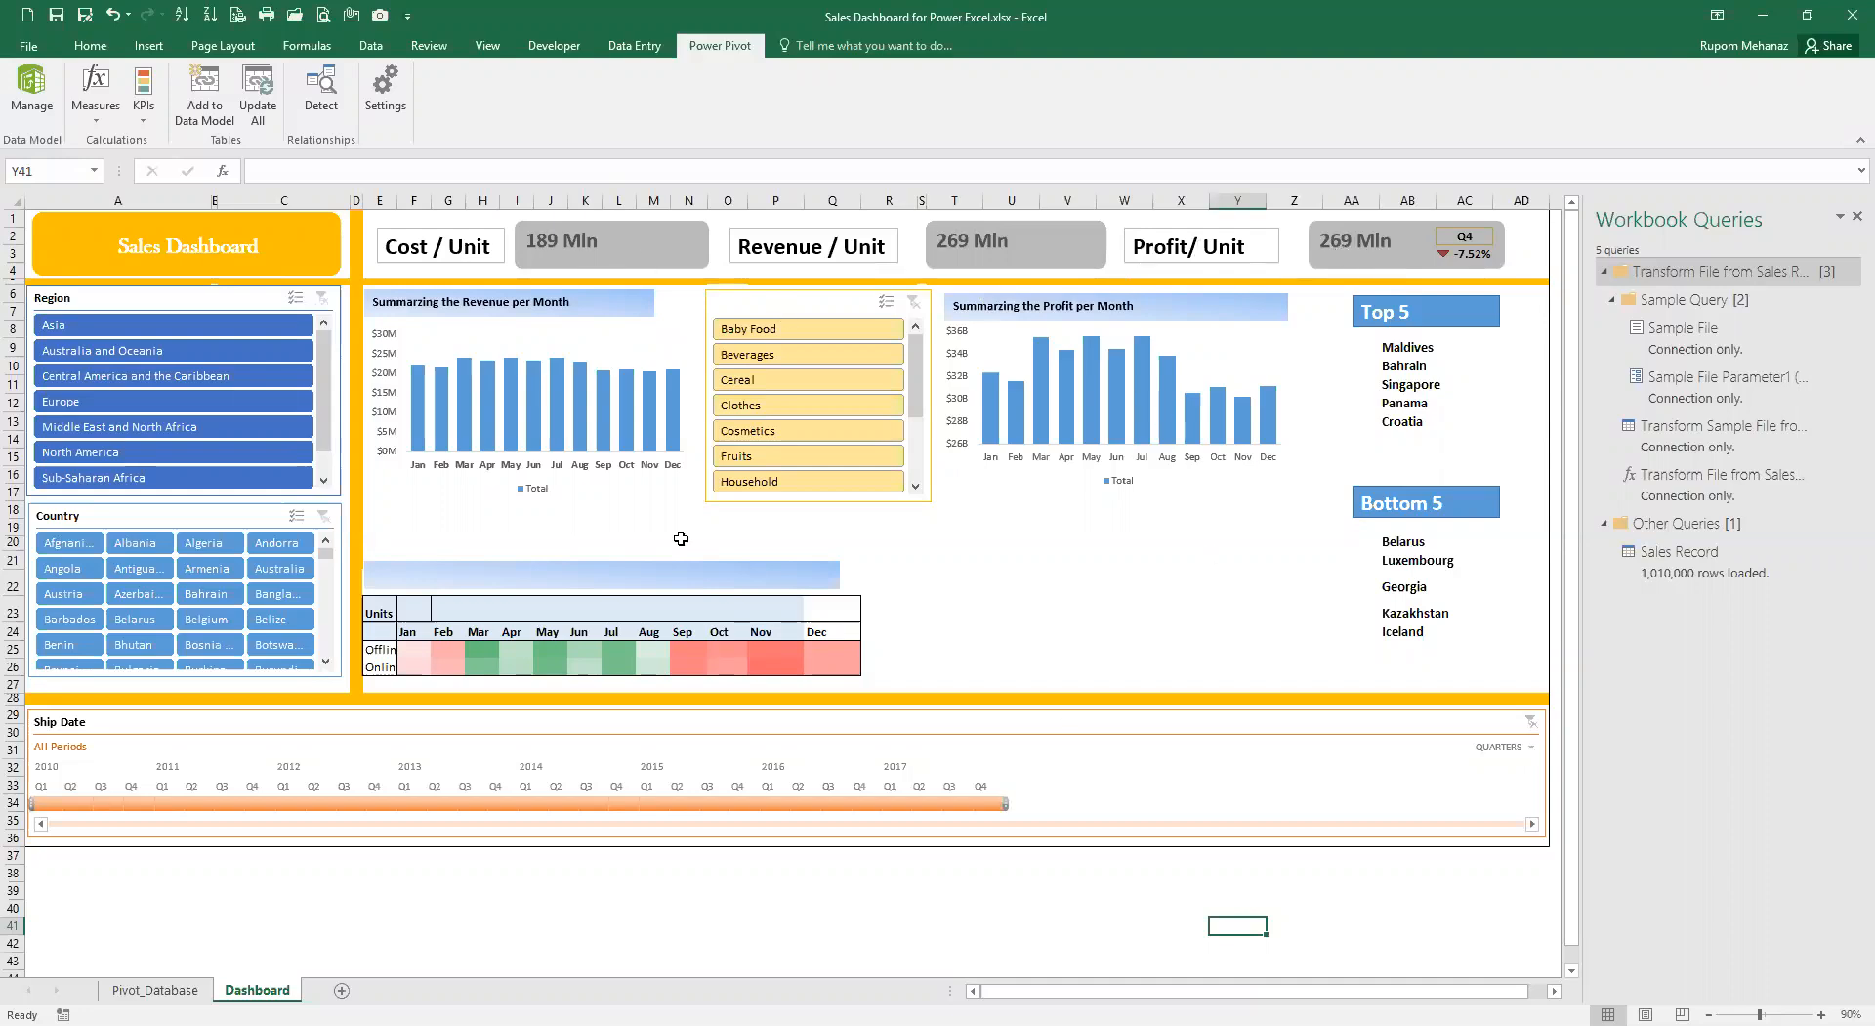
pyautogui.moveTo(1753, 118)
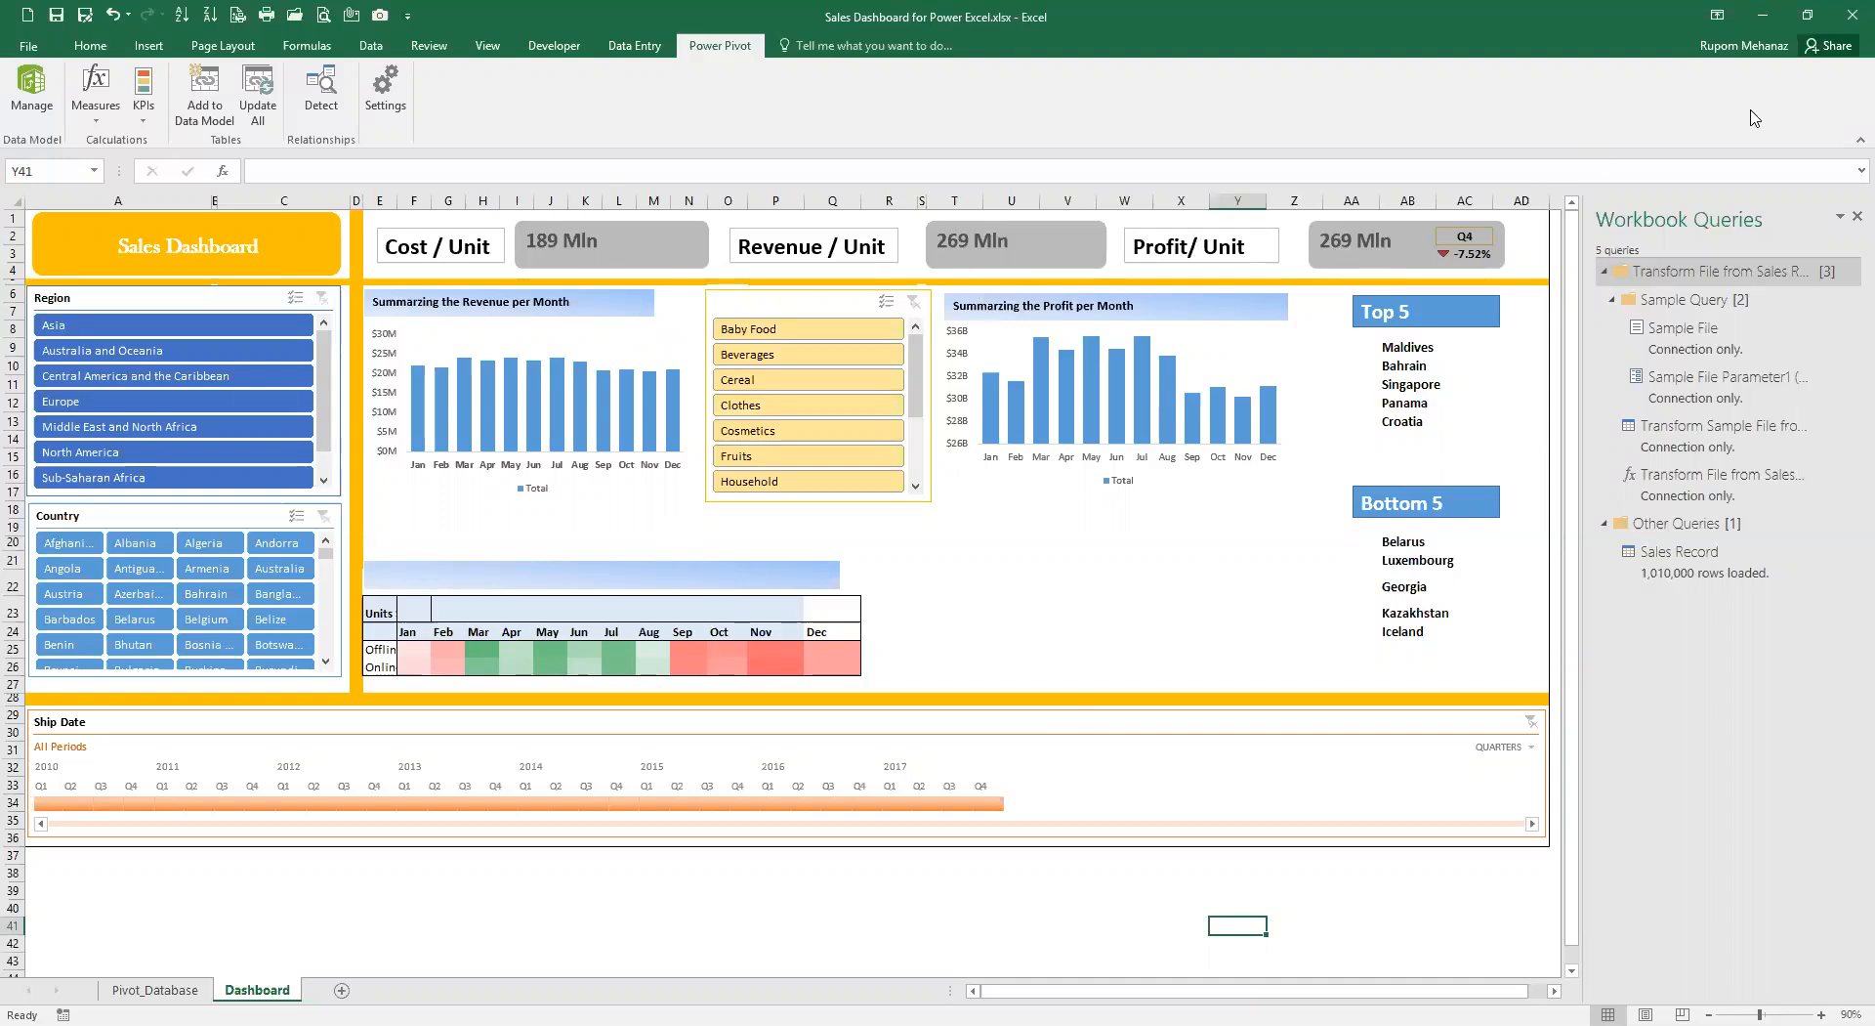
pyautogui.moveTo(914, 138)
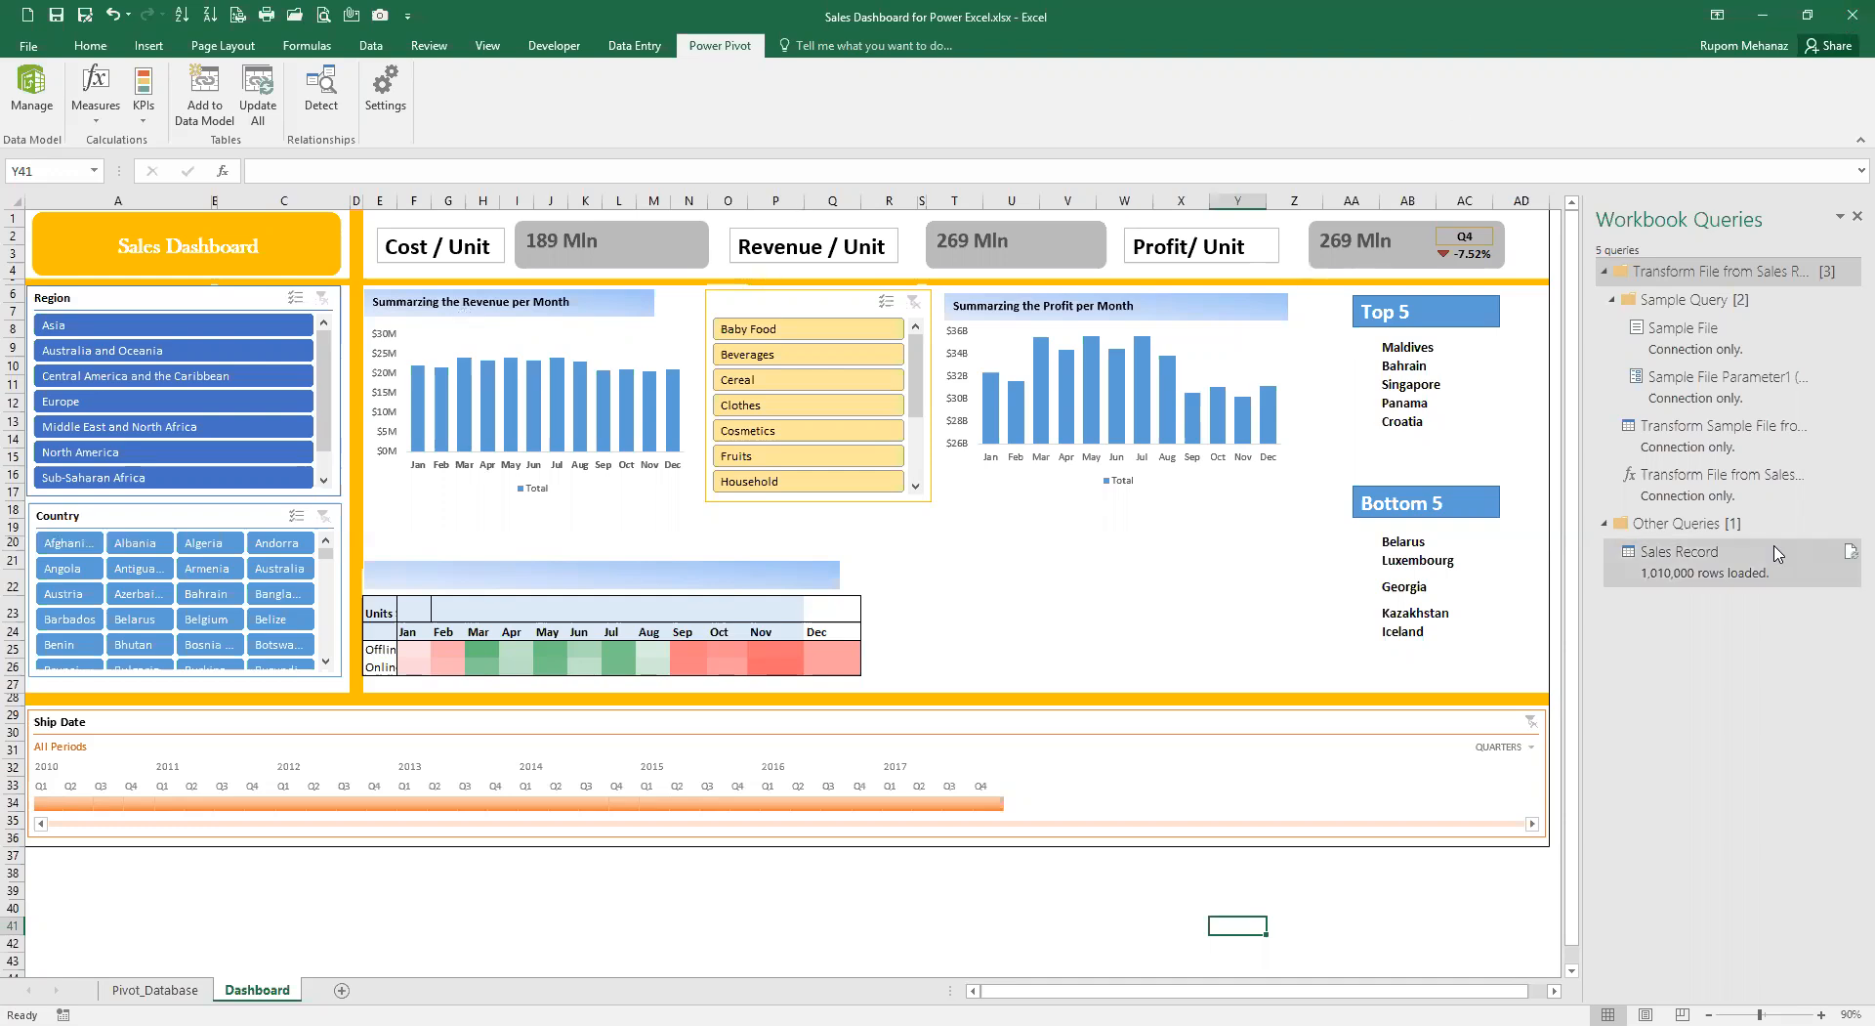
pyautogui.moveTo(1642, 603)
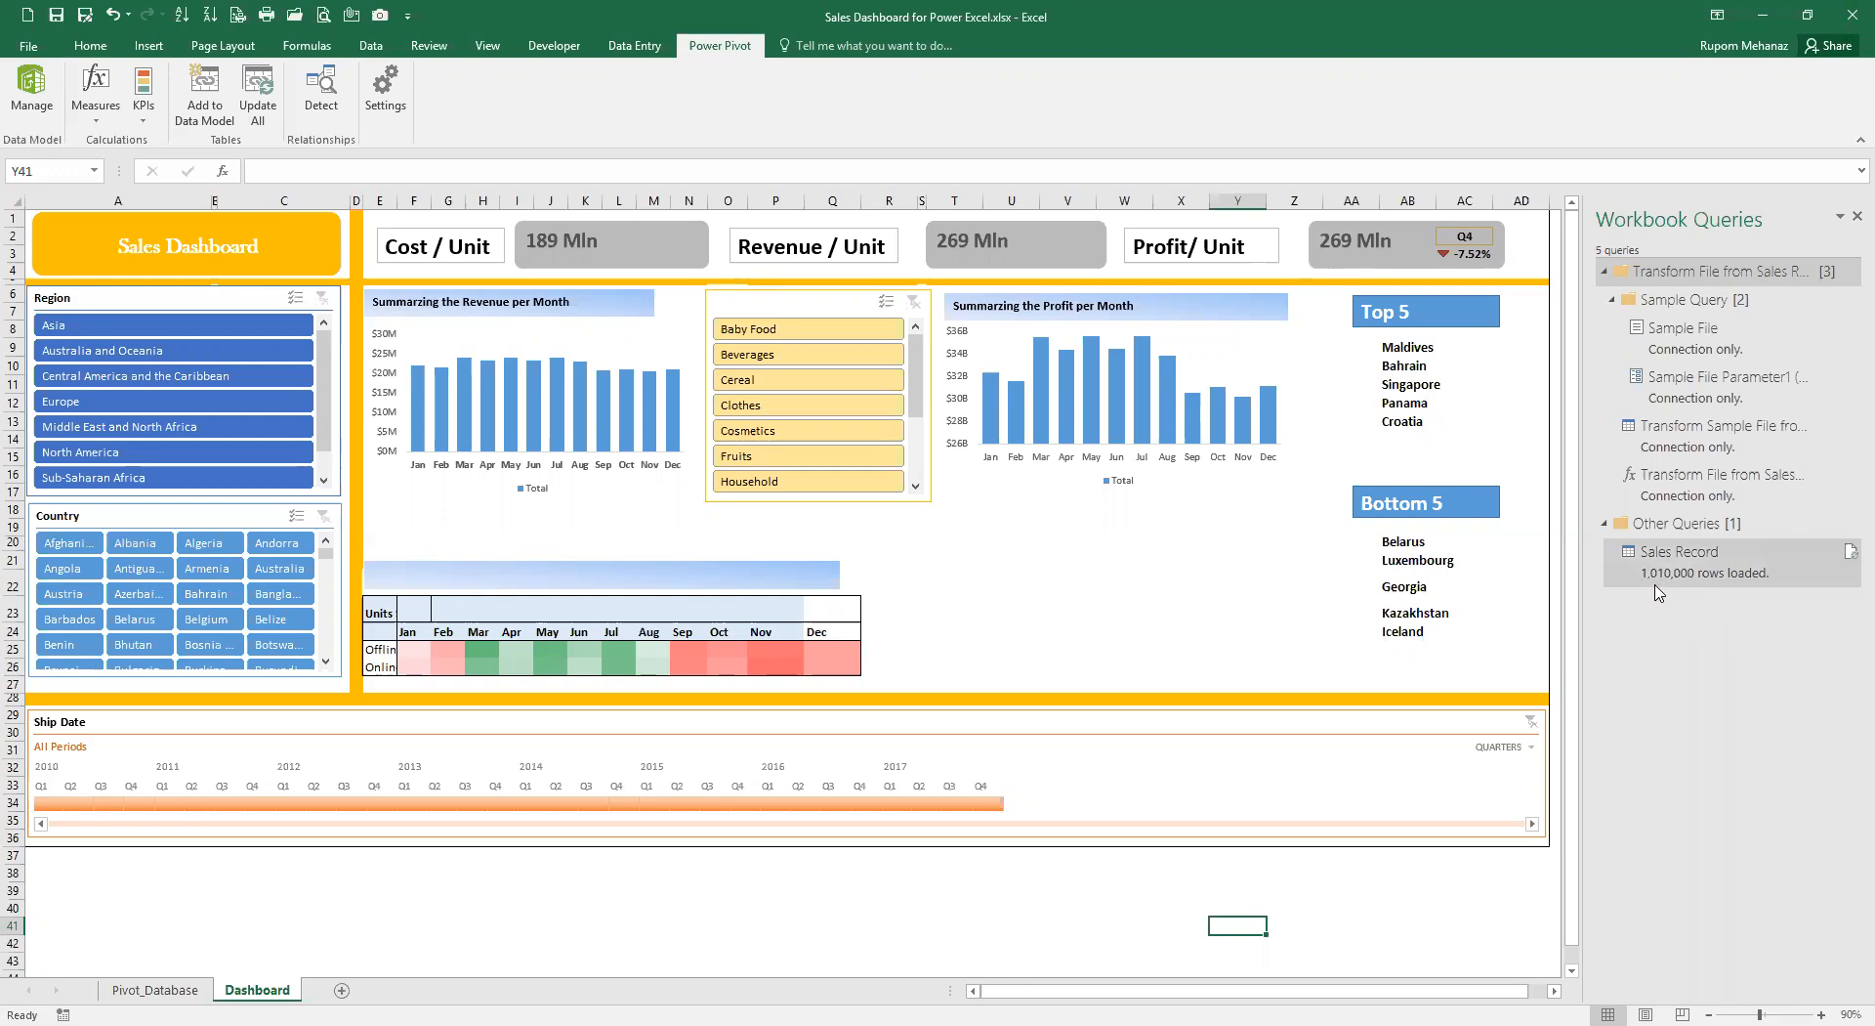
# - Peek at the Sales Record query's 1,010,000 rows, then close the dashboard workbook
pyautogui.click(1674, 551)
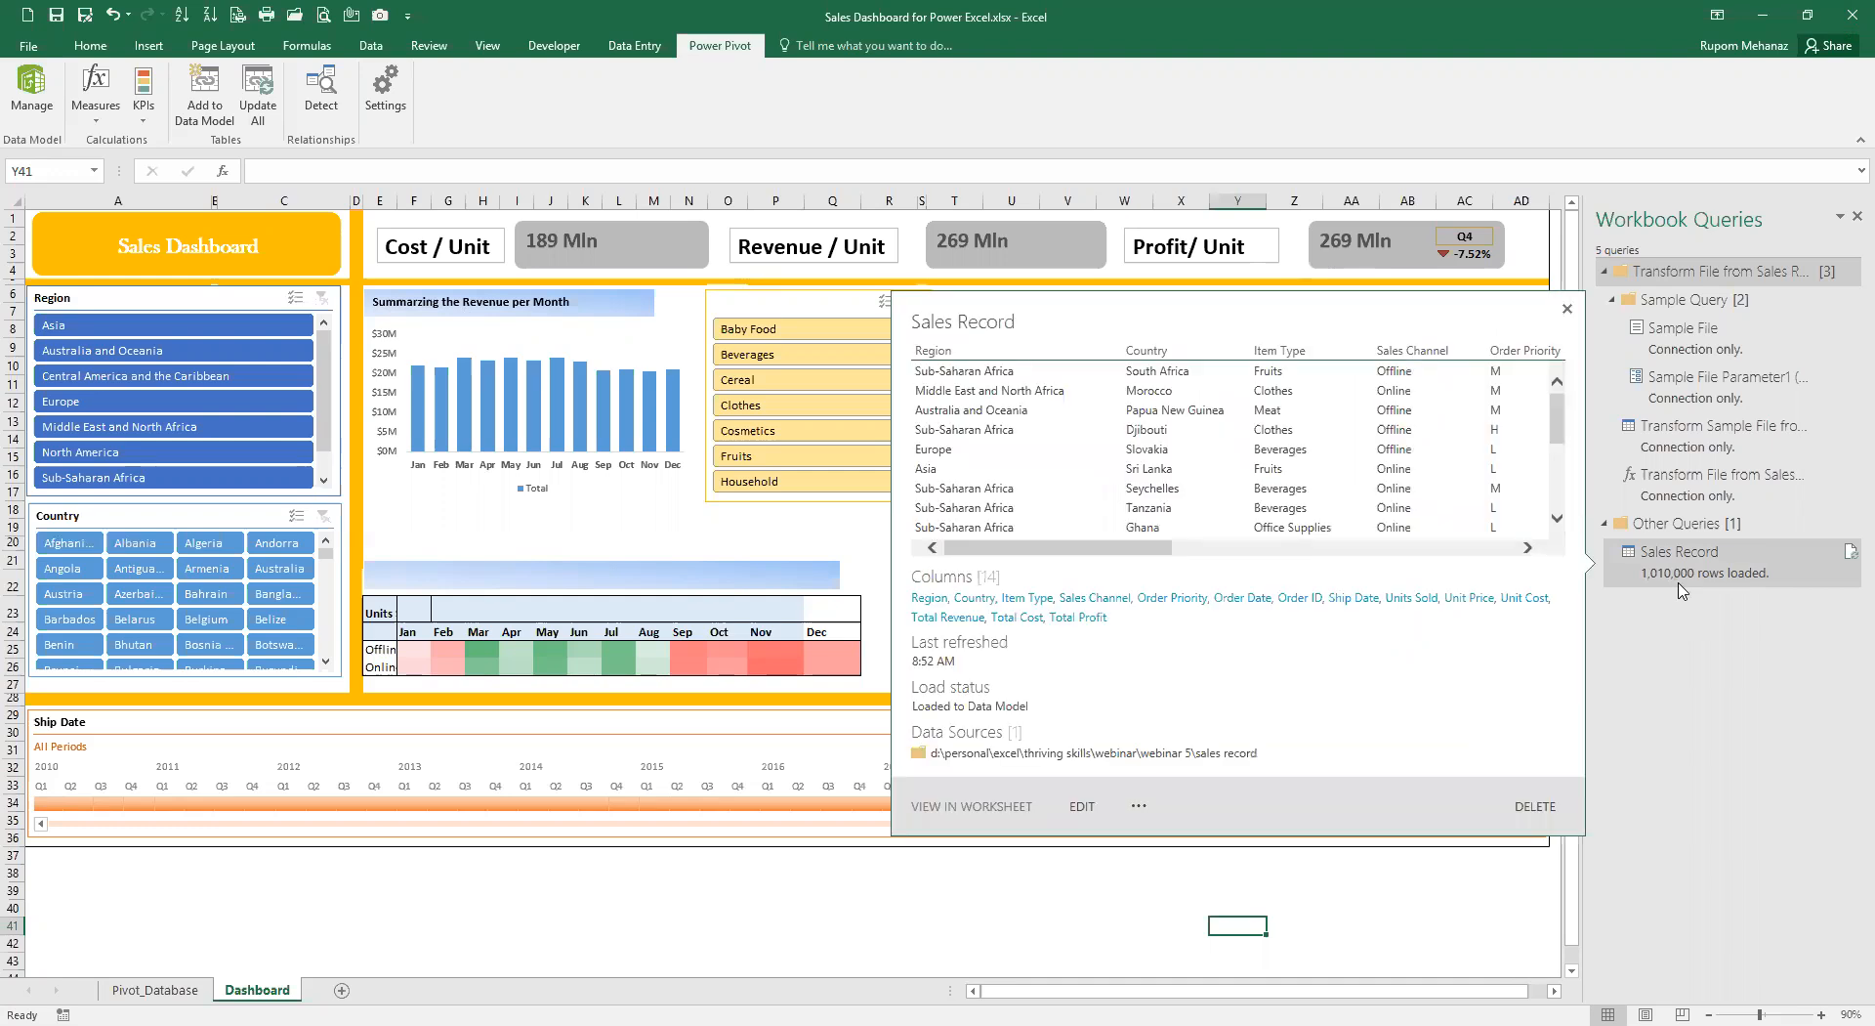
pyautogui.moveTo(1848, 600)
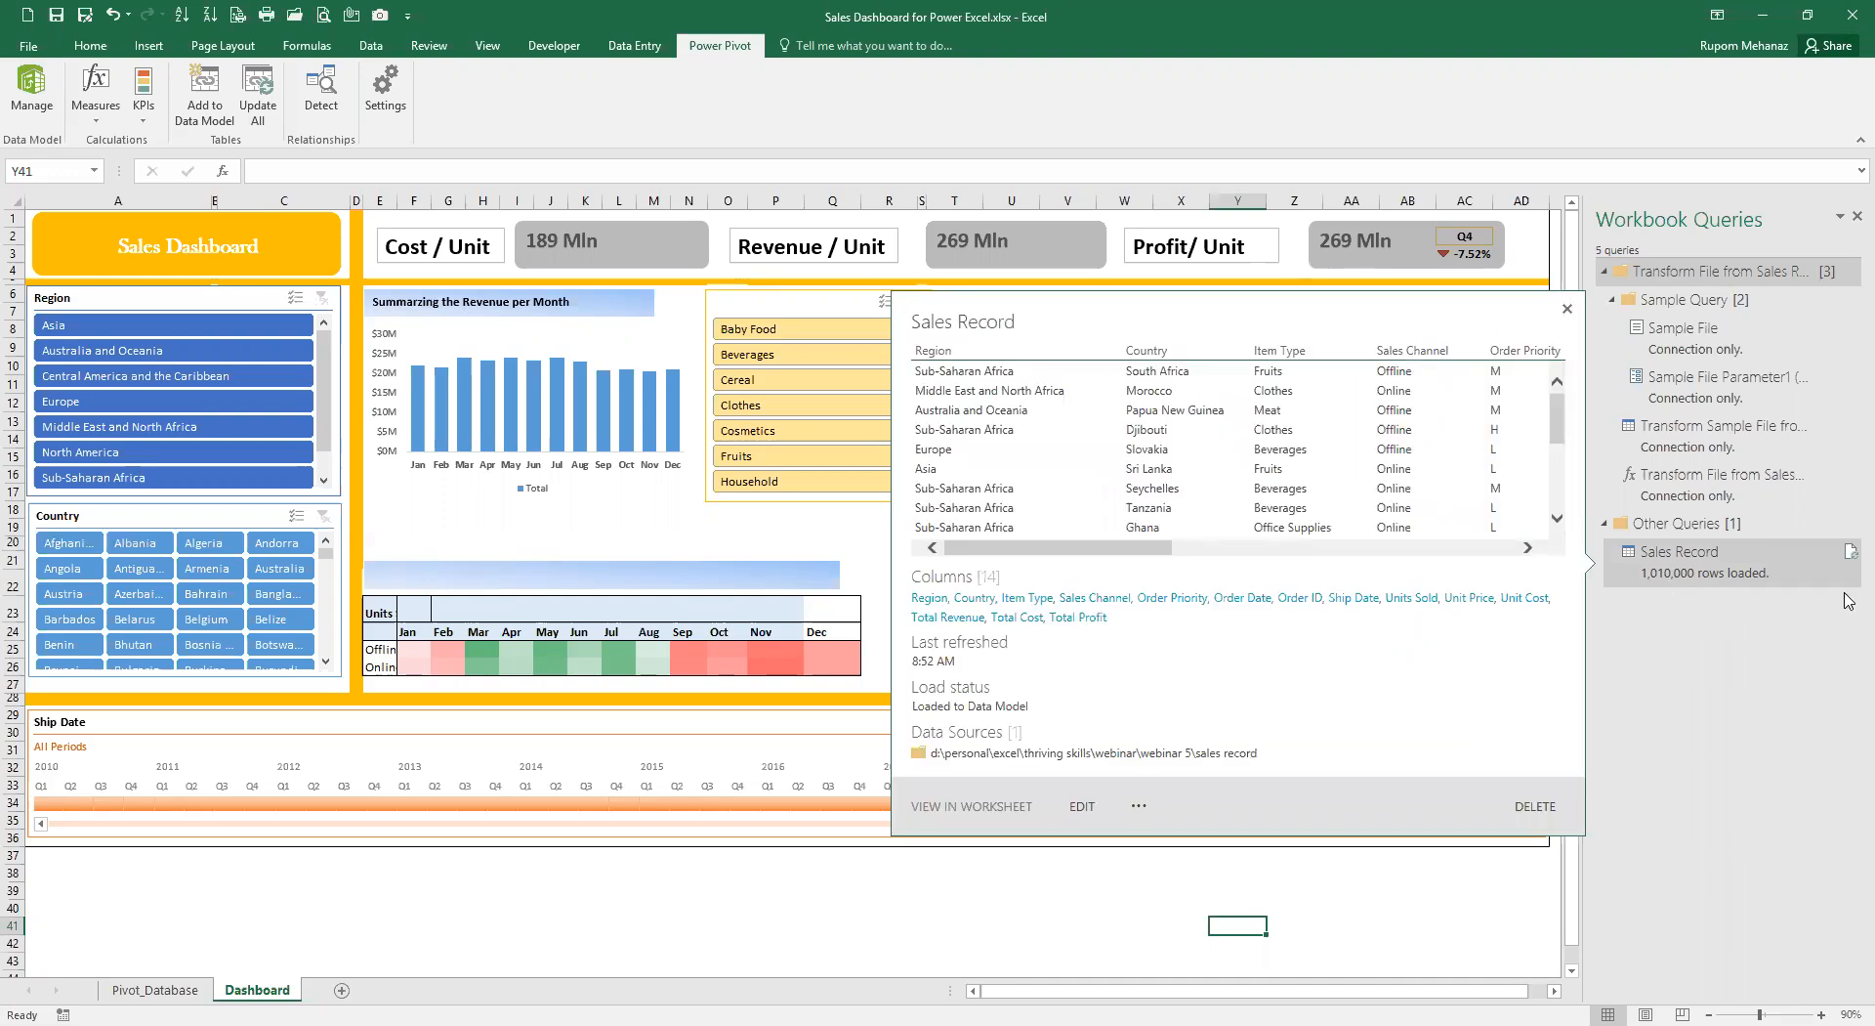
pyautogui.click(1565, 309)
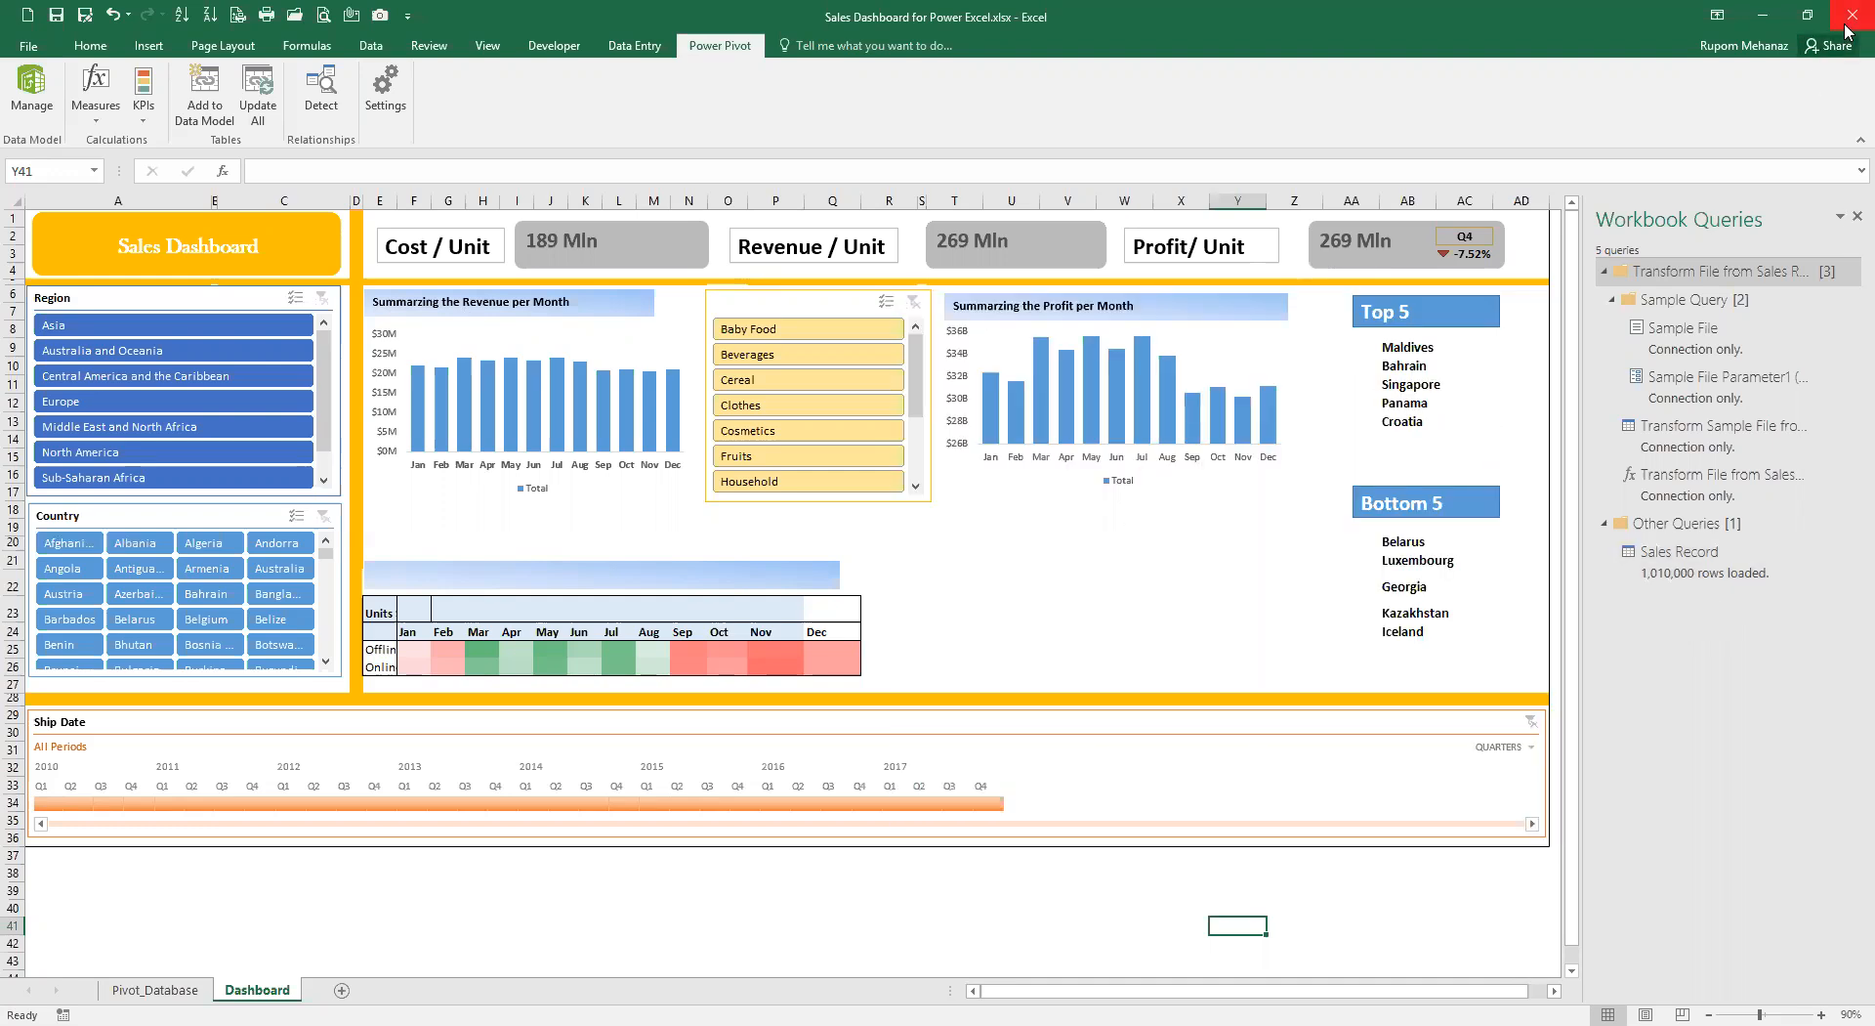
pyautogui.click(1855, 16)
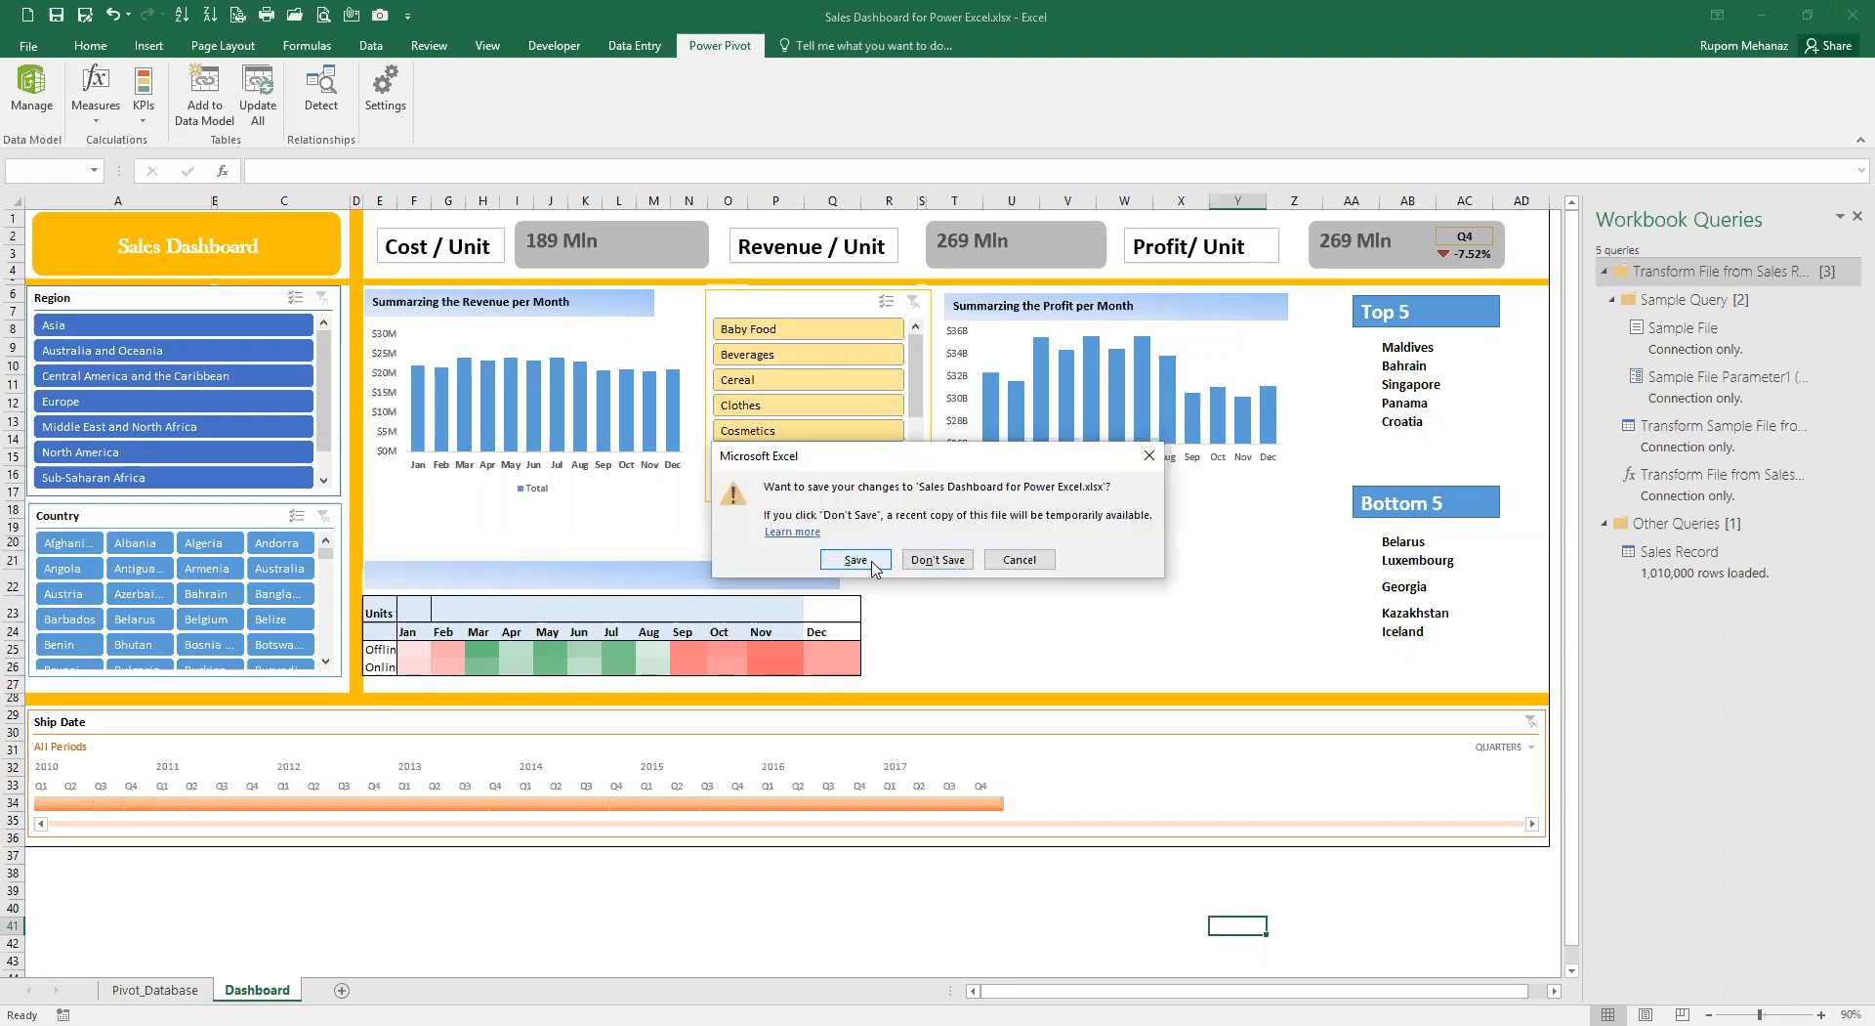
# - Save the dashboard workbook's changes as it closes
pyautogui.click(854, 560)
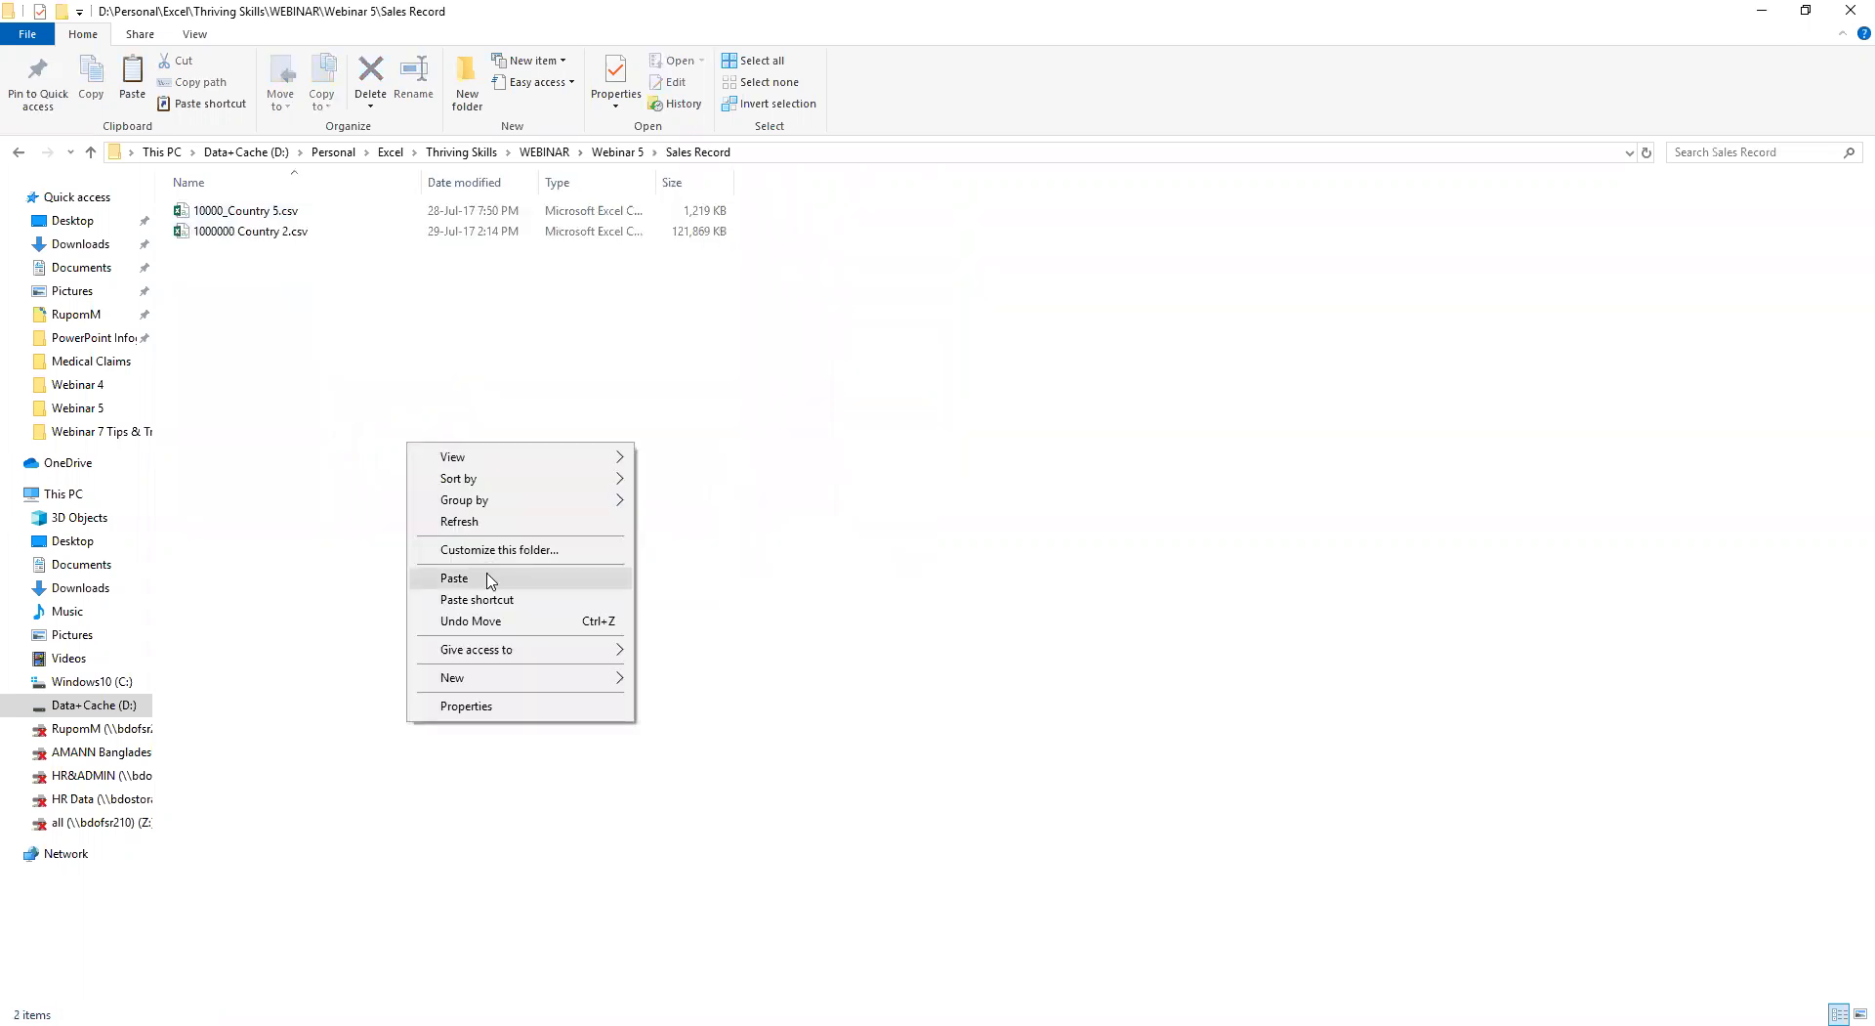
# - Paste the copied country CSV files into the Sales Record folder
pyautogui.click(453, 577)
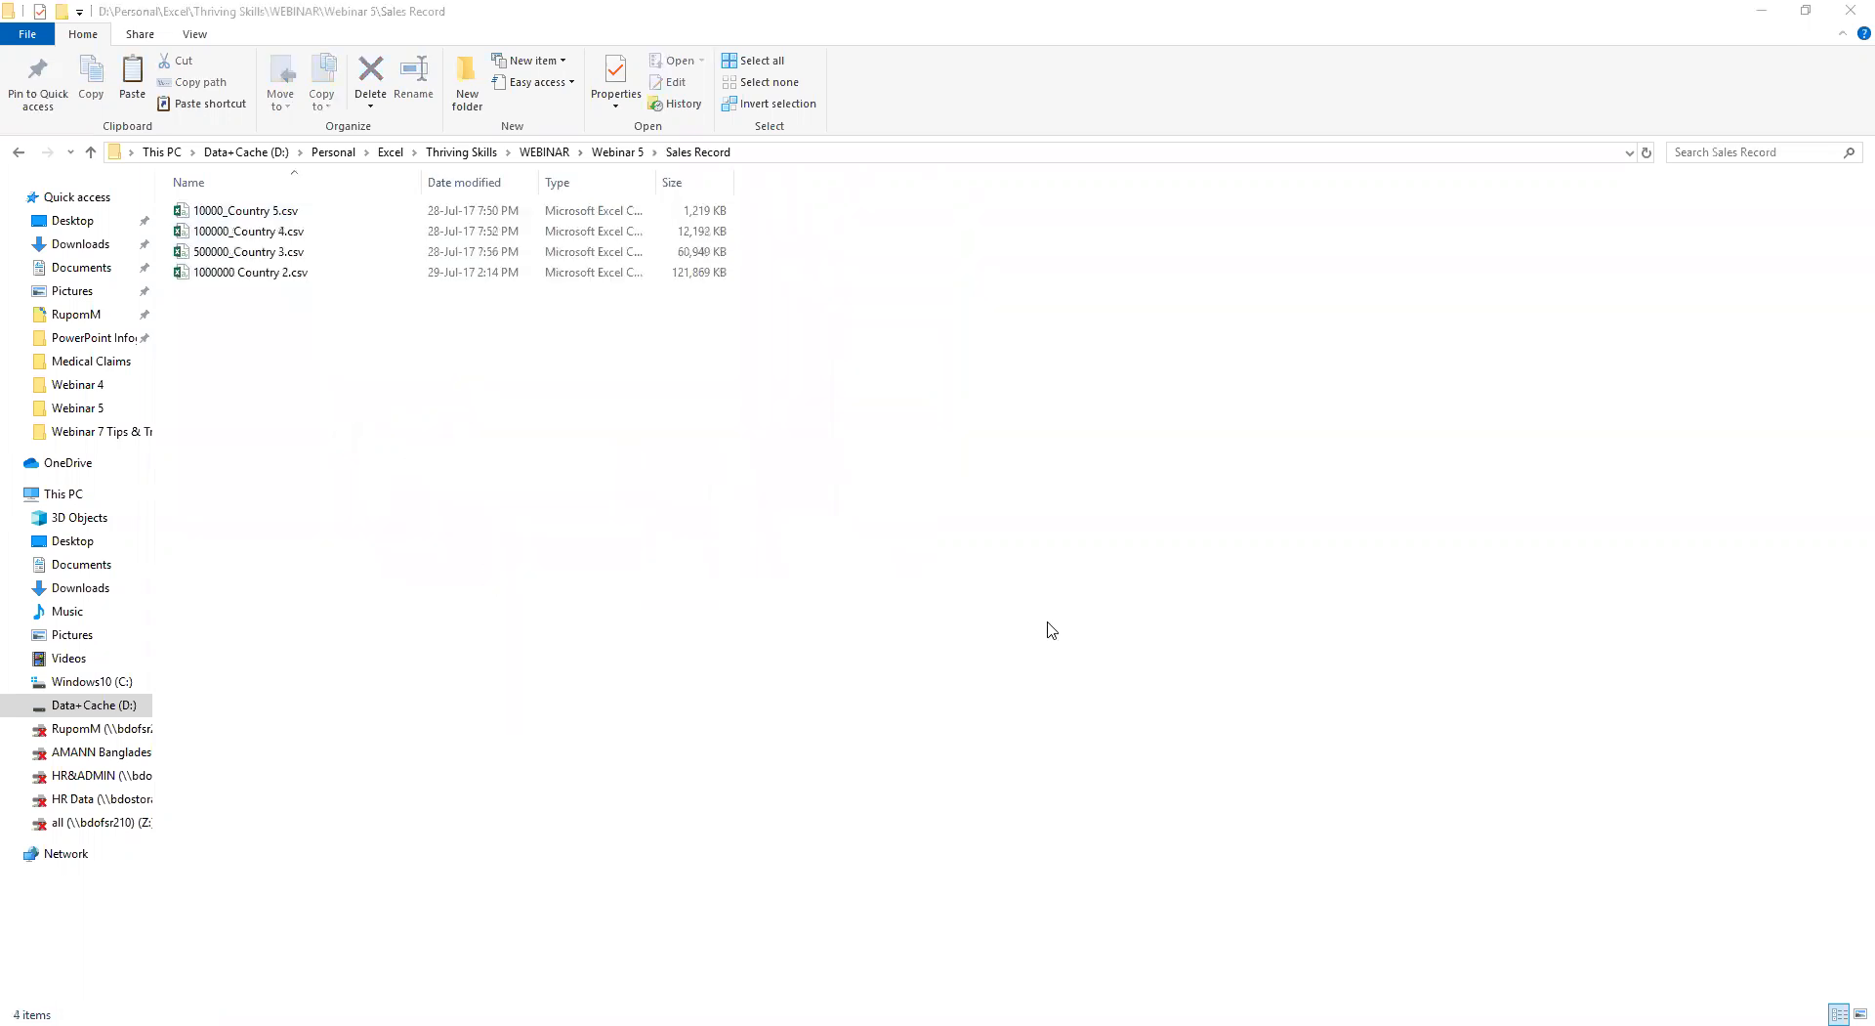
pyautogui.moveTo(719, 572)
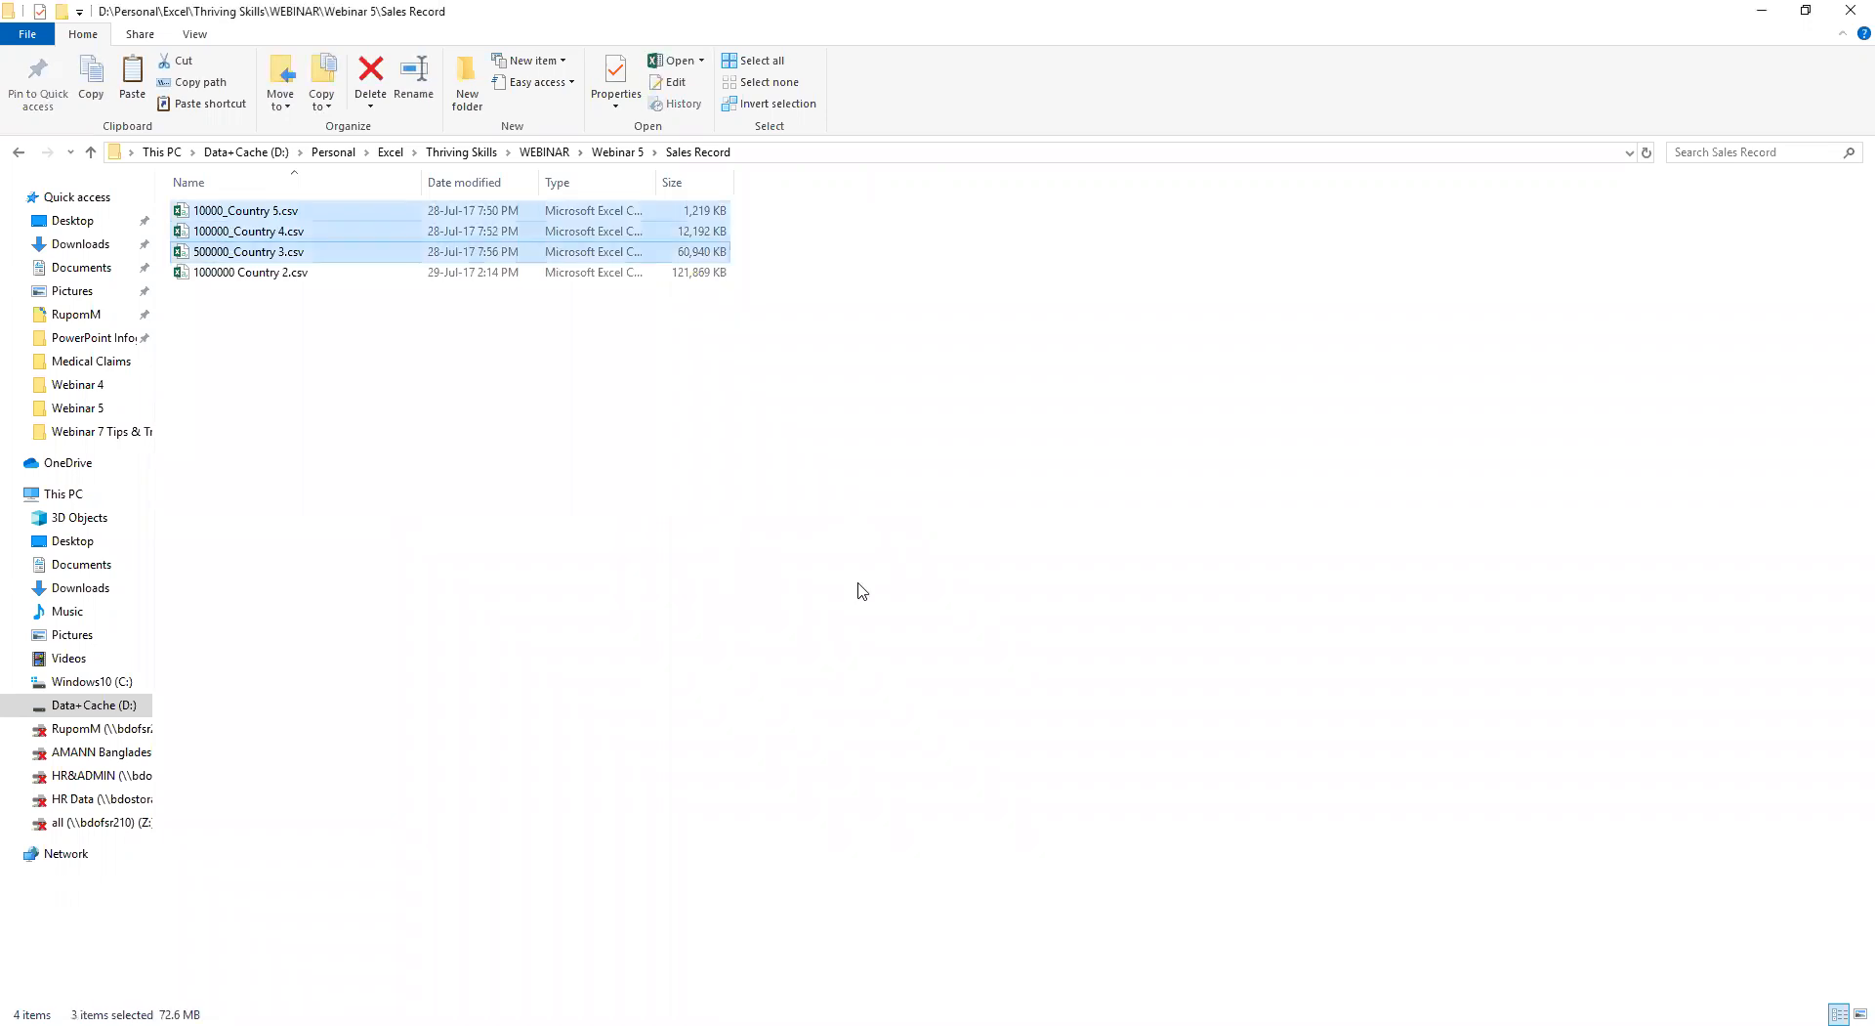
pyautogui.moveTo(721, 562)
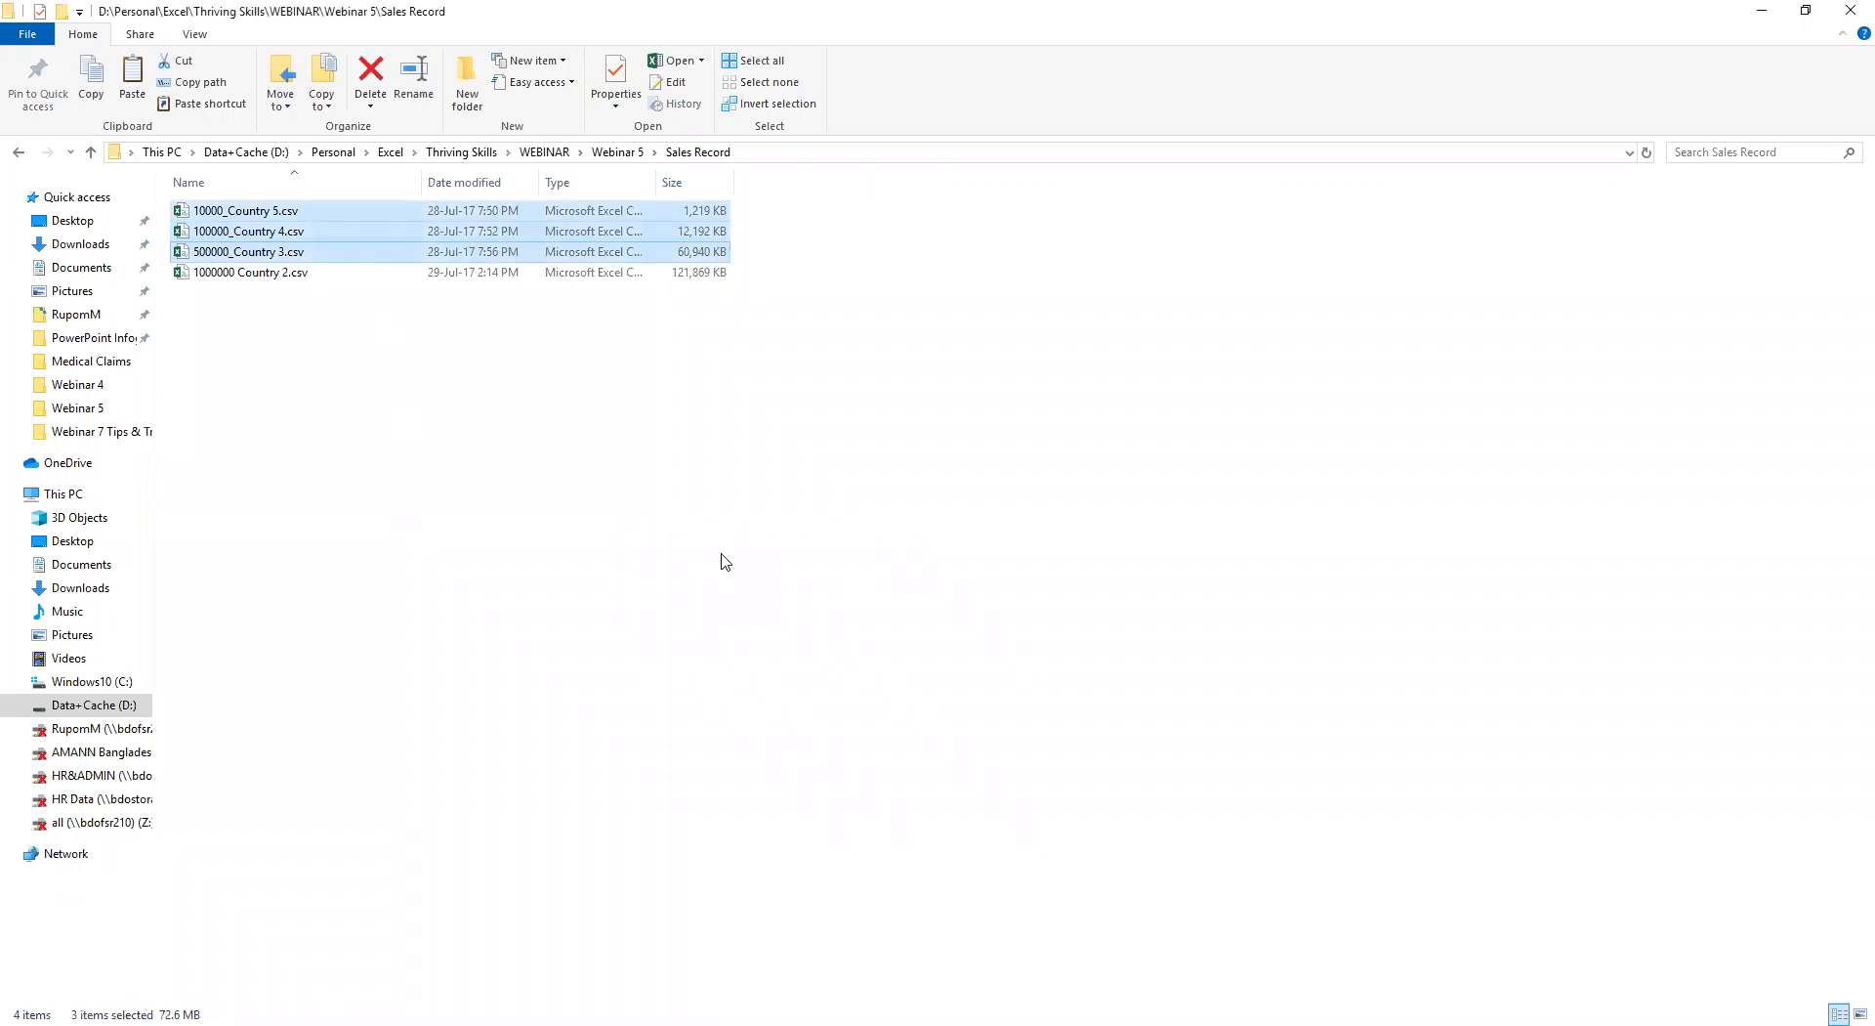
pyautogui.moveTo(898, 677)
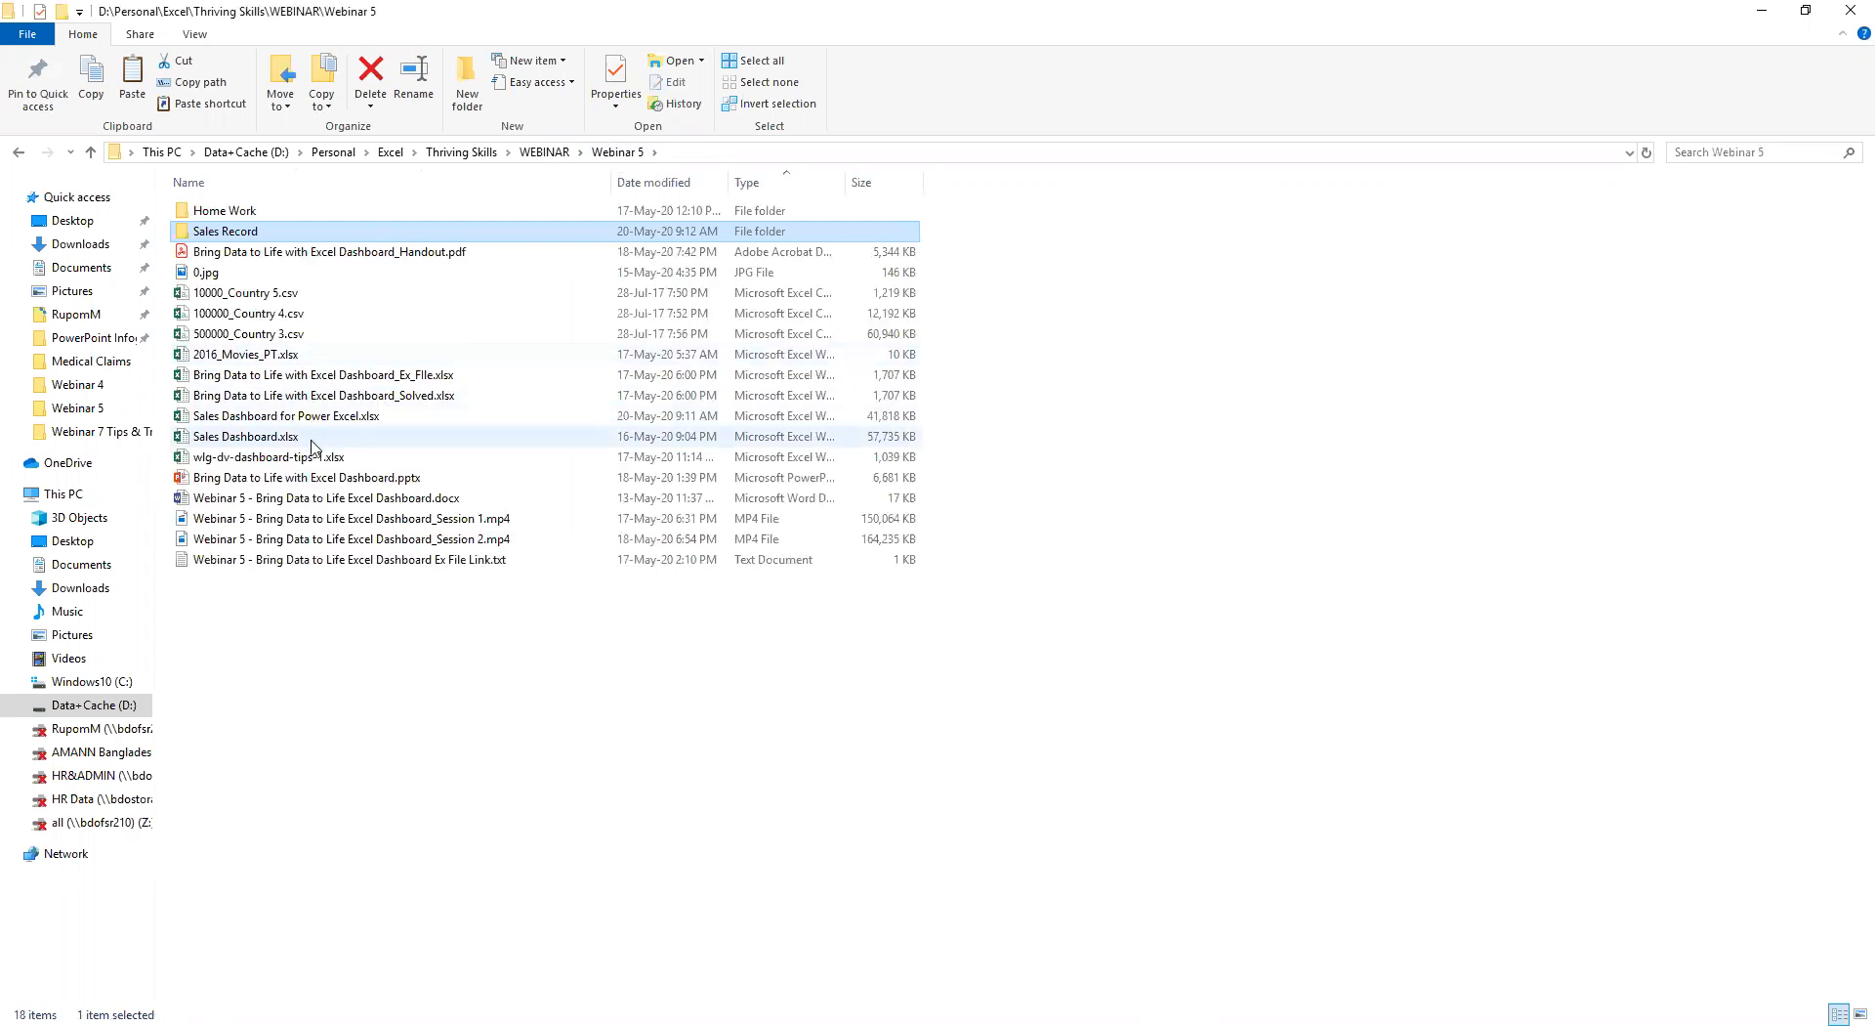
# - Open Sales Dashboard for Power Excel.xlsx from the Webinar 5 folder
pyautogui.click(287, 415)
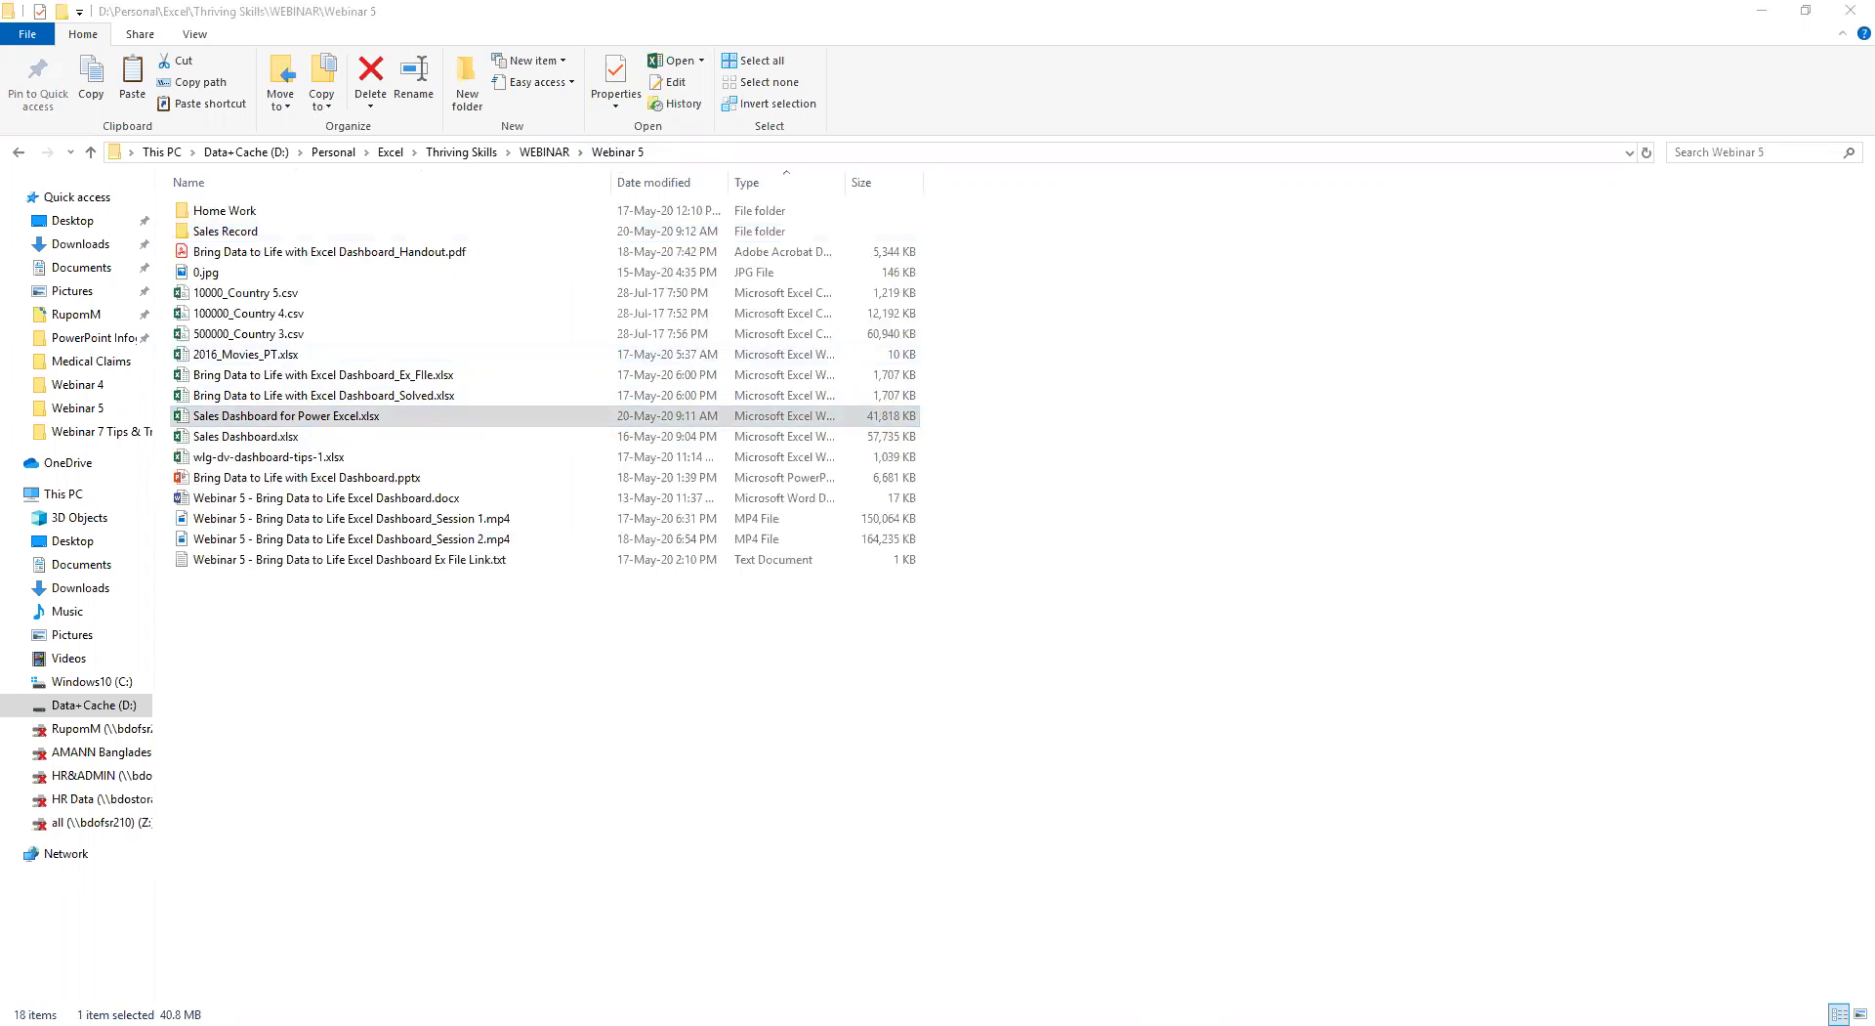
pyautogui.doubleClick(286, 415)
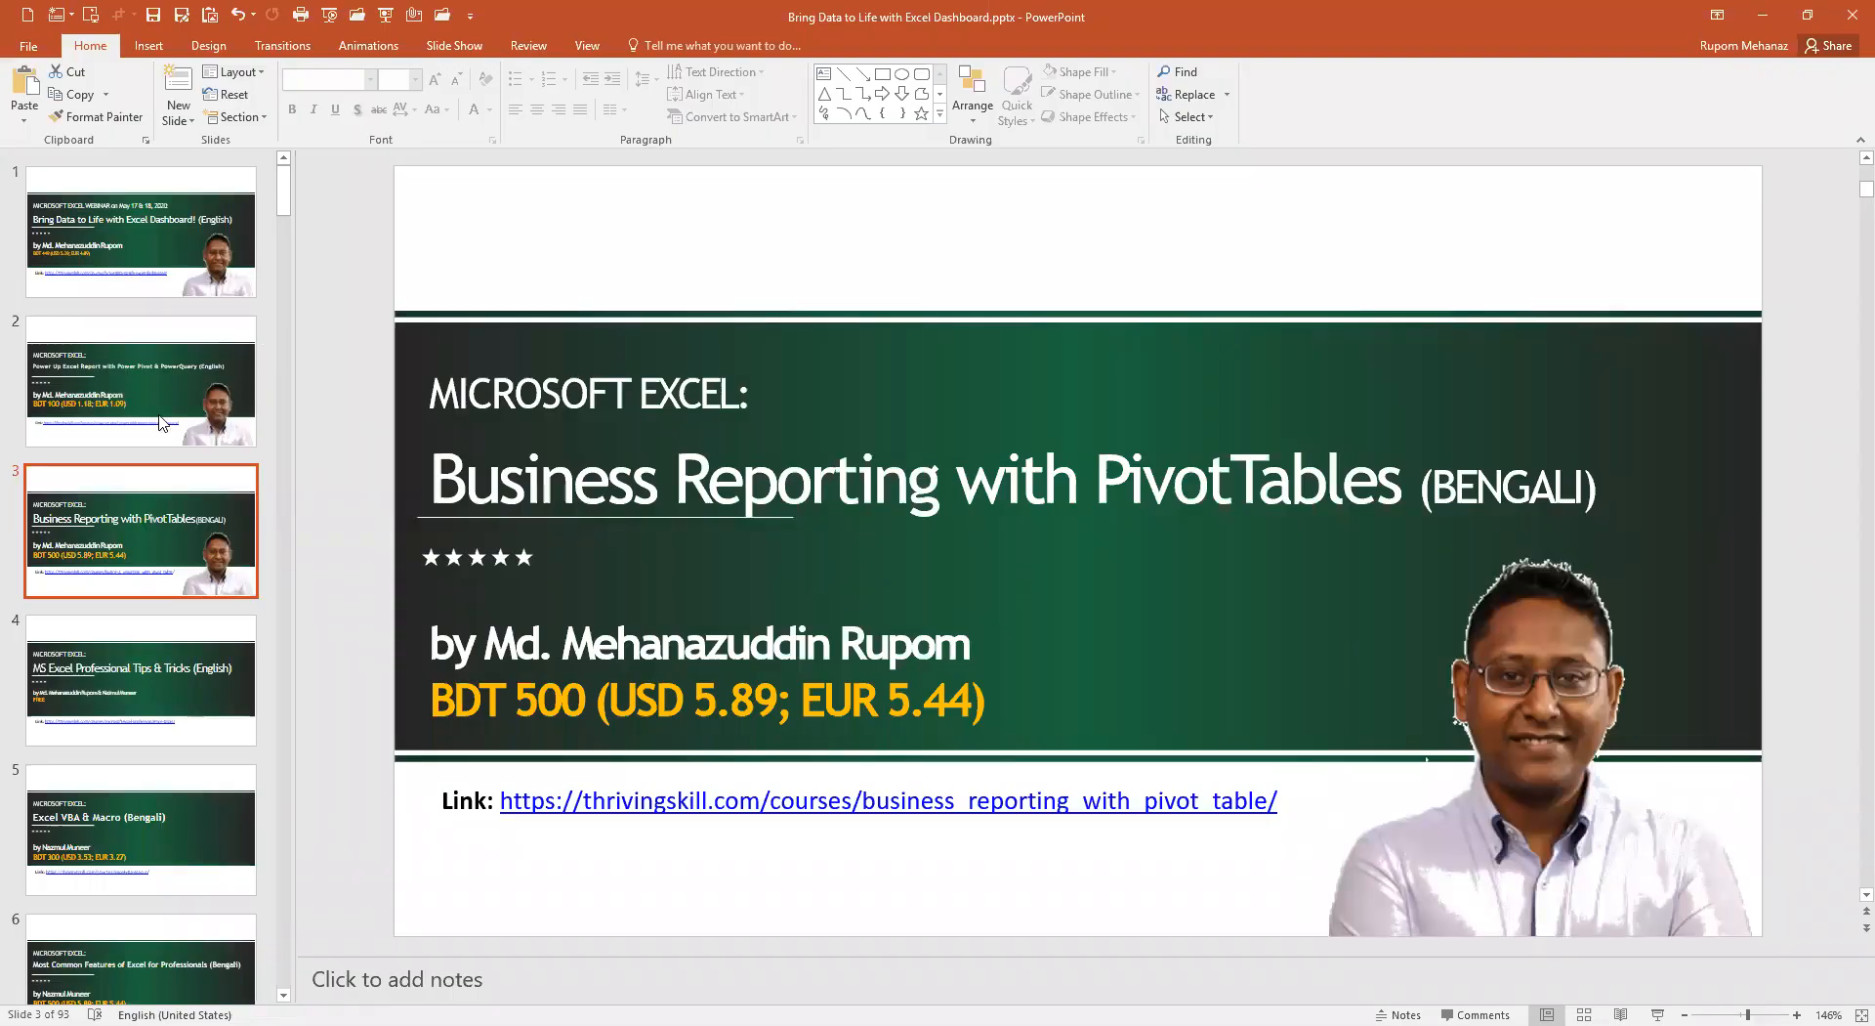
# - Switch from PowerPoint to the Sales Dashboard for Power Excel workbook
pyautogui.click(140, 383)
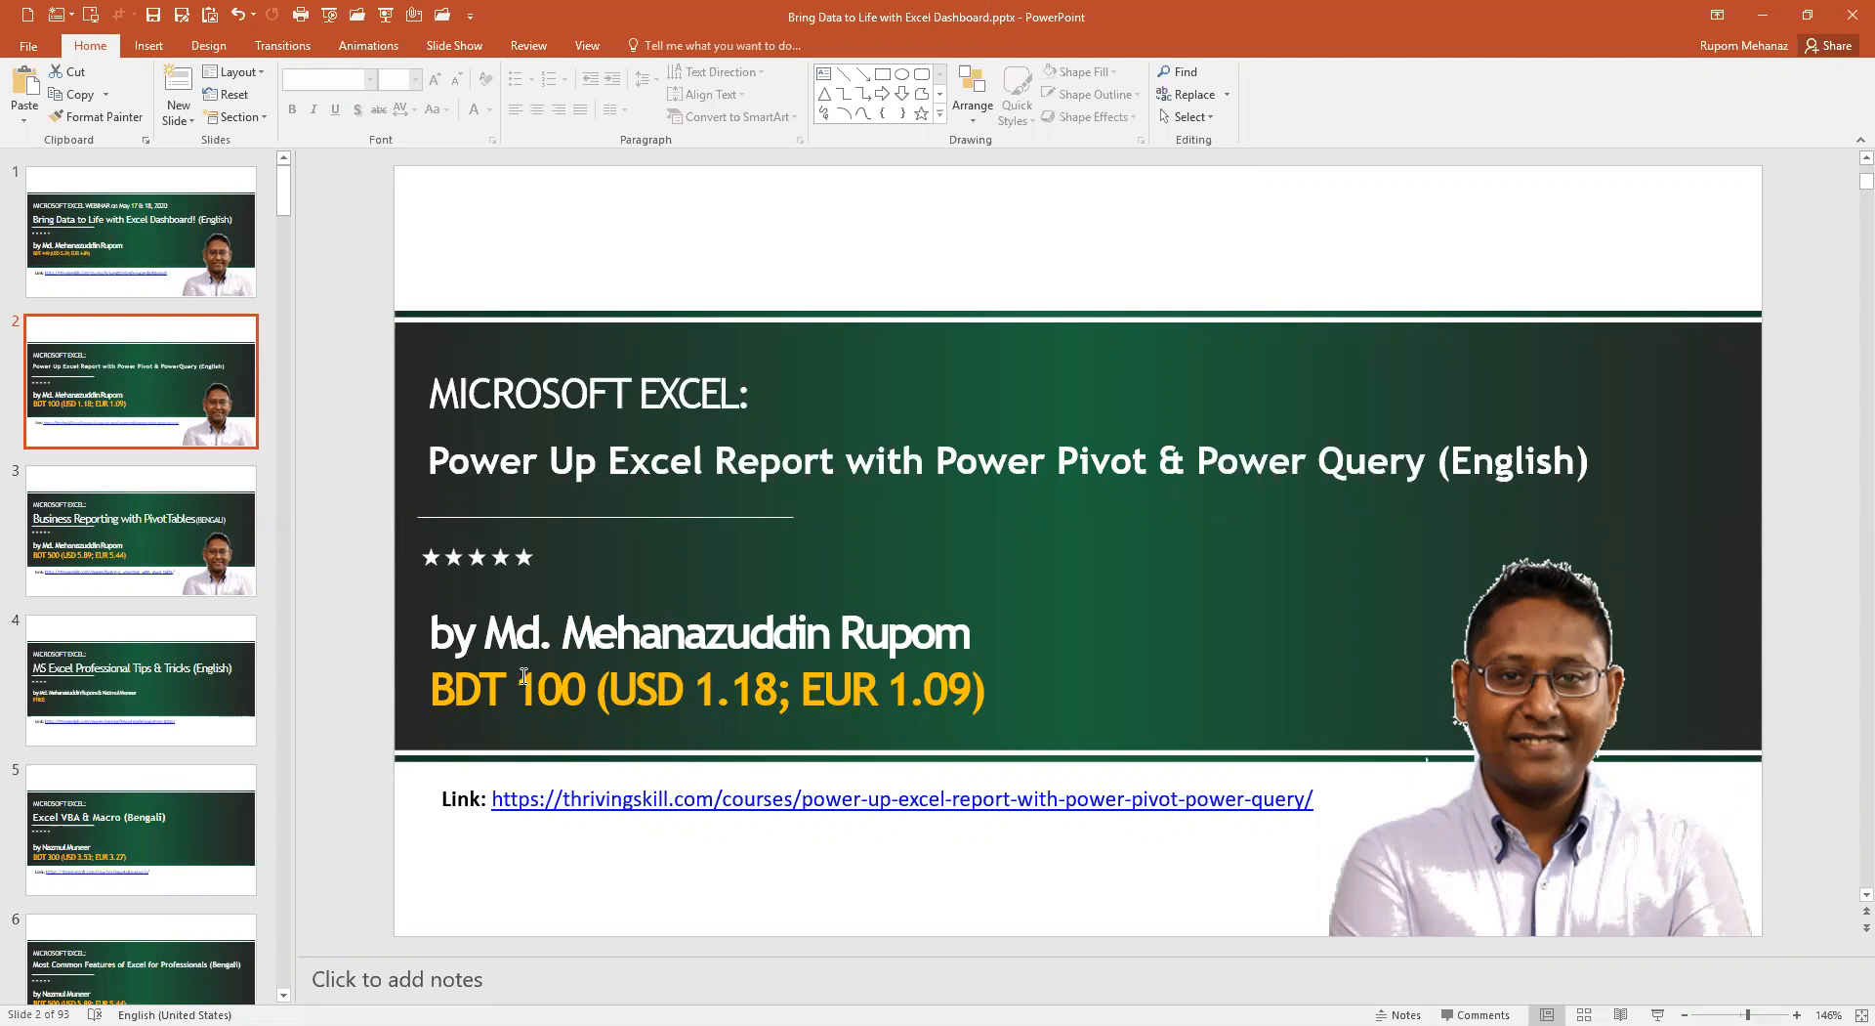
pyautogui.moveTo(116, 266)
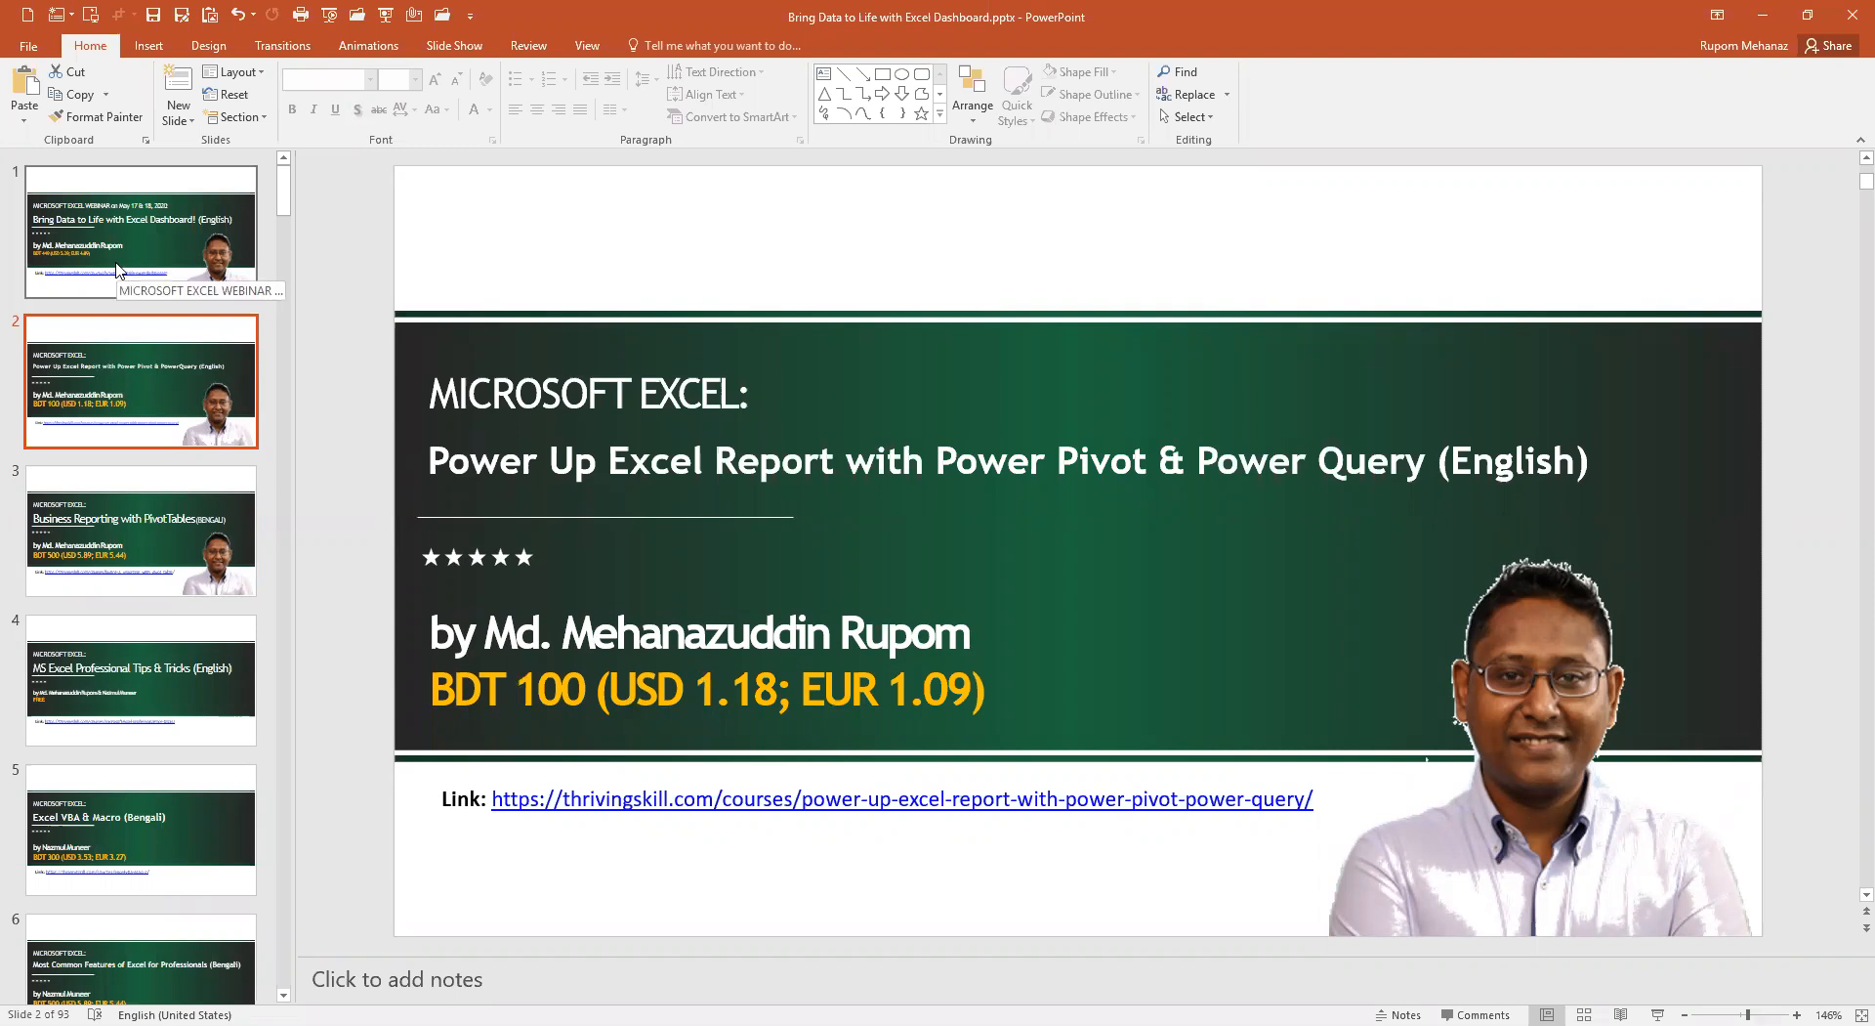
pyautogui.click(141, 233)
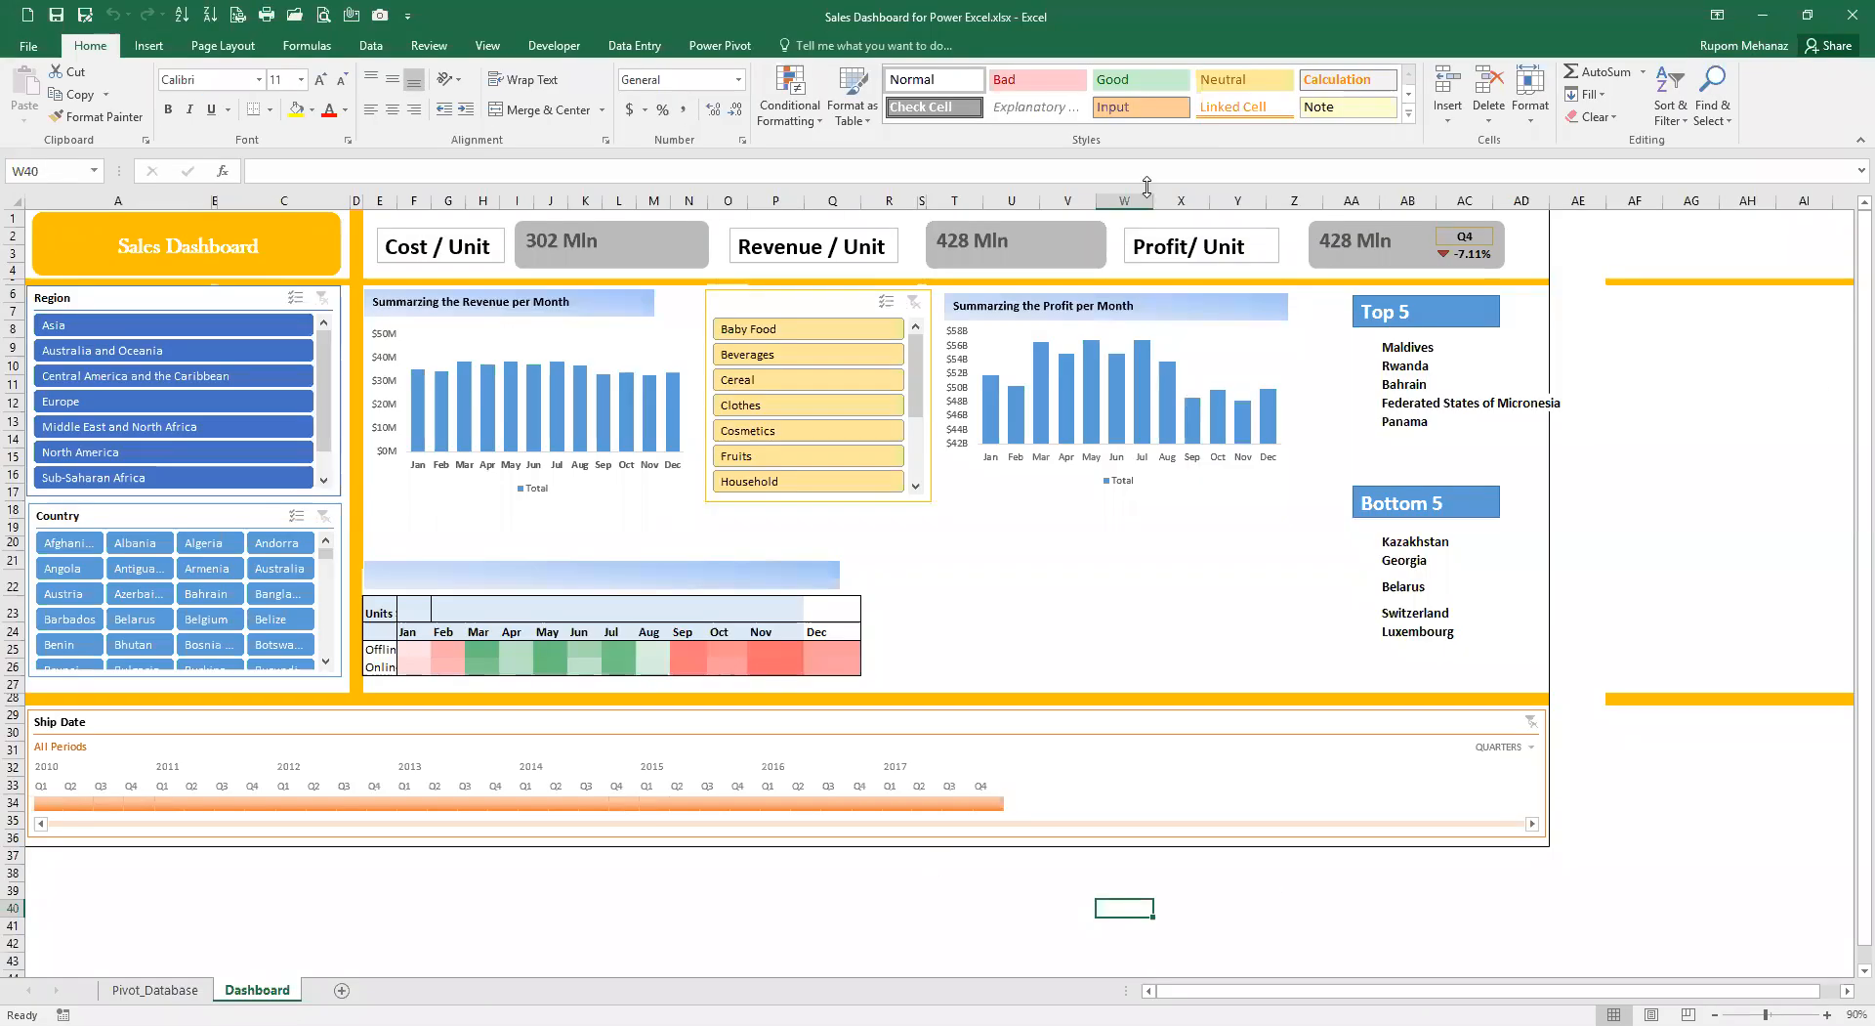
pyautogui.moveTo(634, 245)
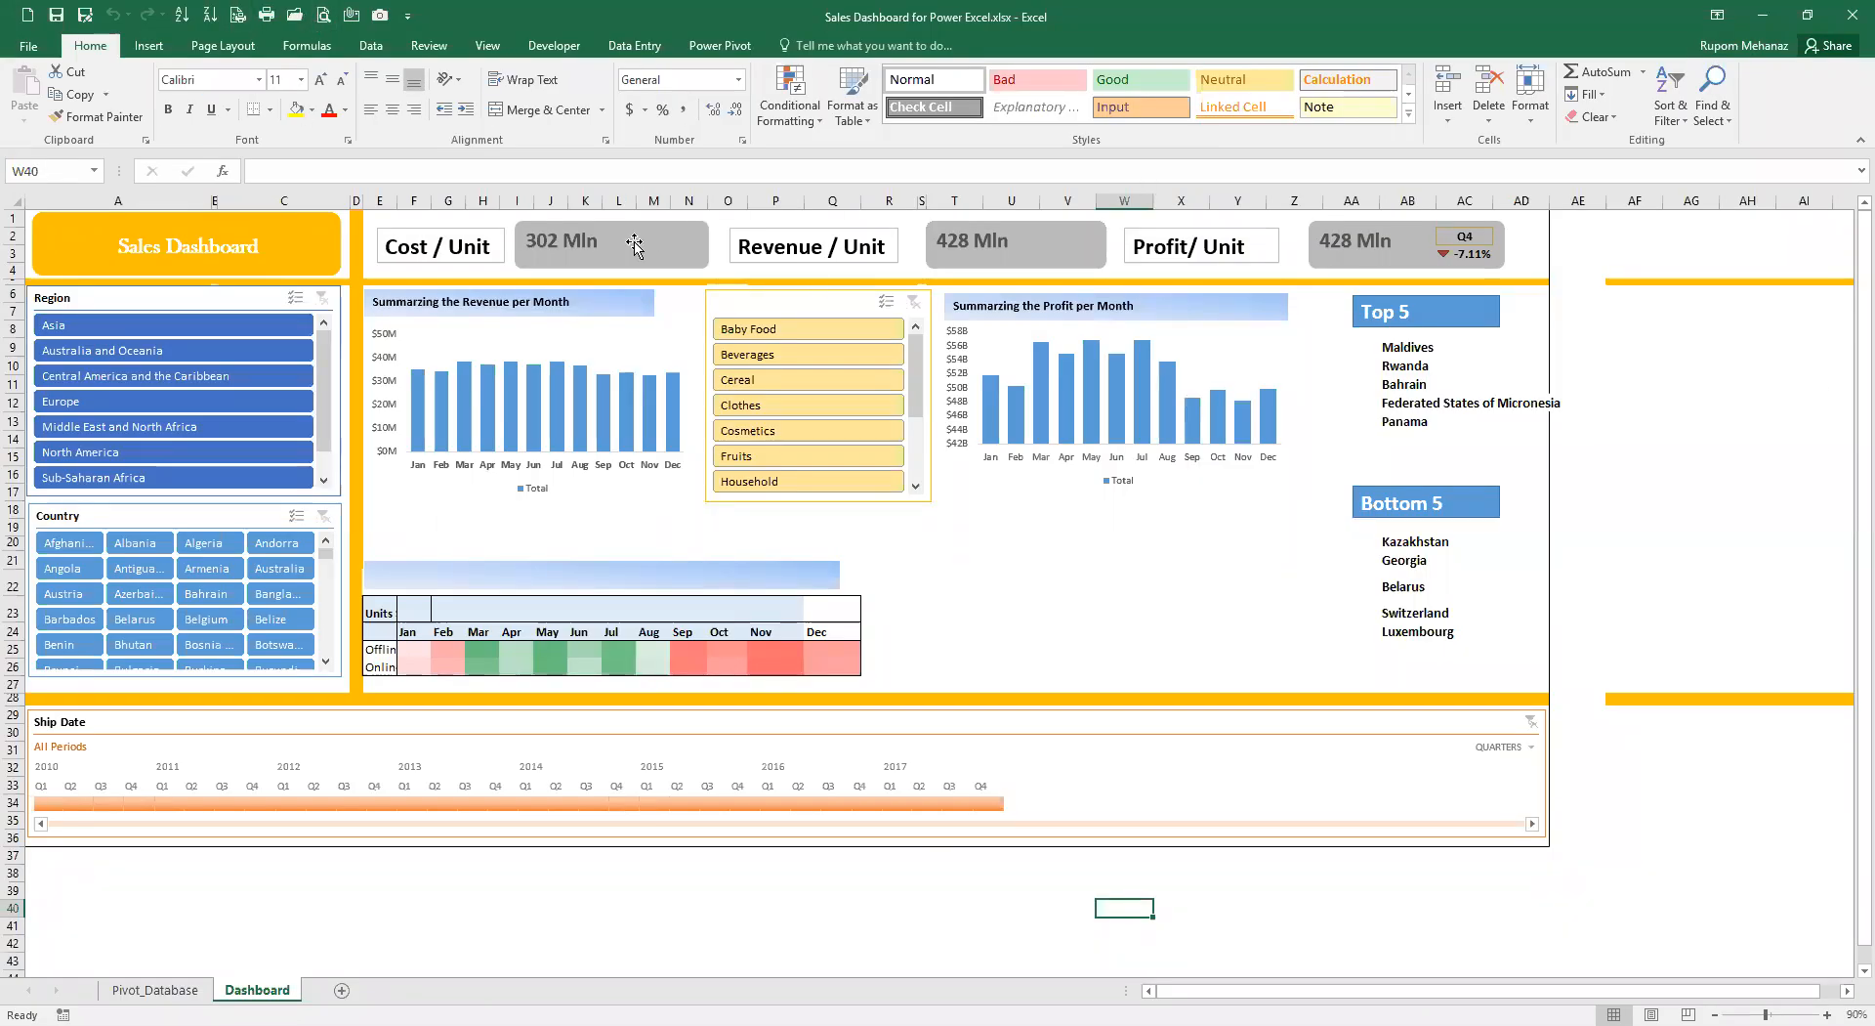
pyautogui.moveTo(1258, 256)
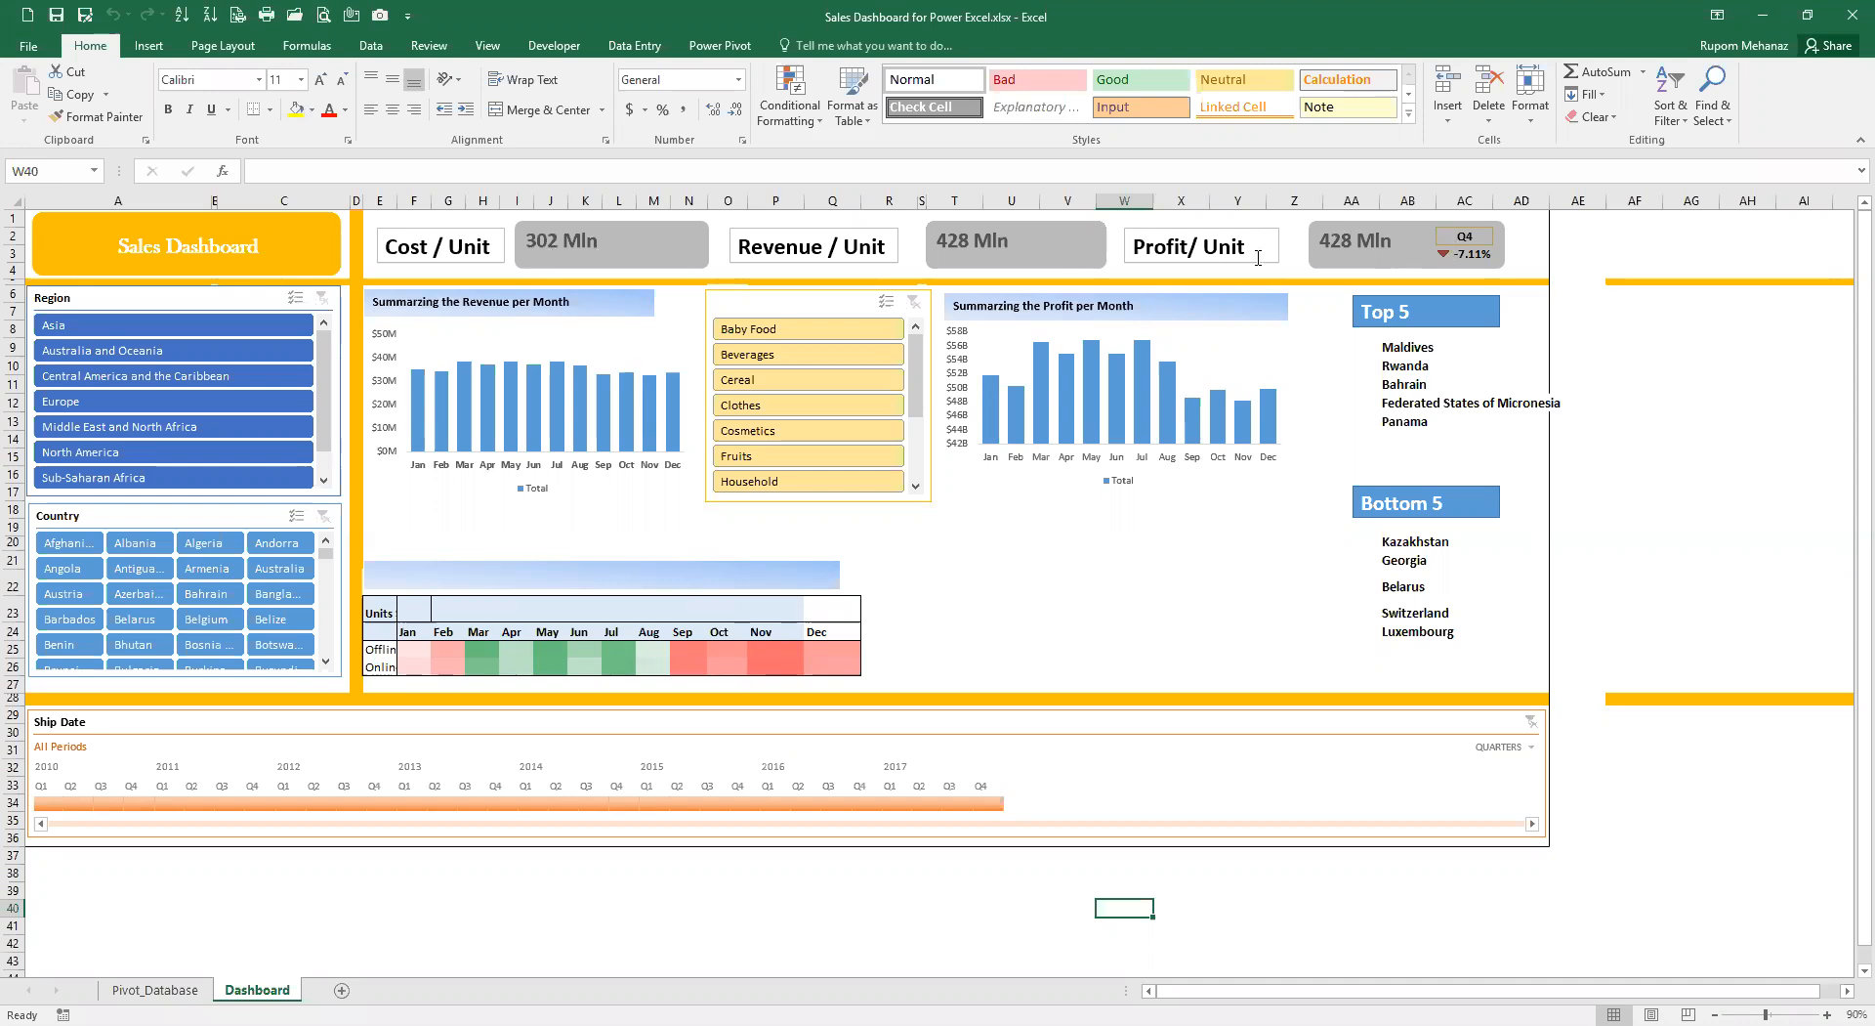
# - Open the Workbook Queries pane showing Sales Record with 1,610,000 rows loaded
pyautogui.click(371, 46)
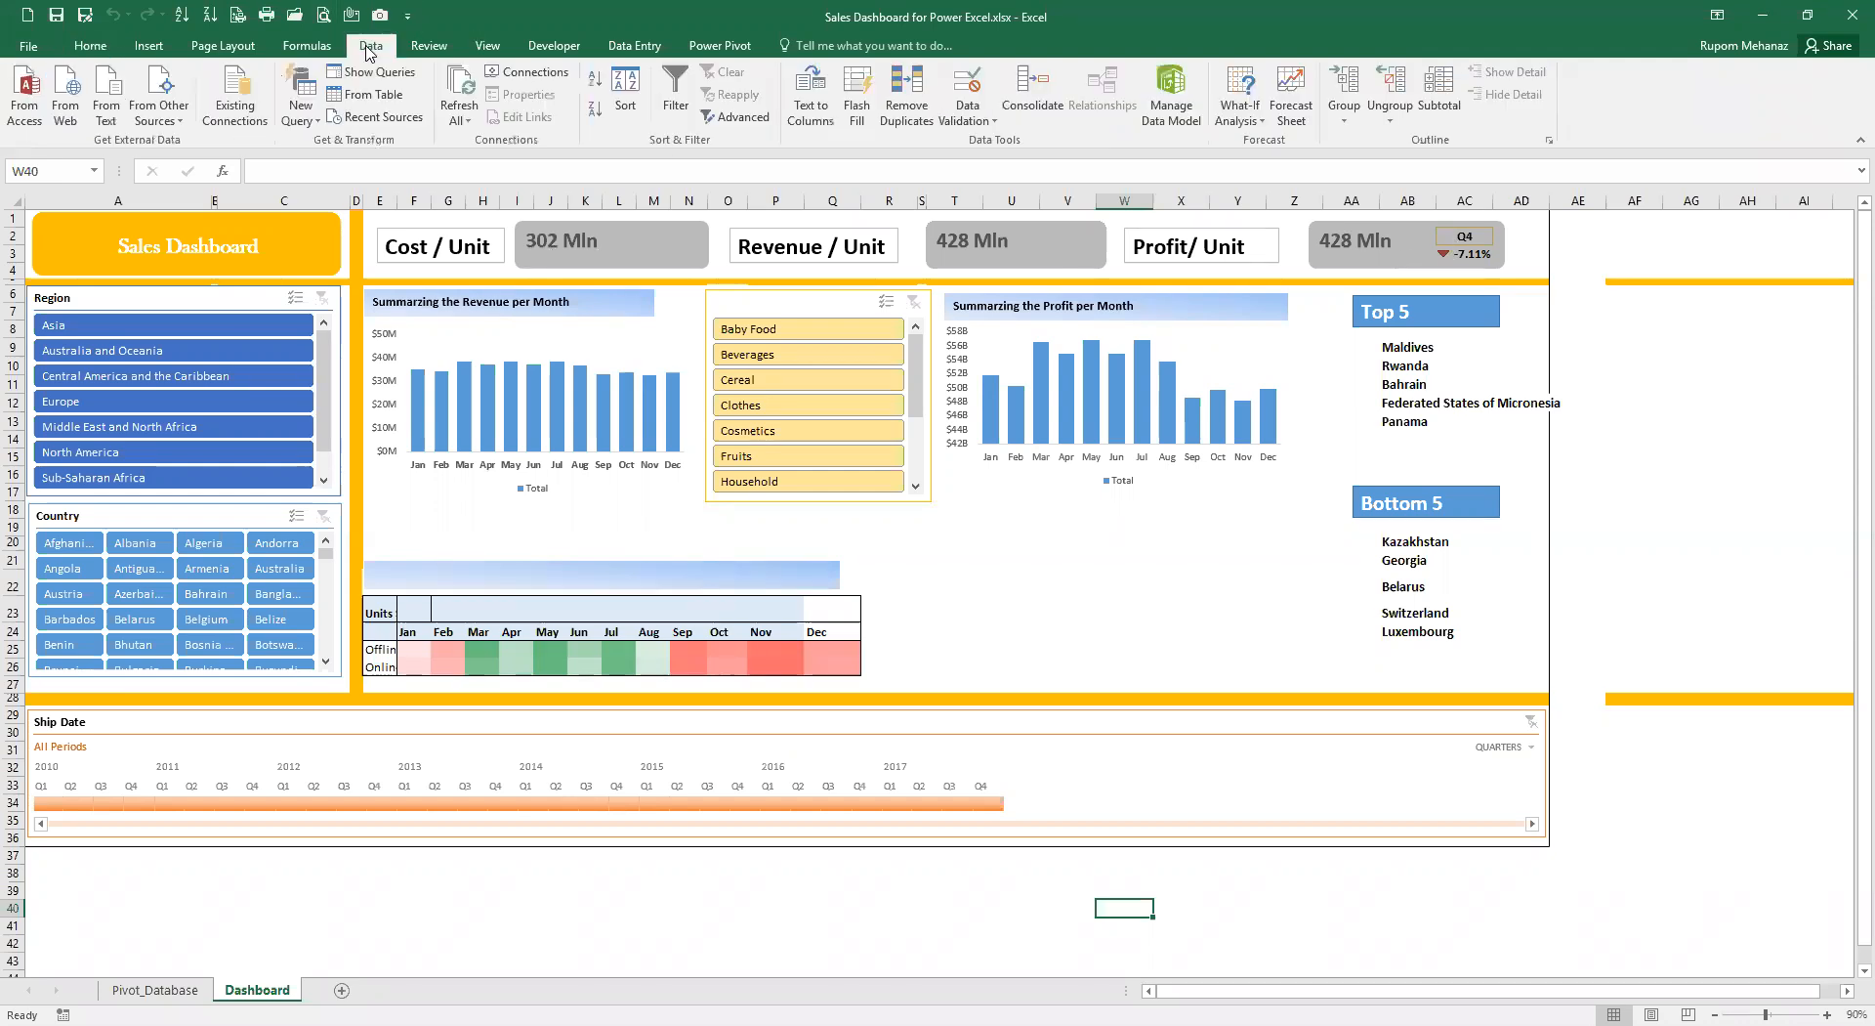
pyautogui.click(380, 72)
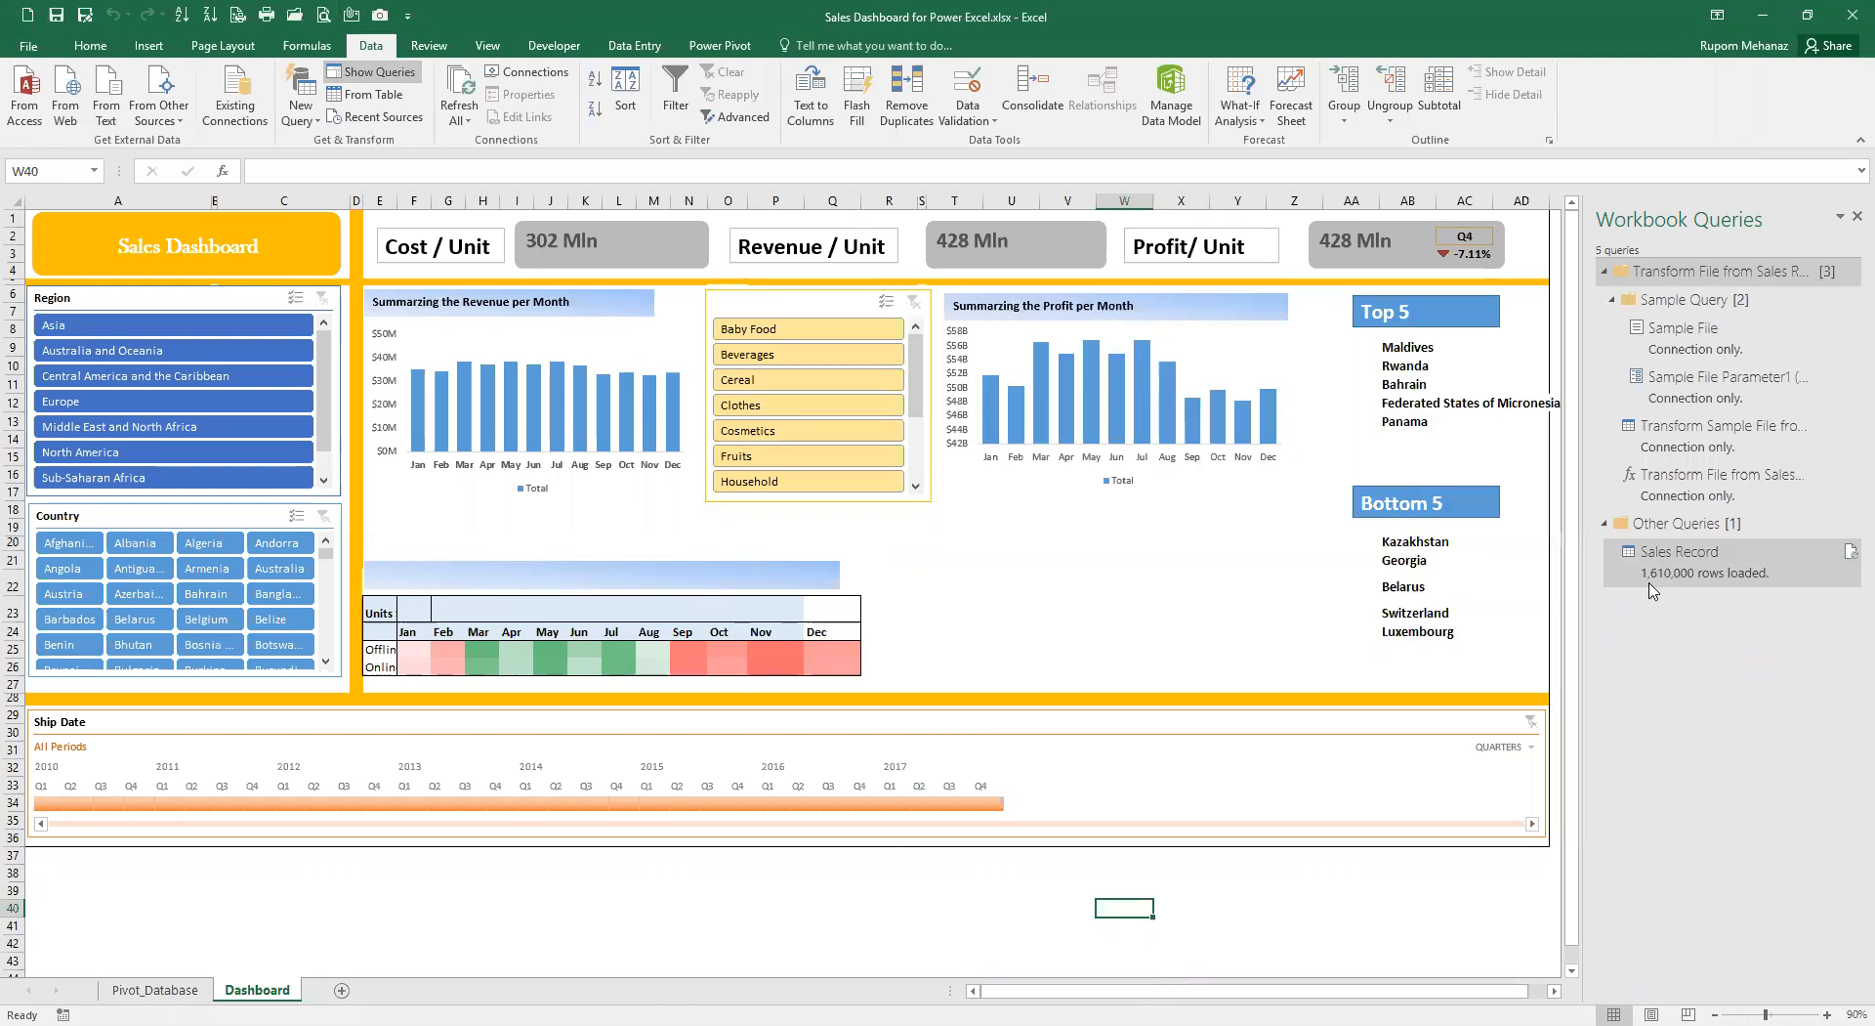
# - Filter the Region slicer to Asia, Australia and Oceania, then Central America and the Caribbean, and switch to PowerPoint
pyautogui.click(1676, 551)
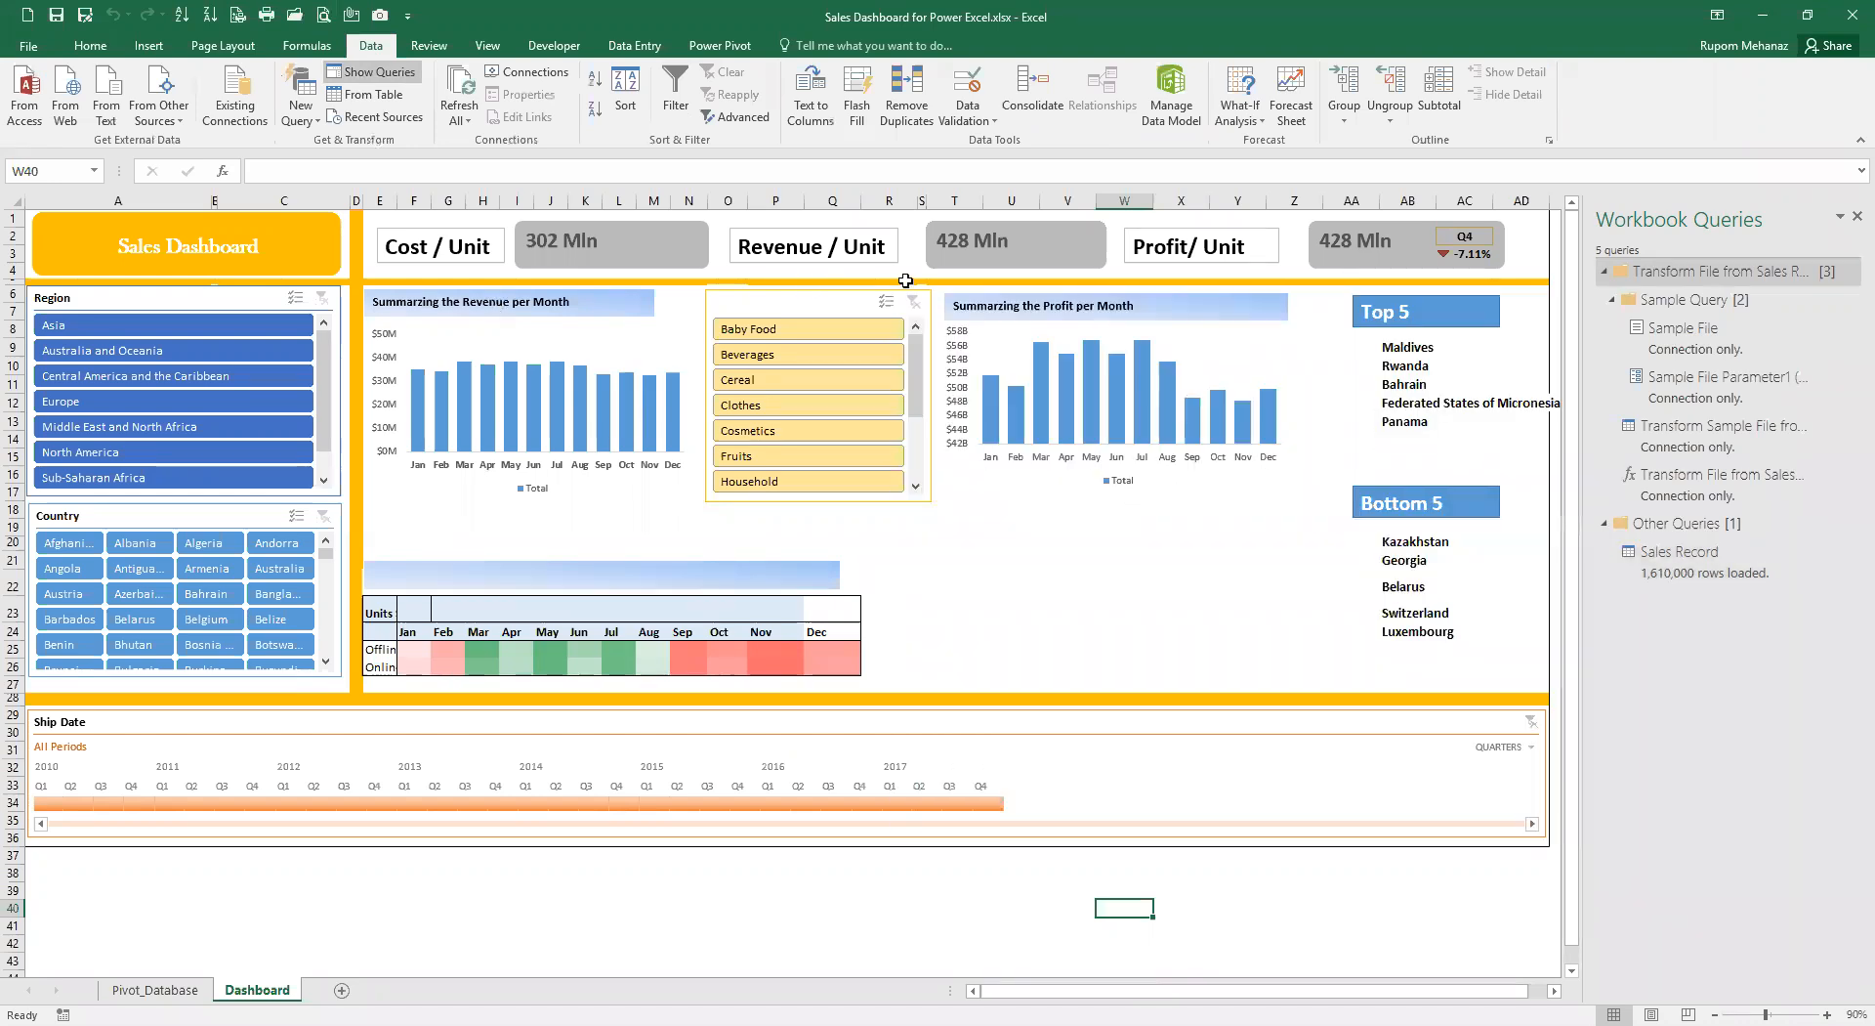
pyautogui.click(132, 347)
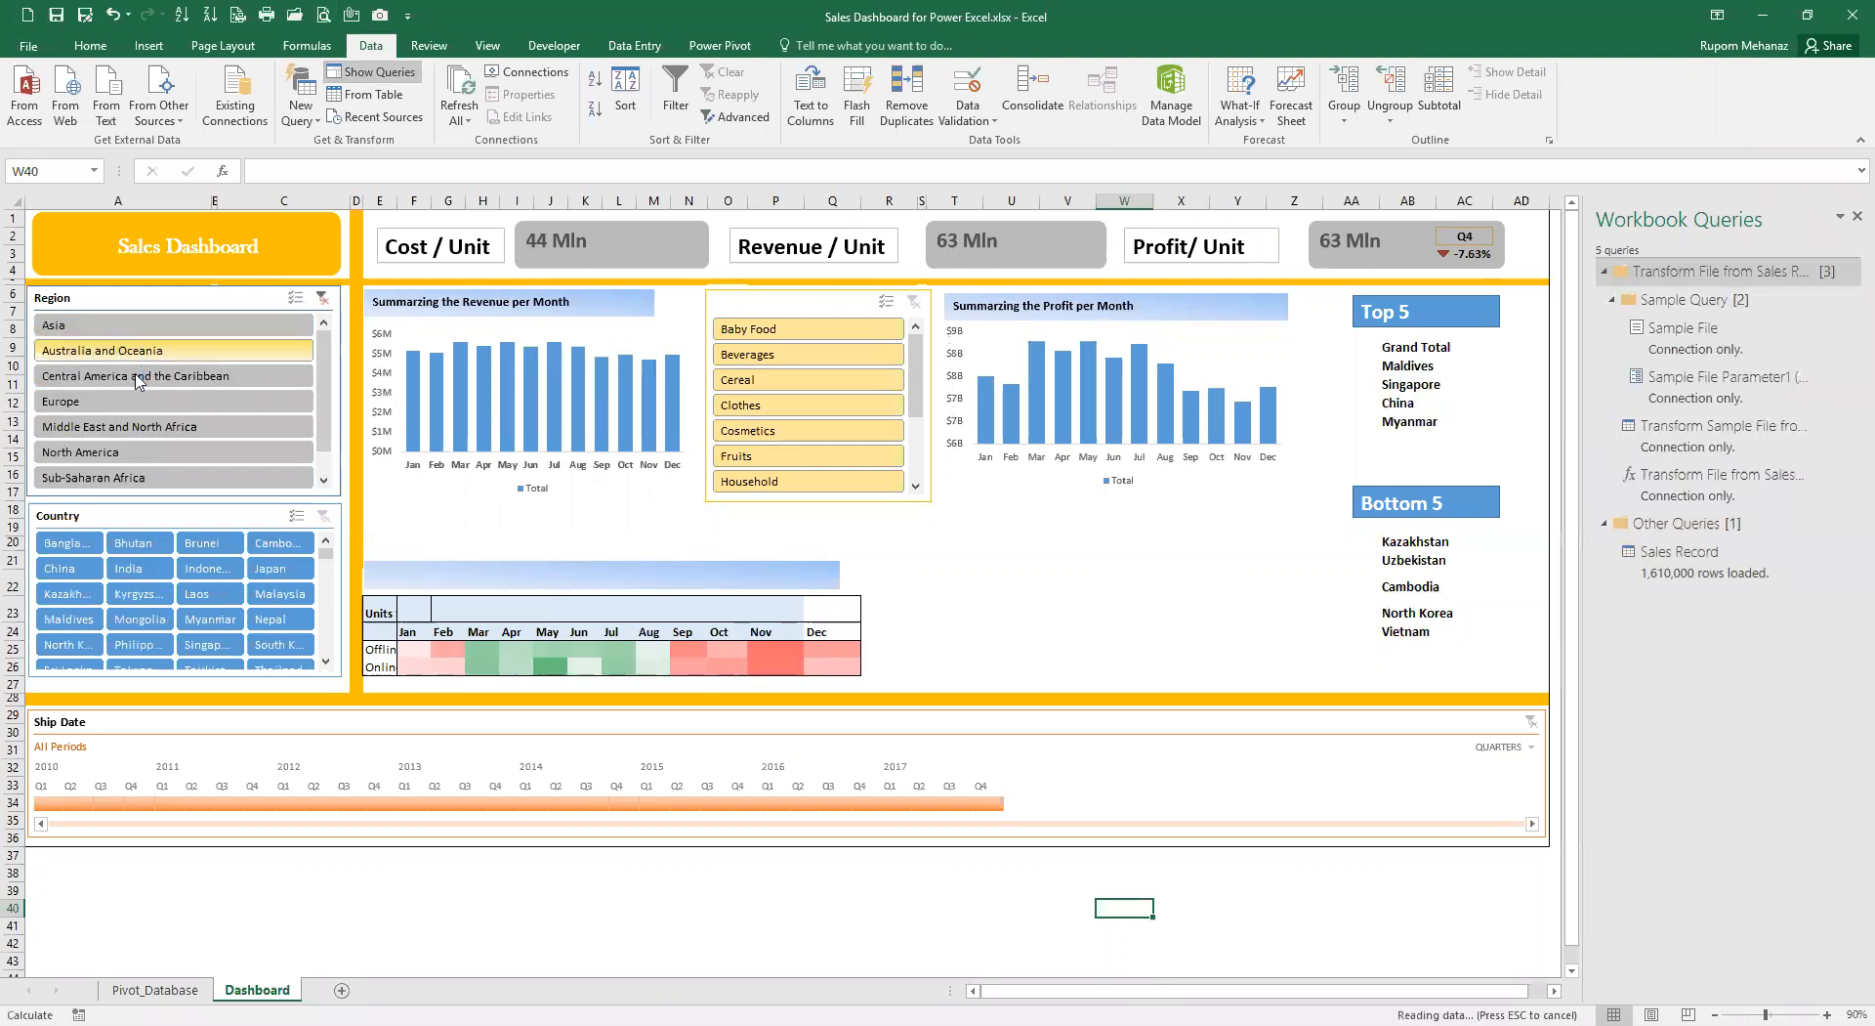
pyautogui.click(174, 375)
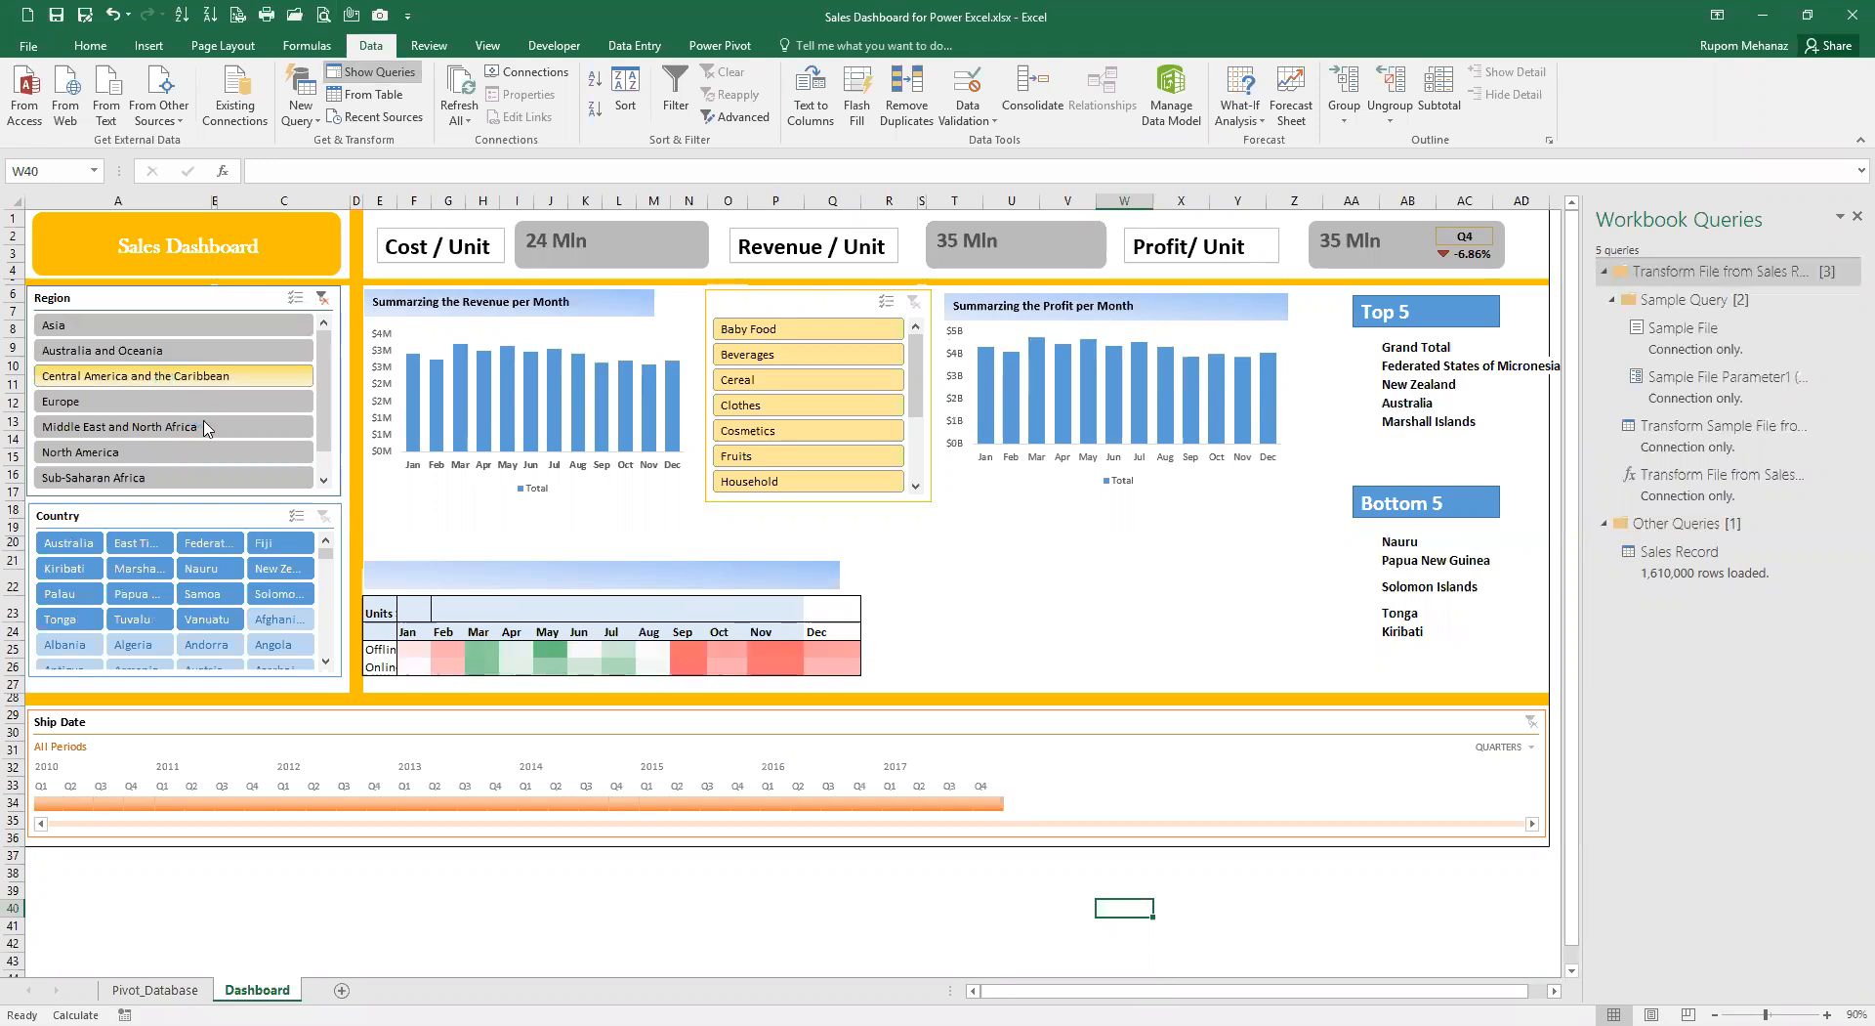
pyautogui.click(135, 375)
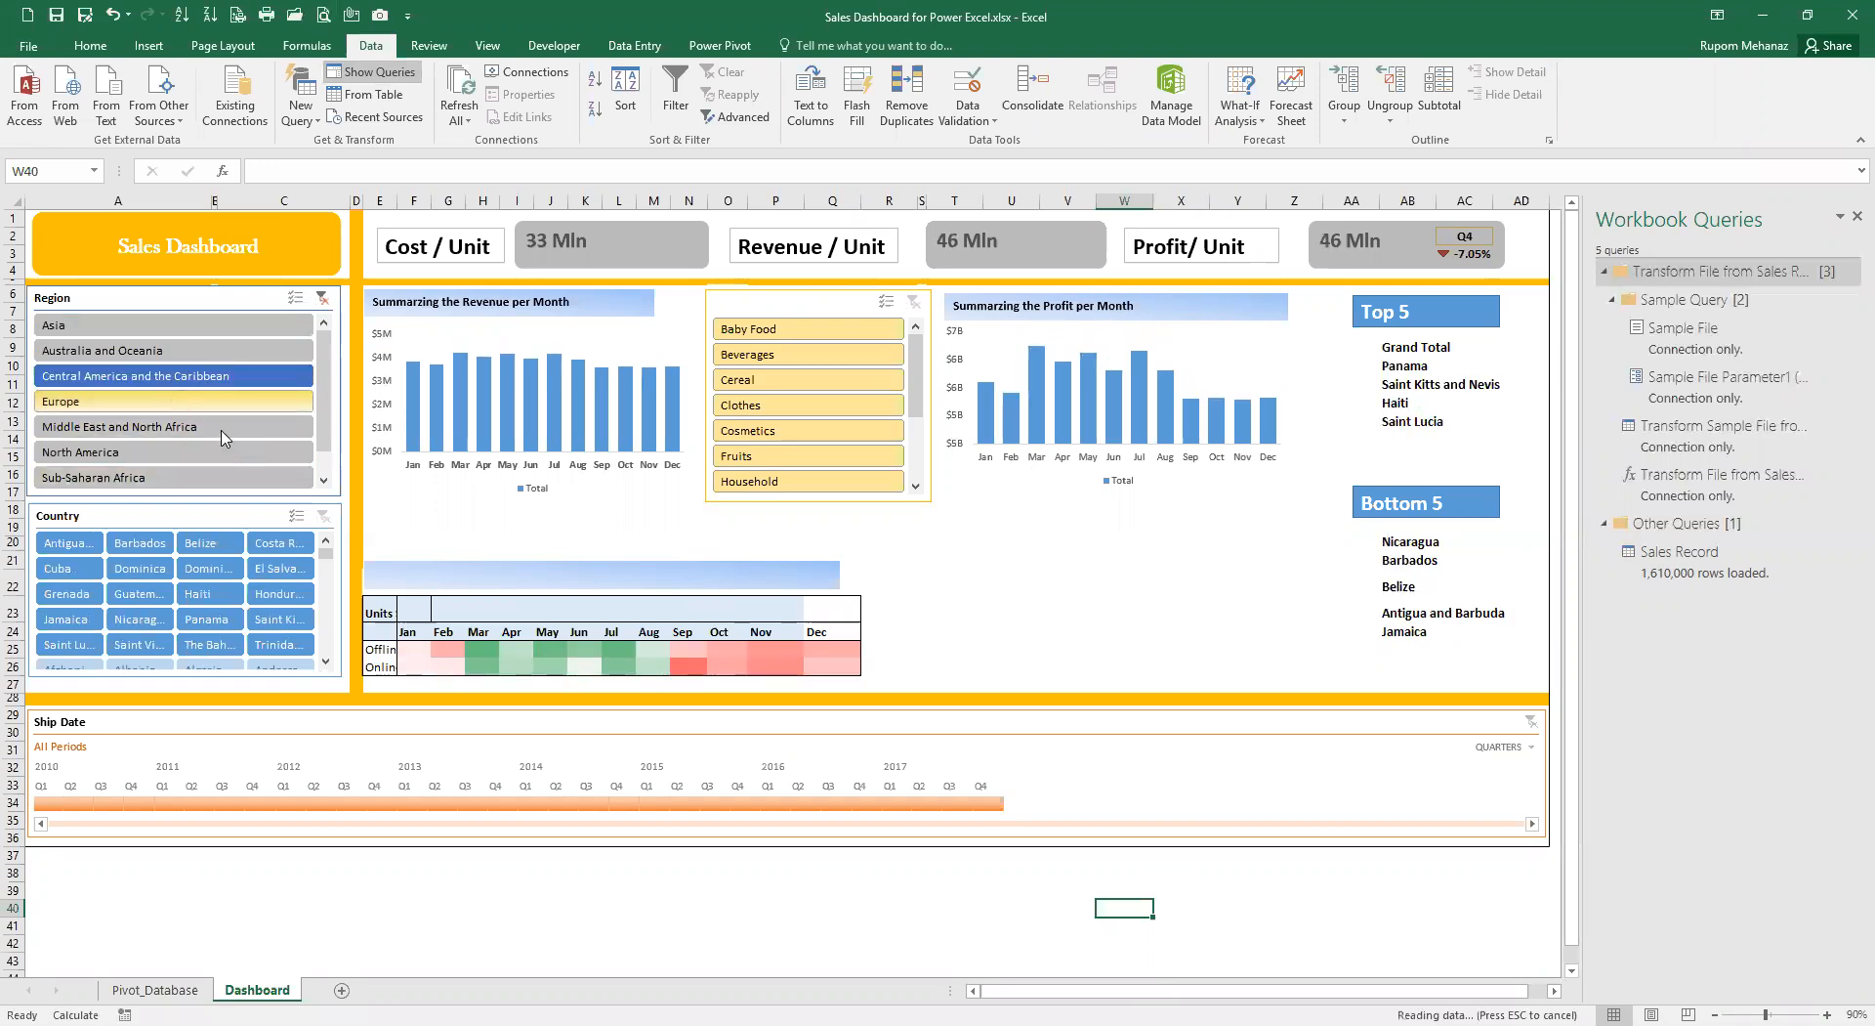
pyautogui.click(118, 426)
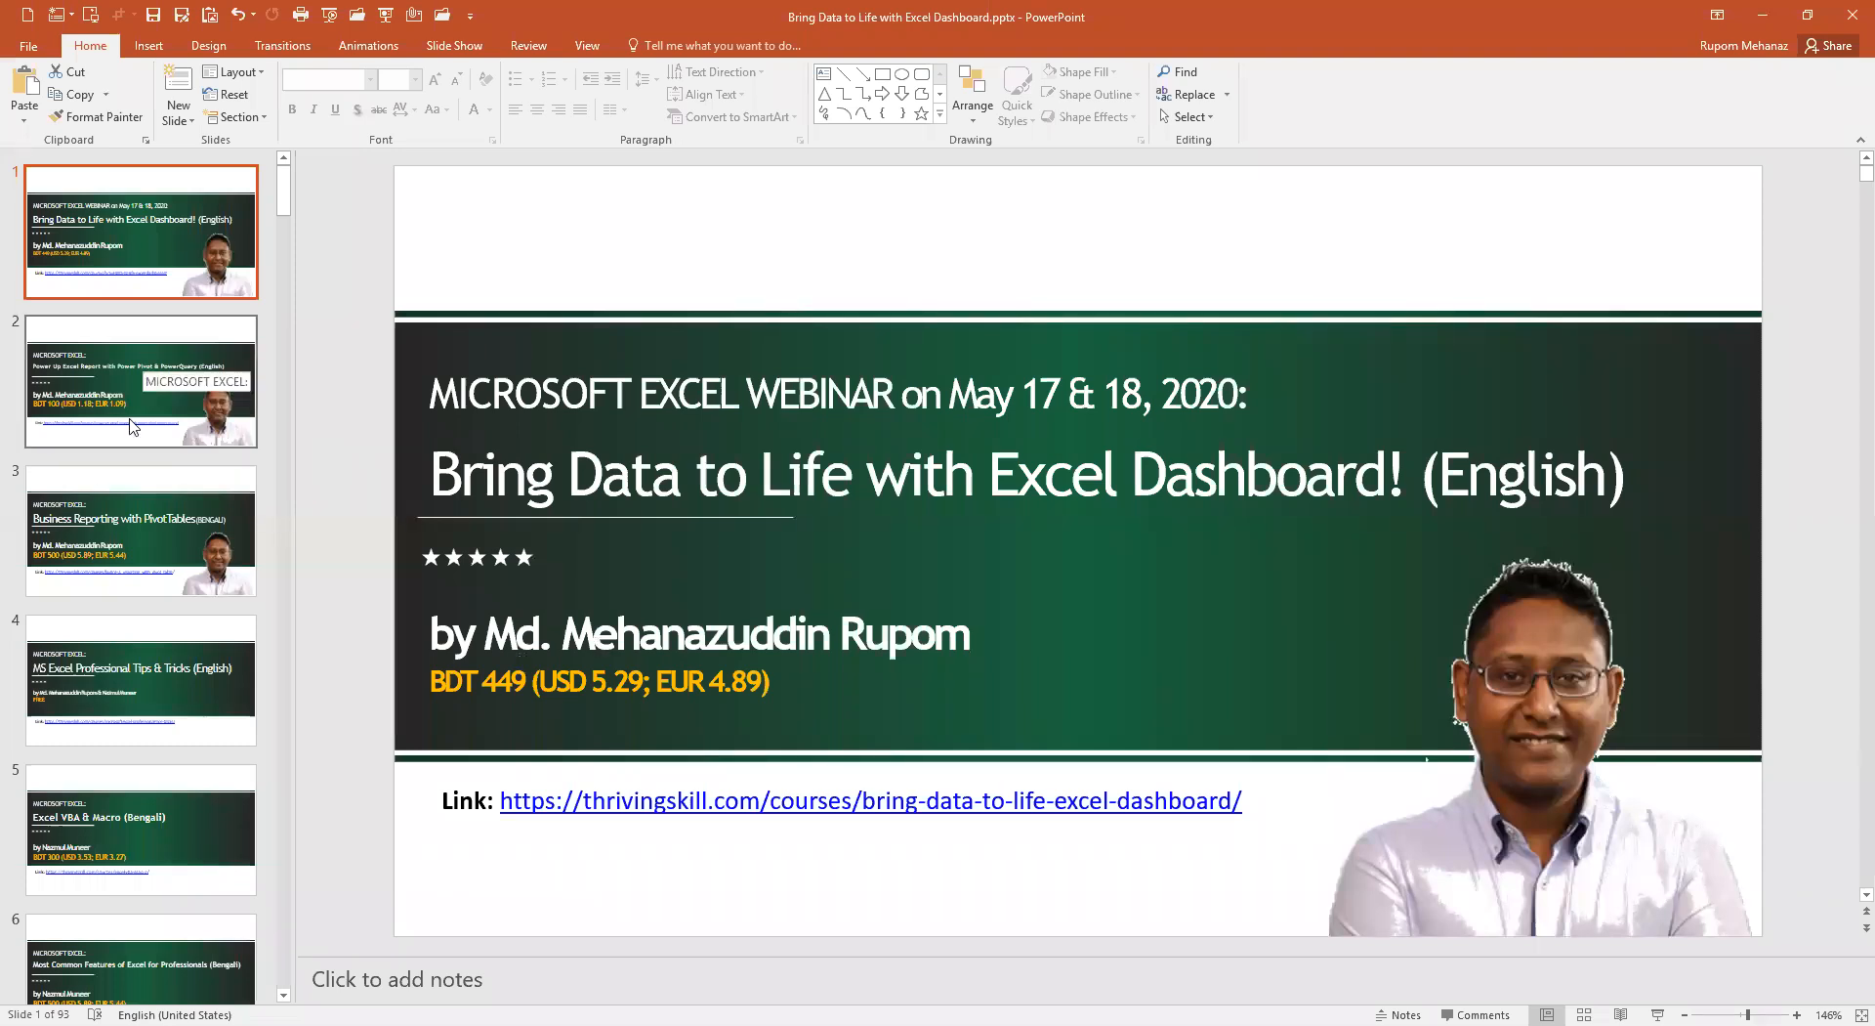
# - Show slide 2 (Power Pivot course), then slide 1, then slide 3 (Business Reporting with PivotTables)
pyautogui.click(140, 383)
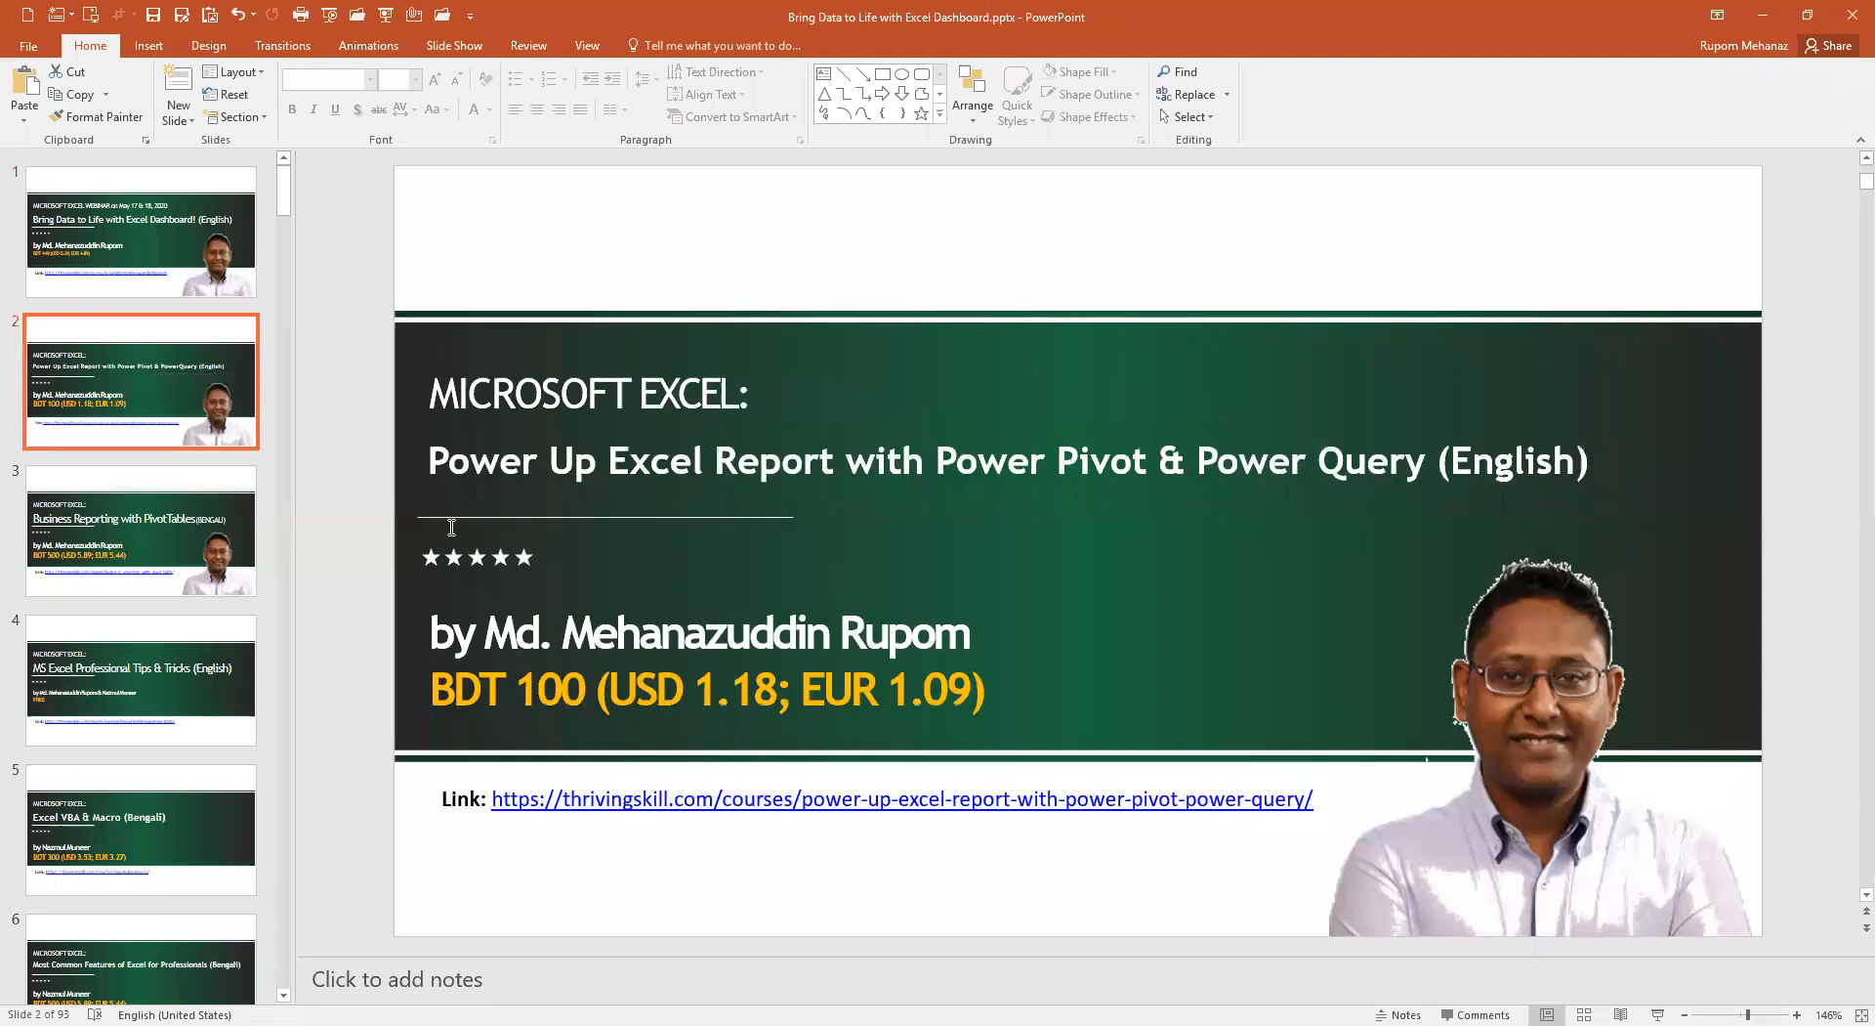
pyautogui.moveTo(966, 497)
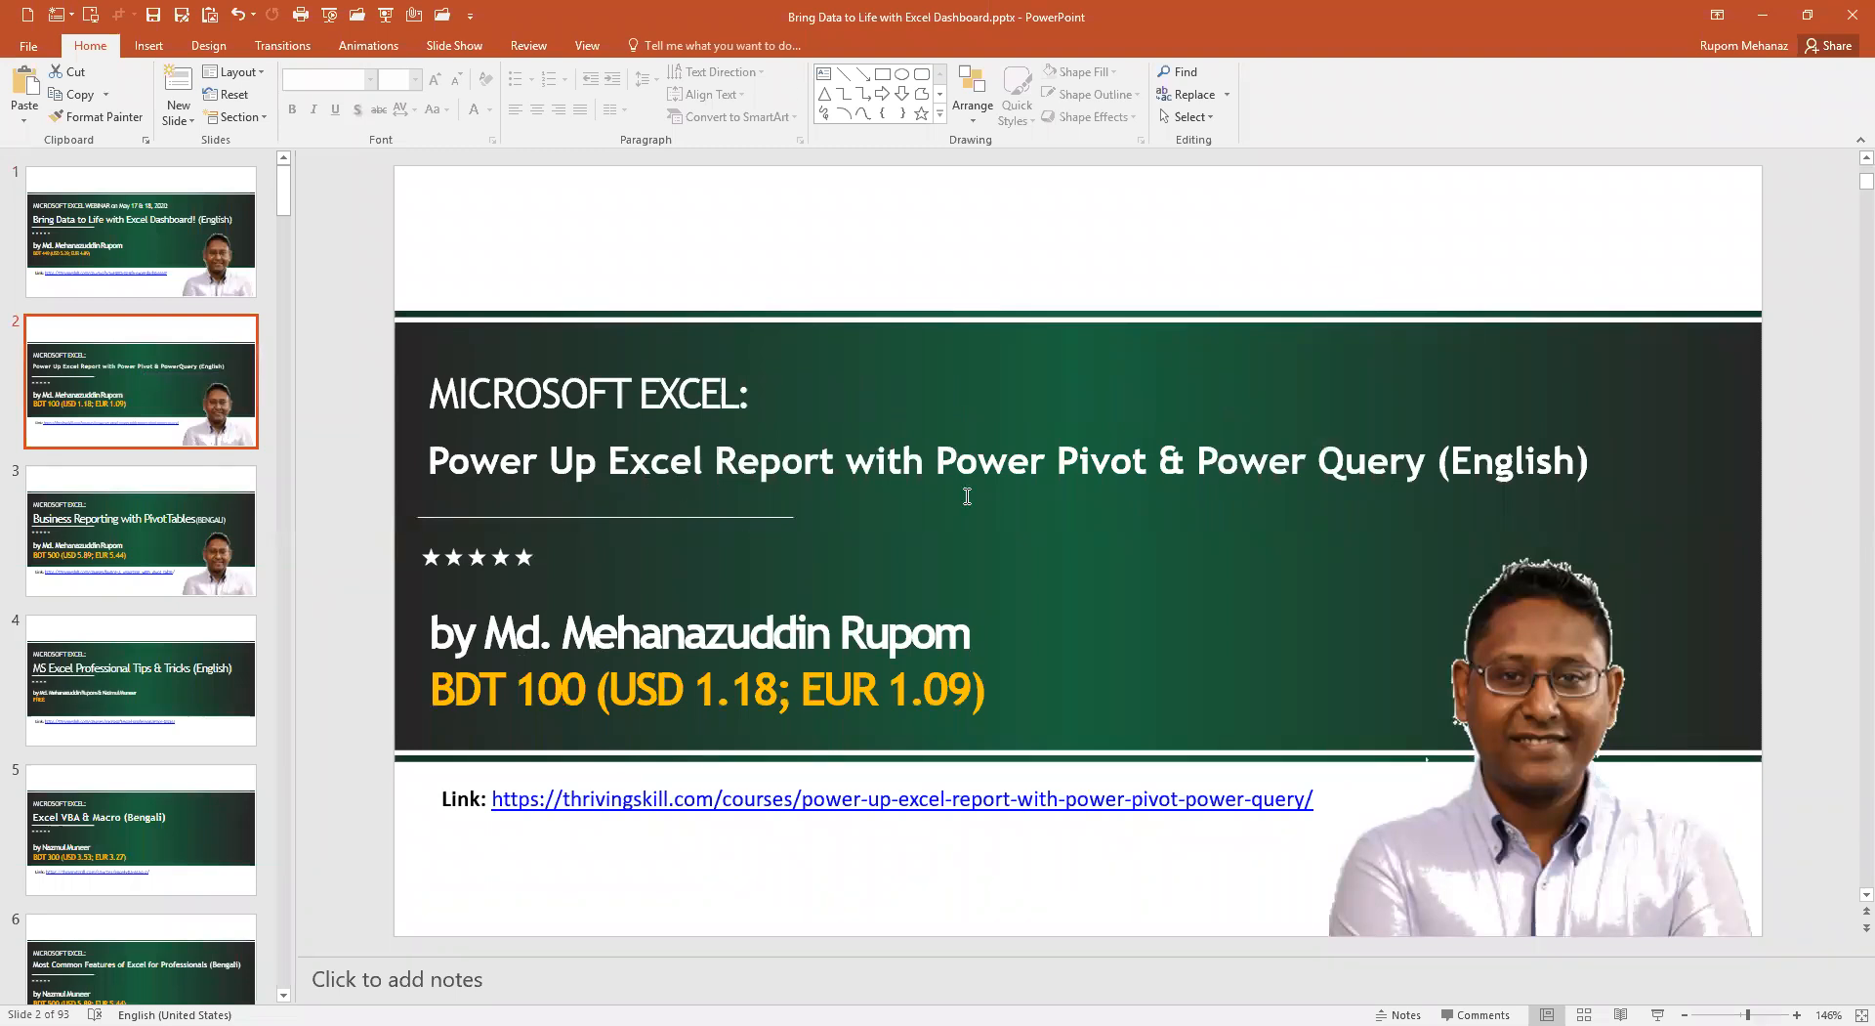
pyautogui.moveTo(1261, 466)
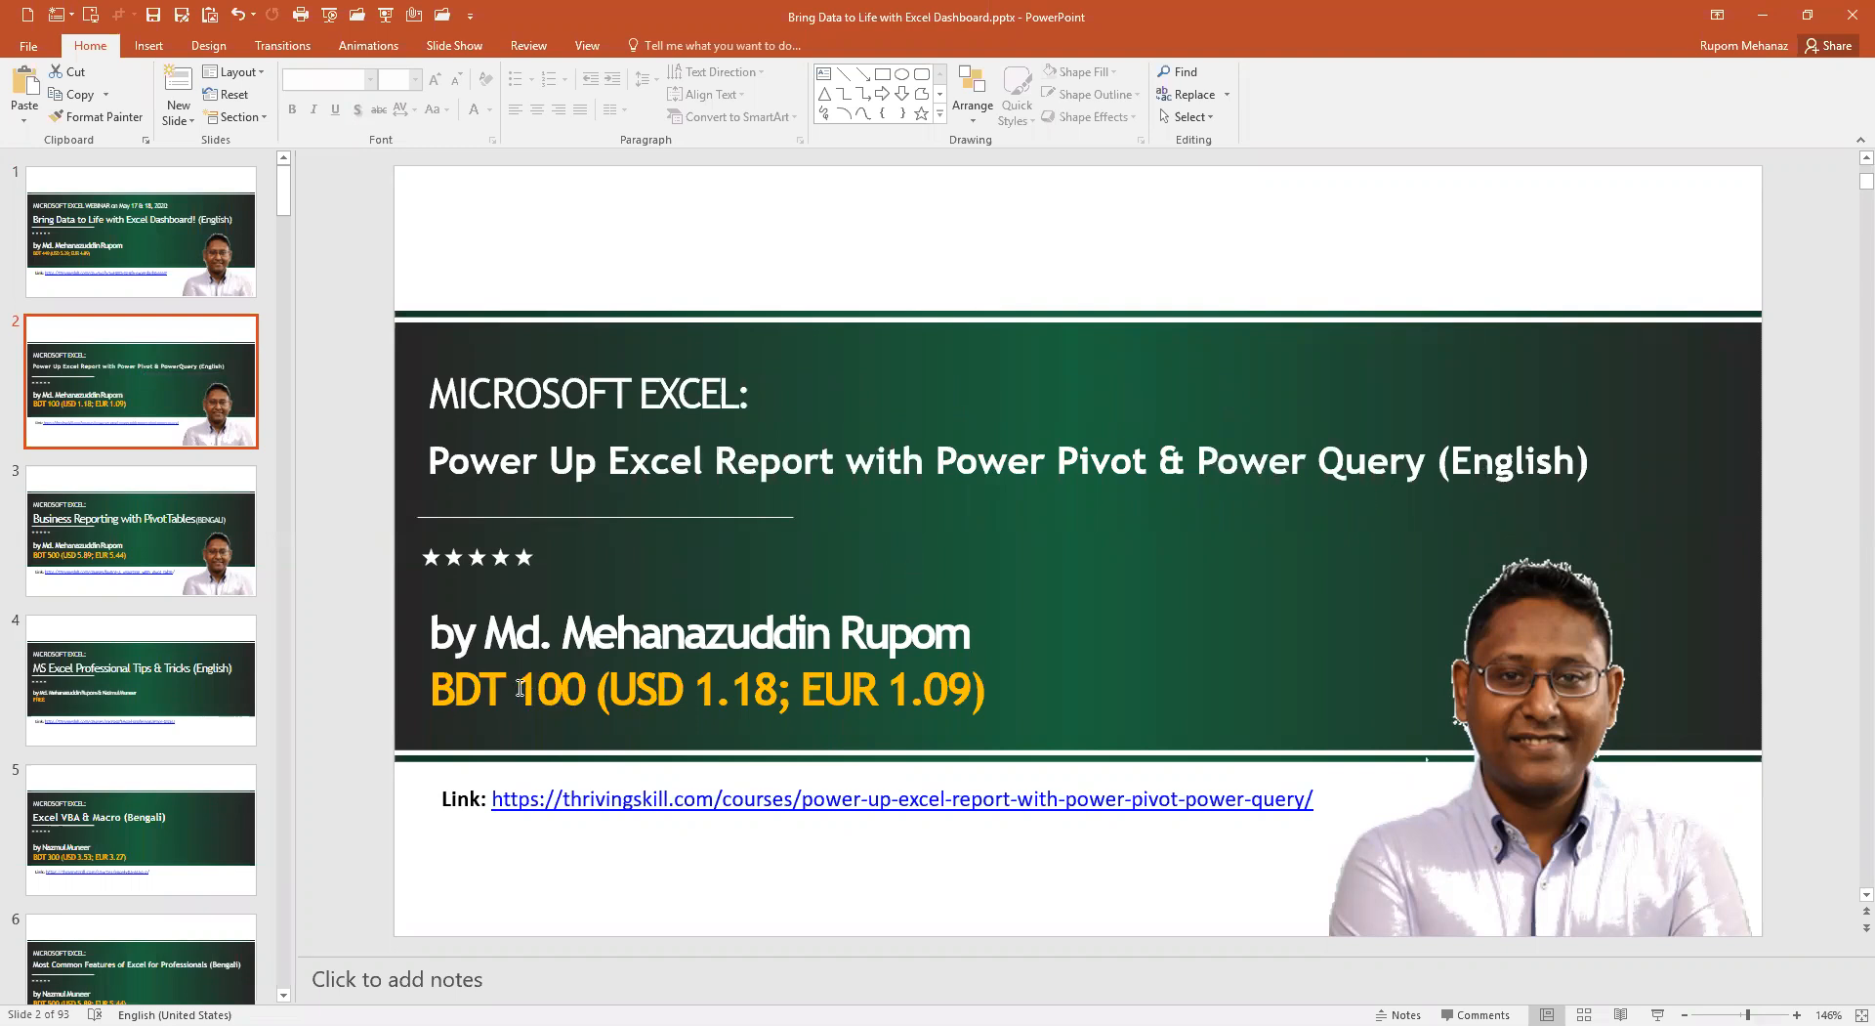
pyautogui.moveTo(134, 415)
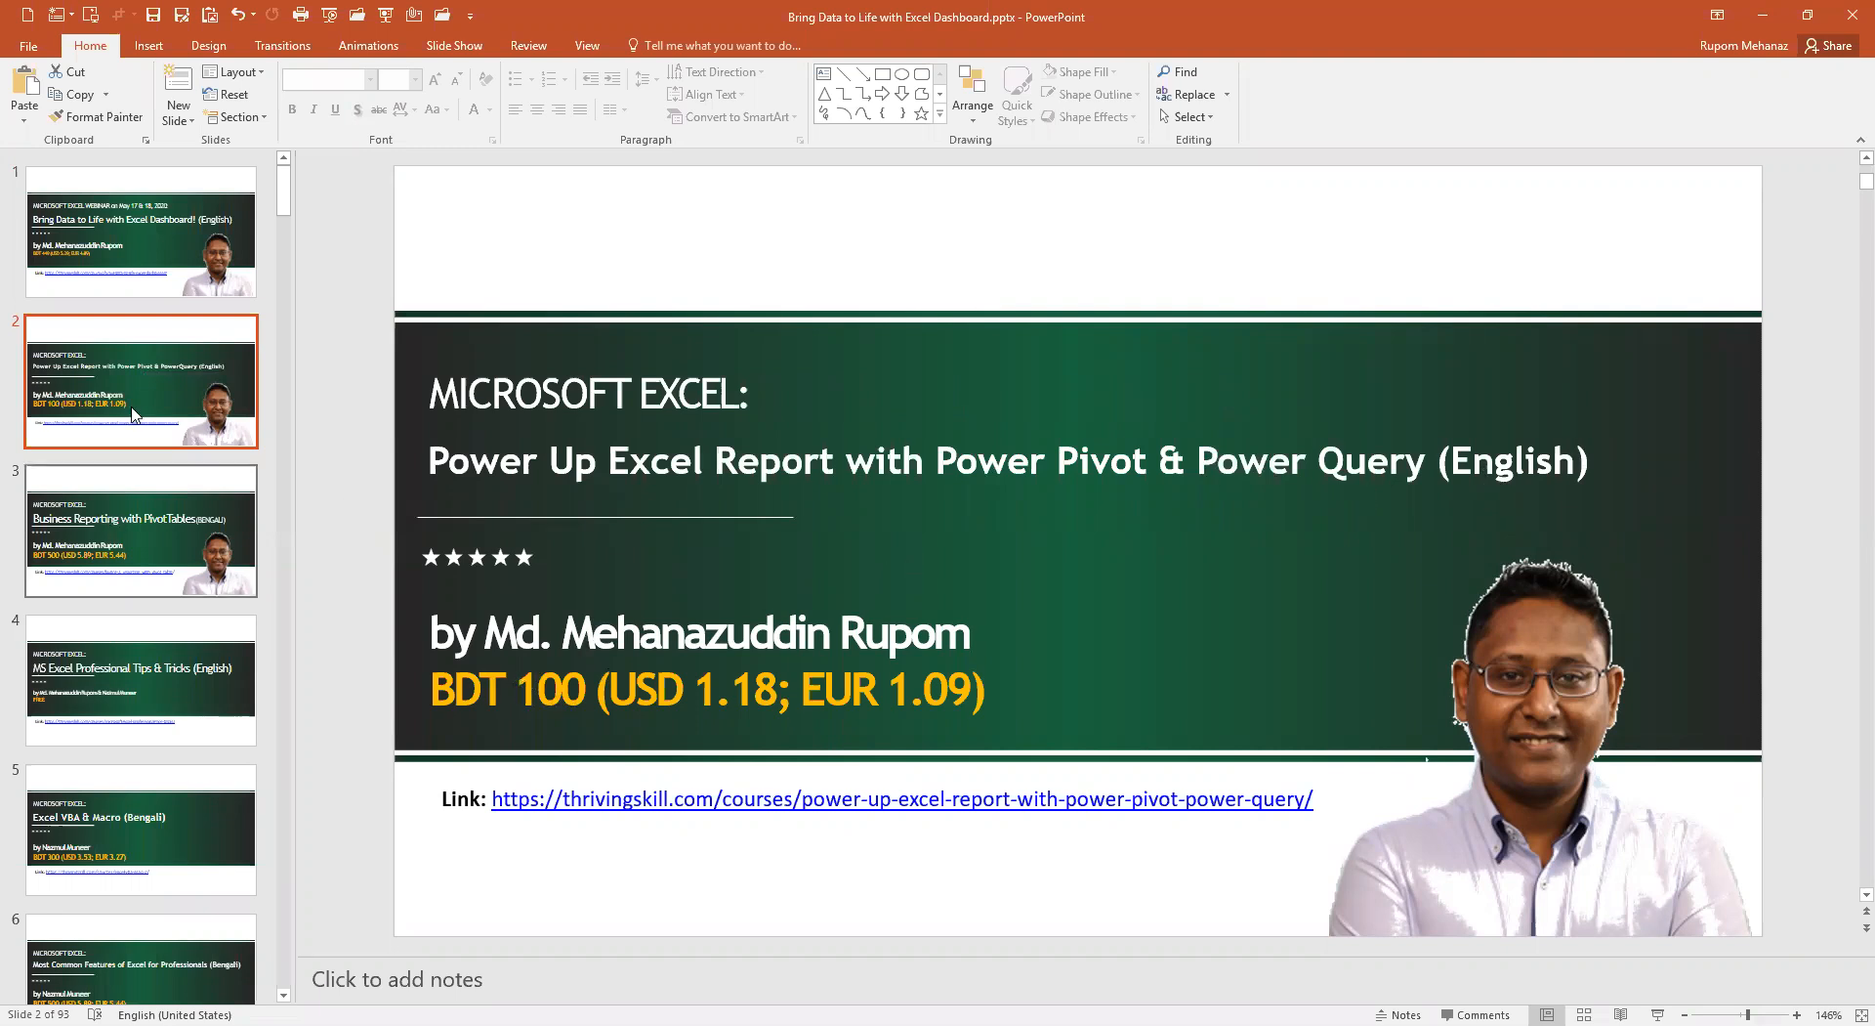
pyautogui.moveTo(134, 260)
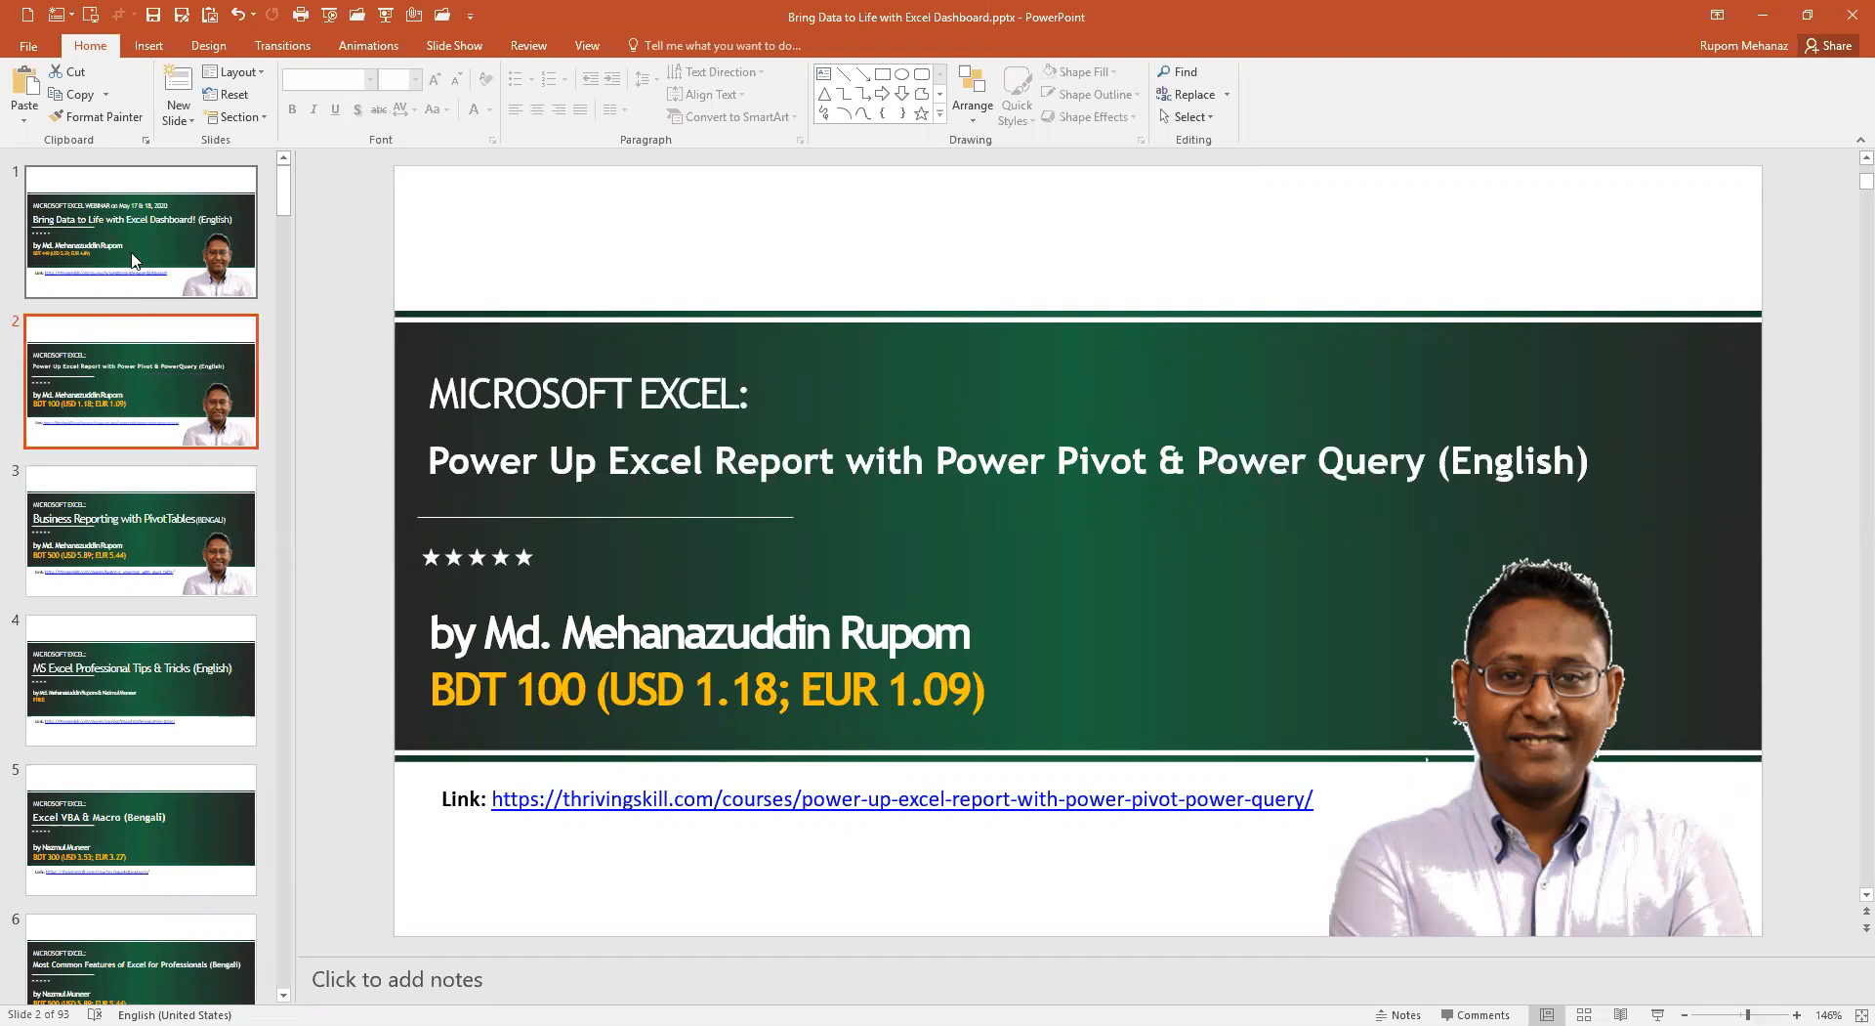
pyautogui.click(140, 233)
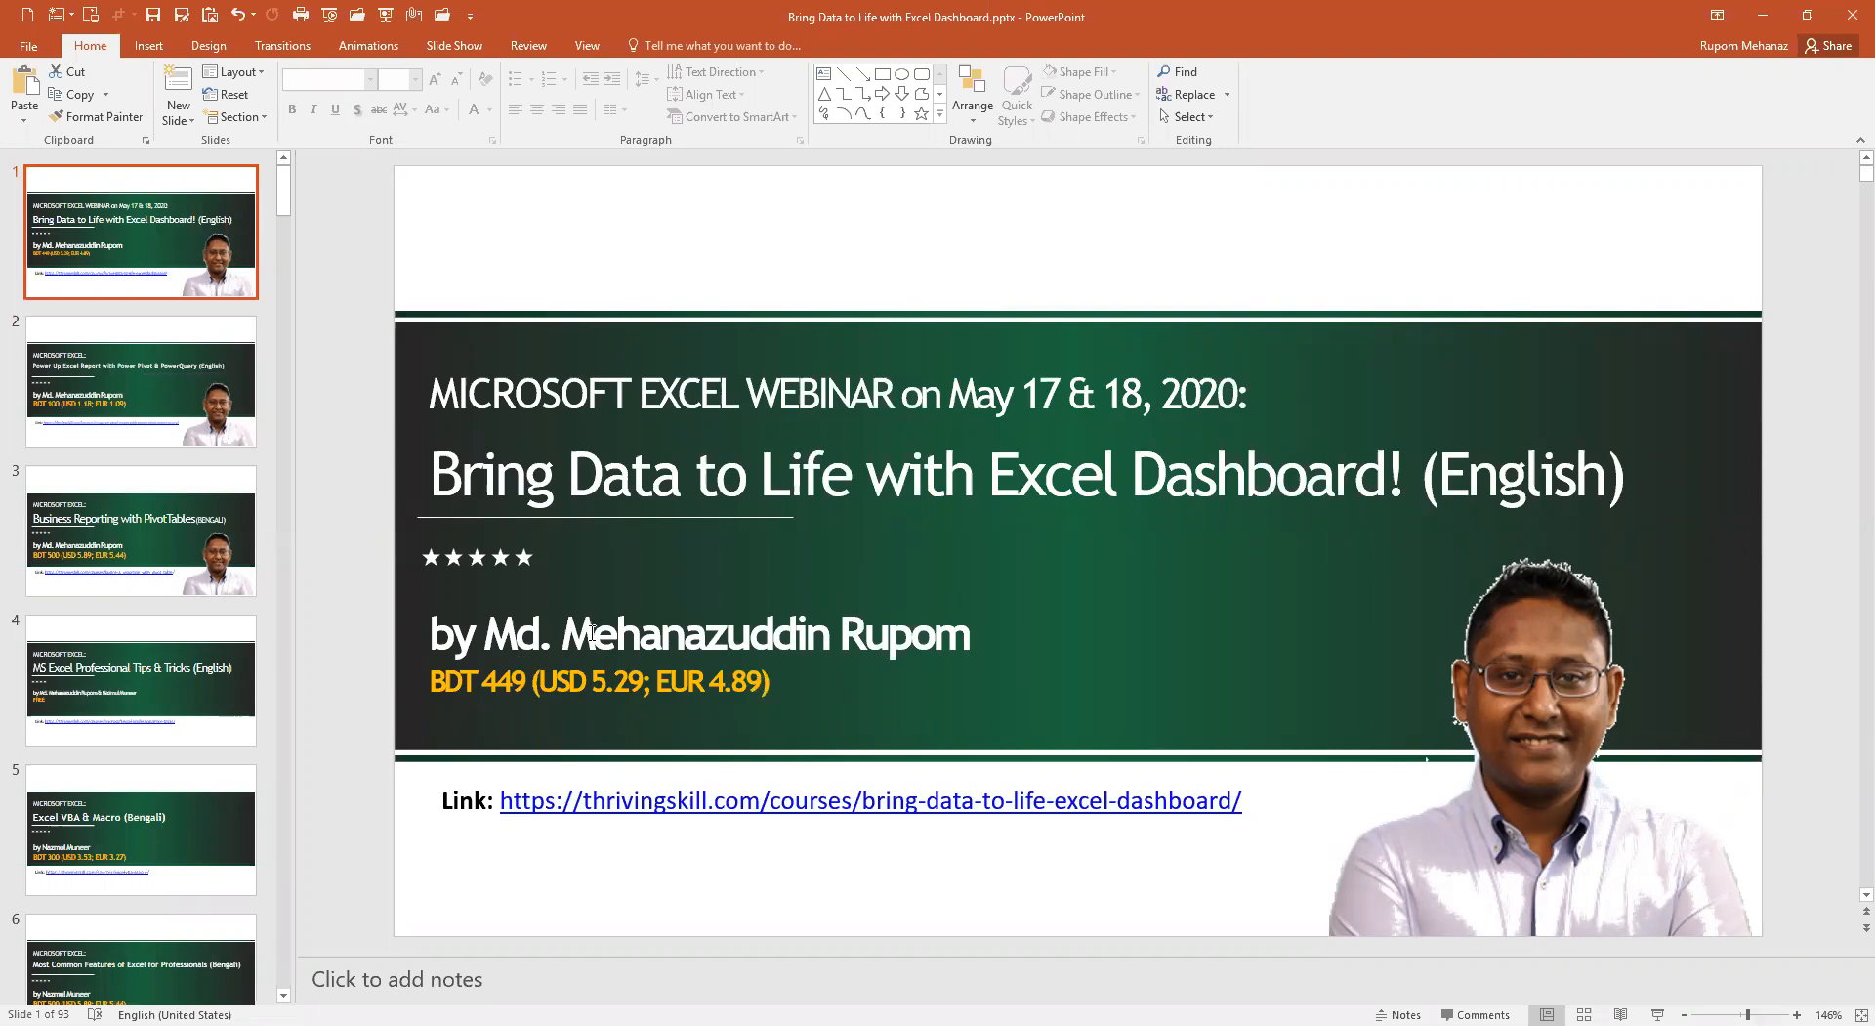
pyautogui.click(139, 535)
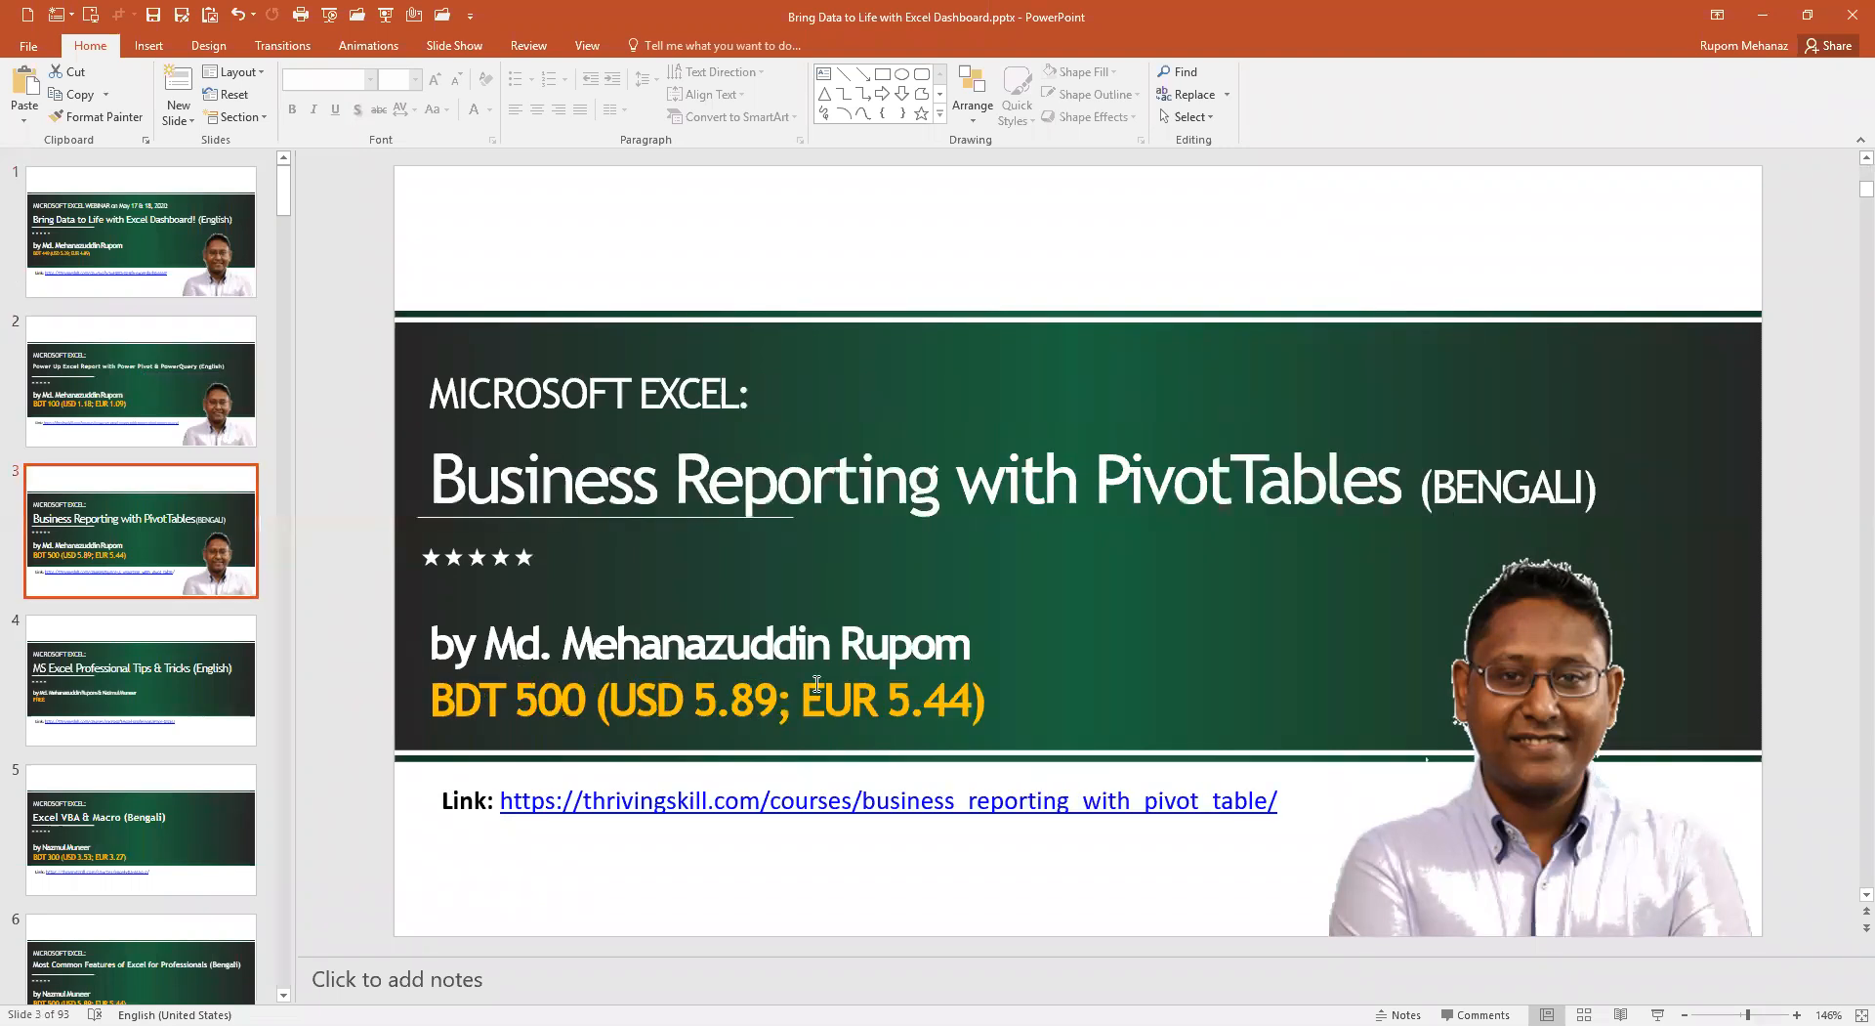
pyautogui.moveTo(1157, 614)
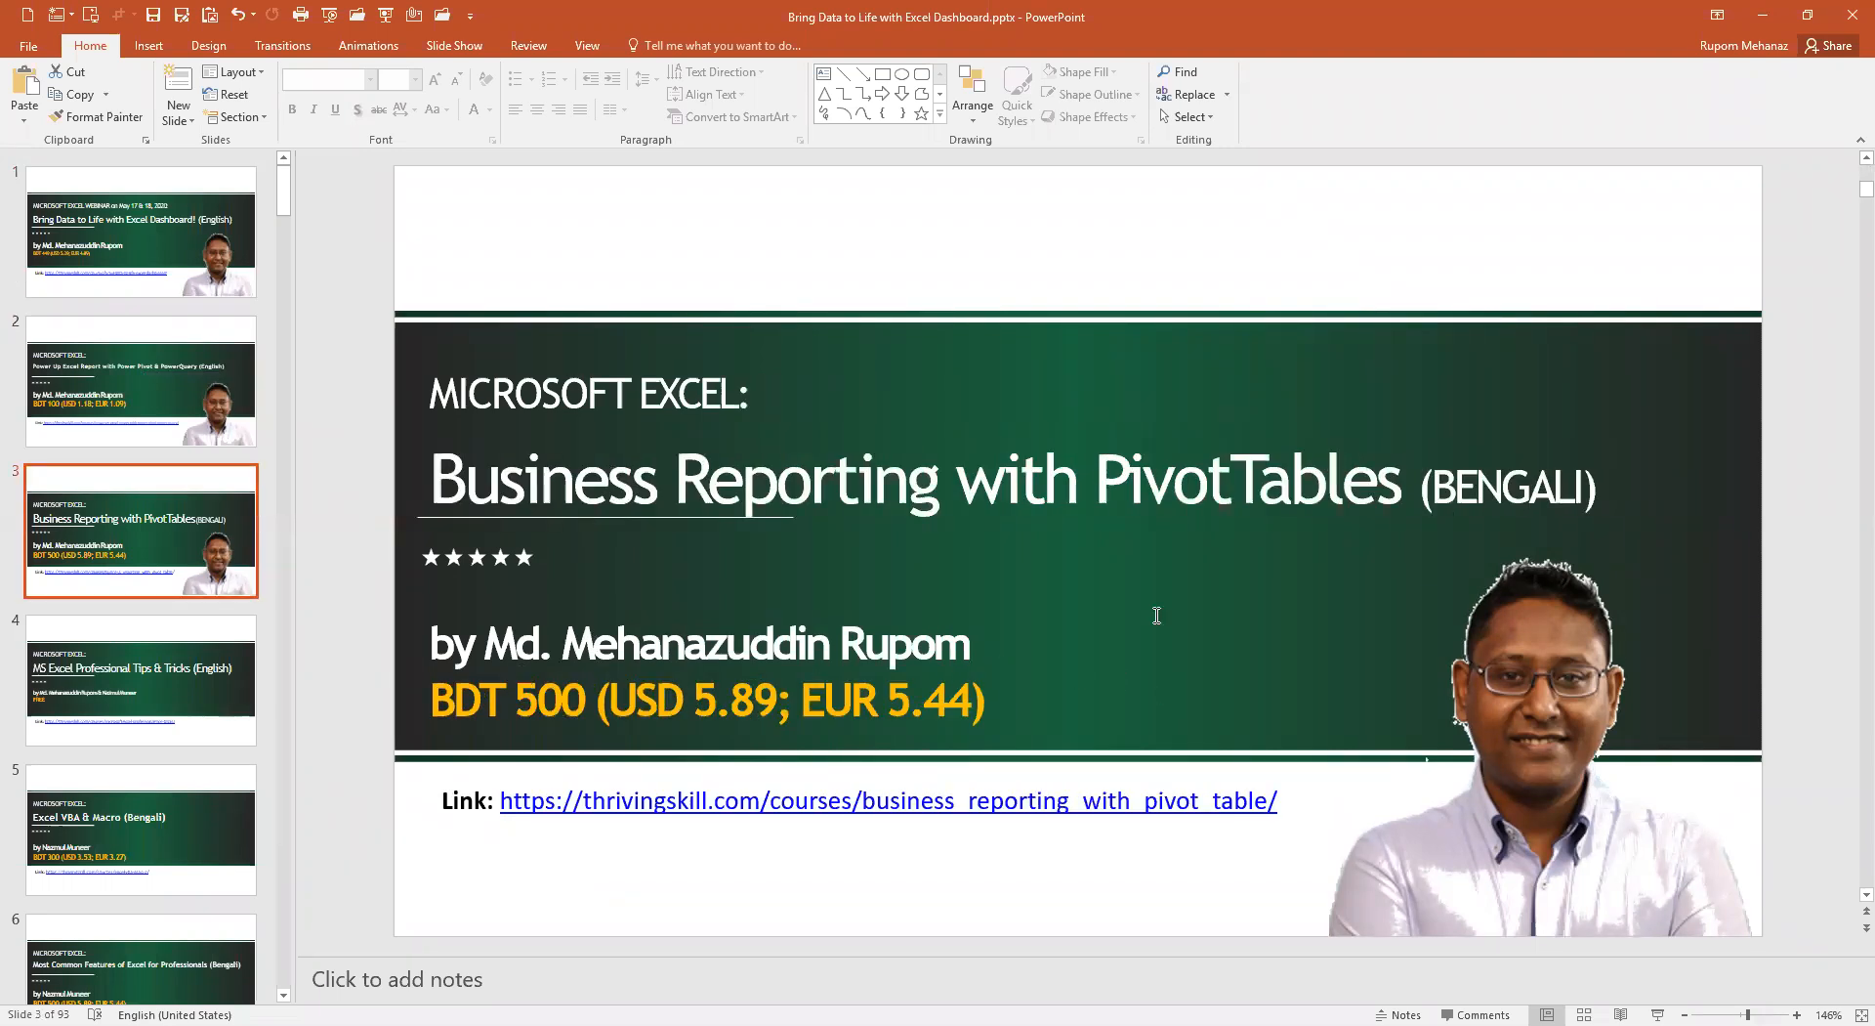
pyautogui.moveTo(1222, 571)
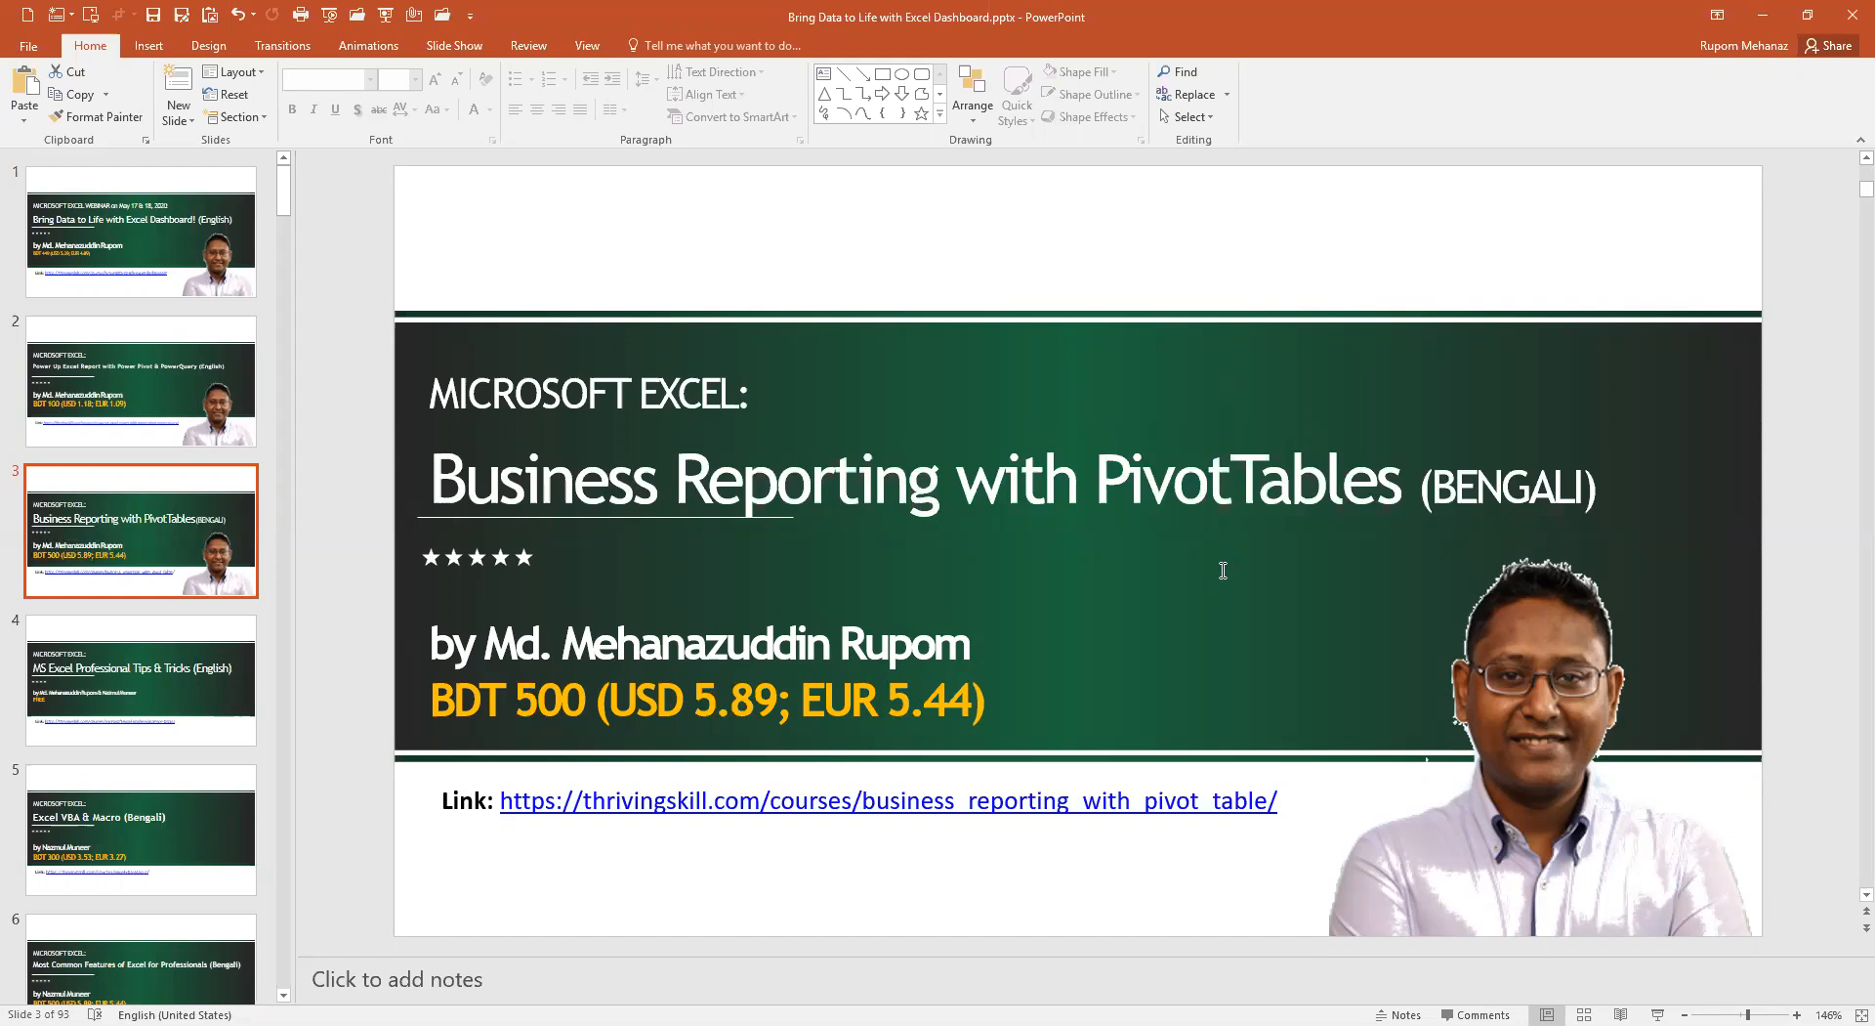
pyautogui.moveTo(1209, 853)
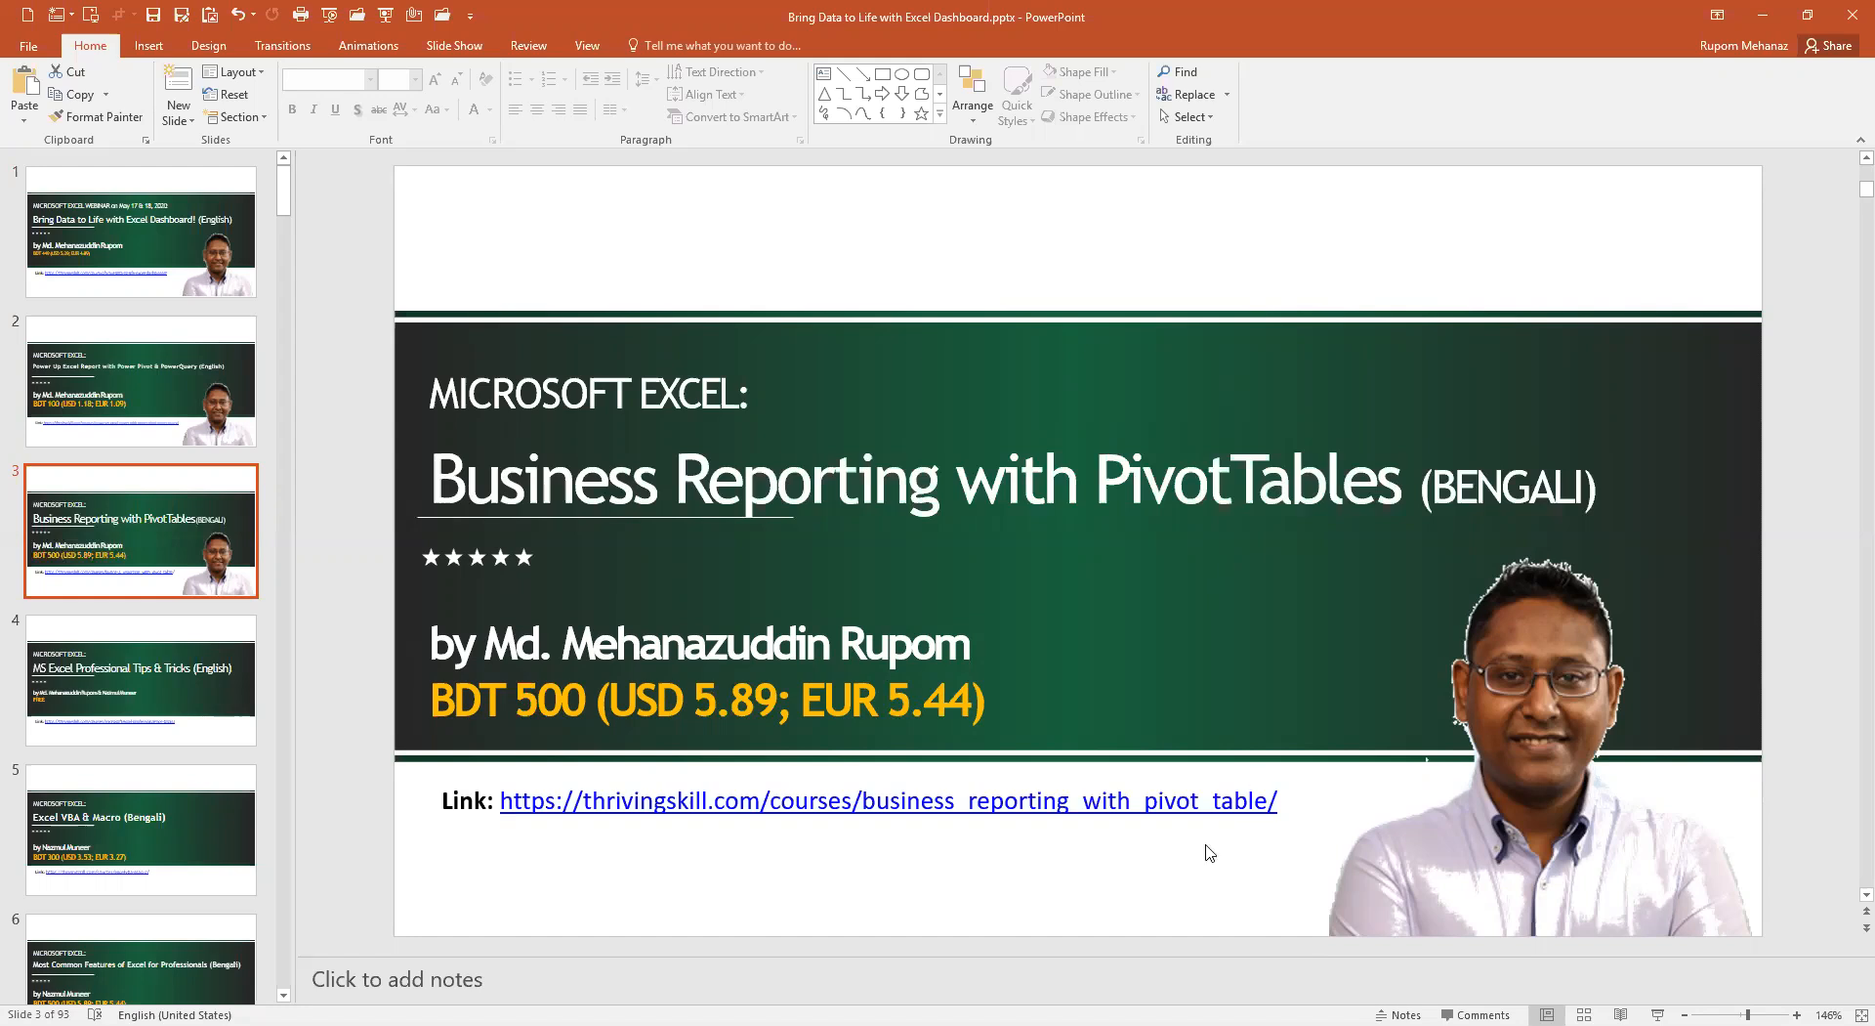